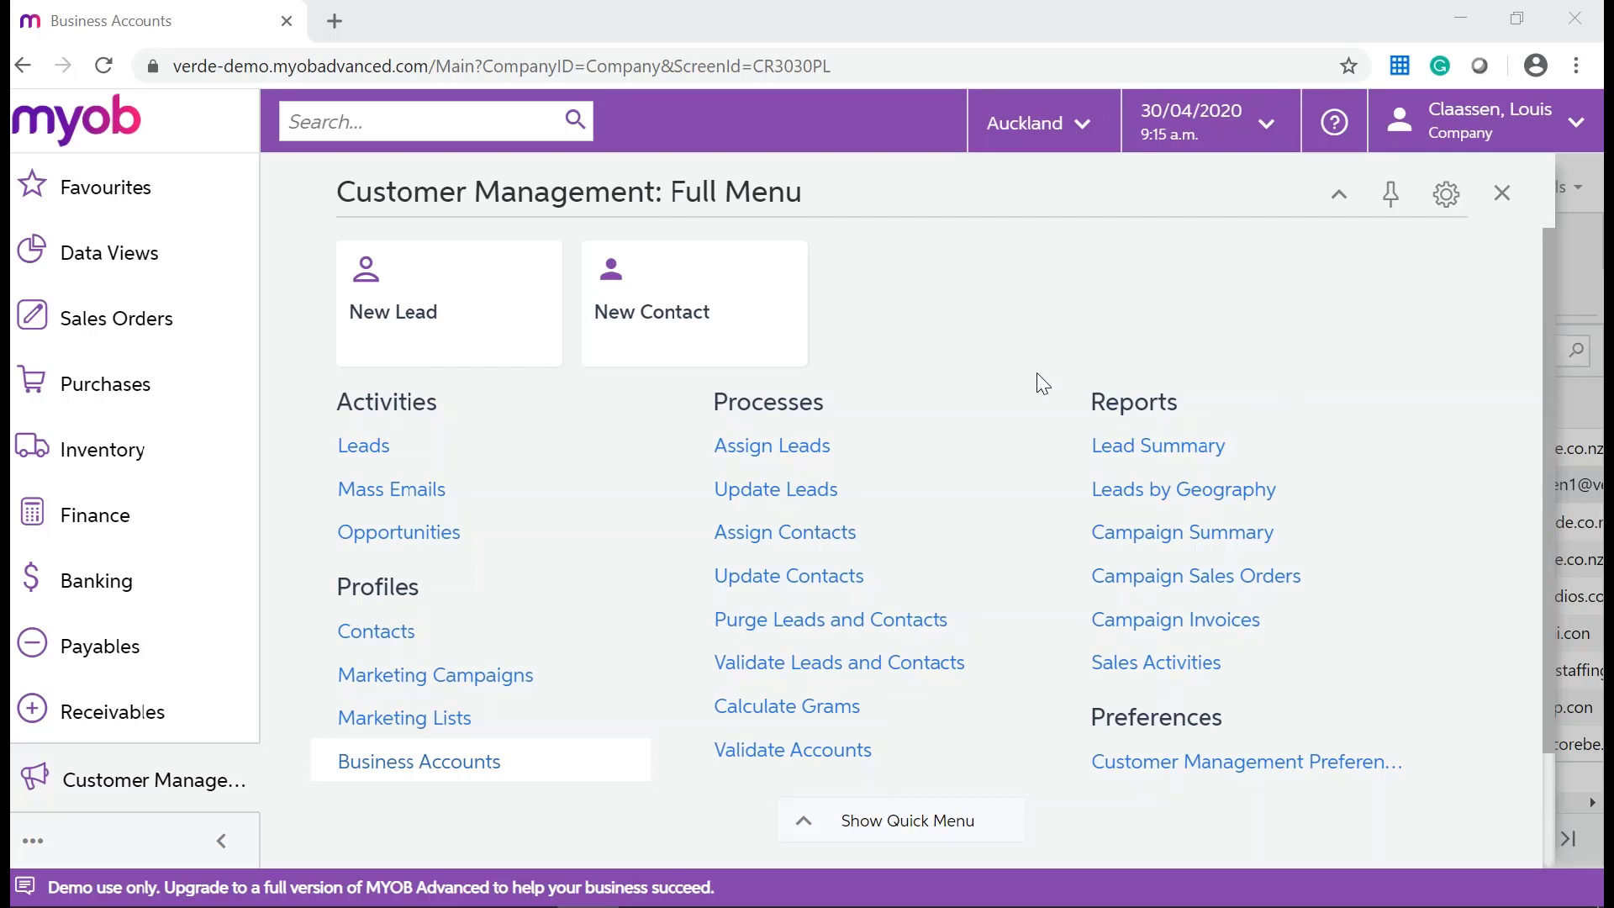
pyautogui.moveTo(176, 778)
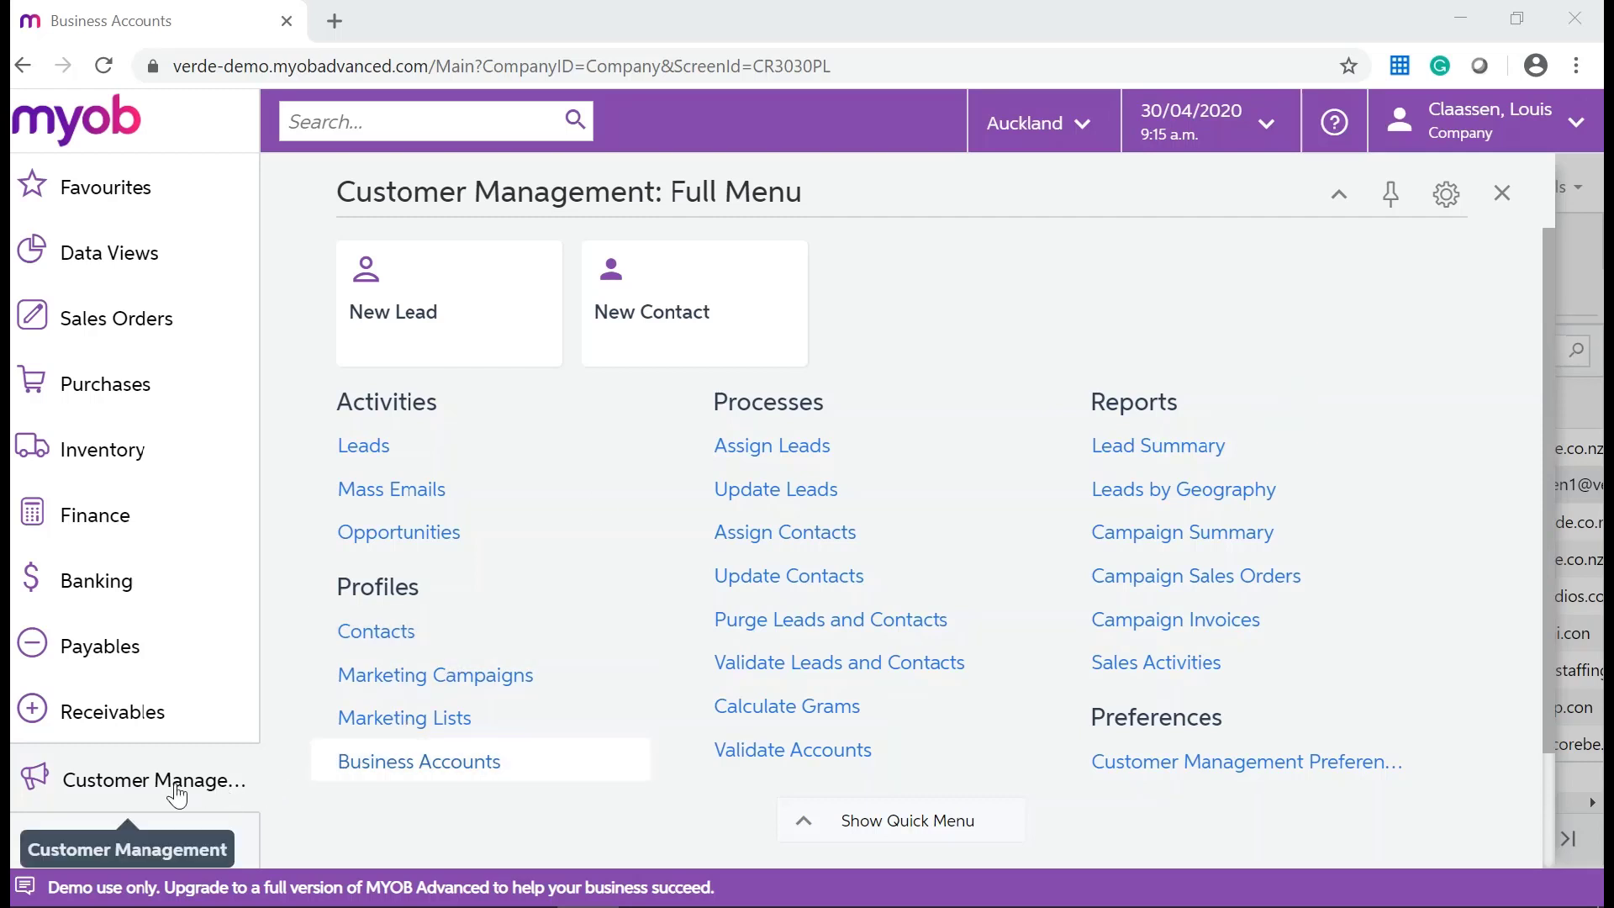
pyautogui.moveTo(511, 762)
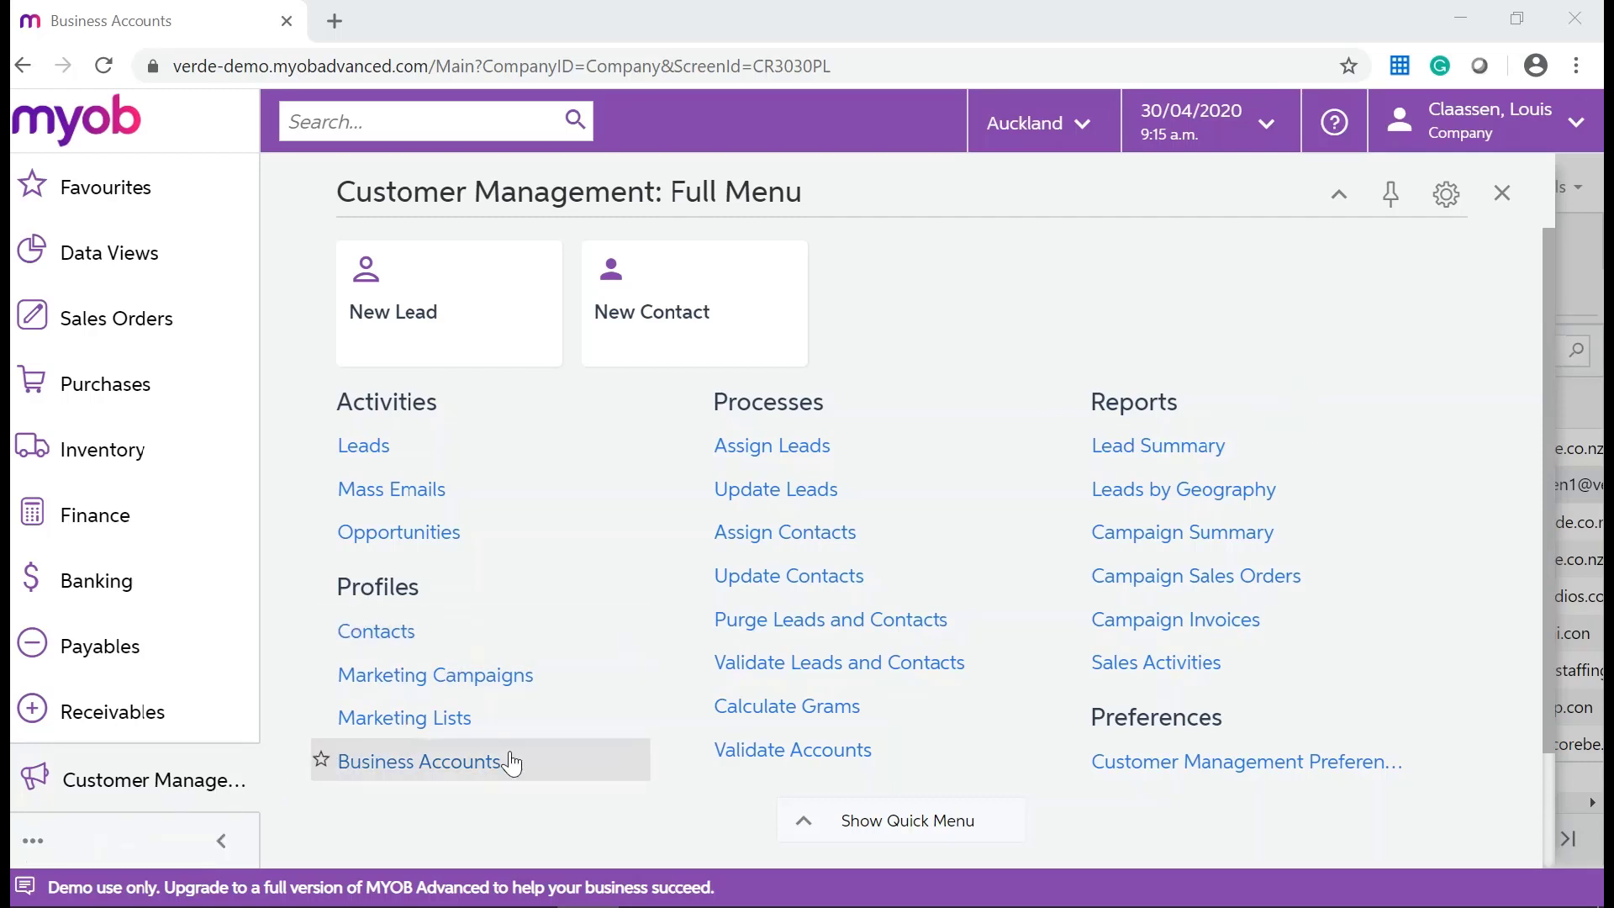
# Find the DAWSON business account by searching 'dawson' and show its Opportunities list.
pyautogui.click(420, 759)
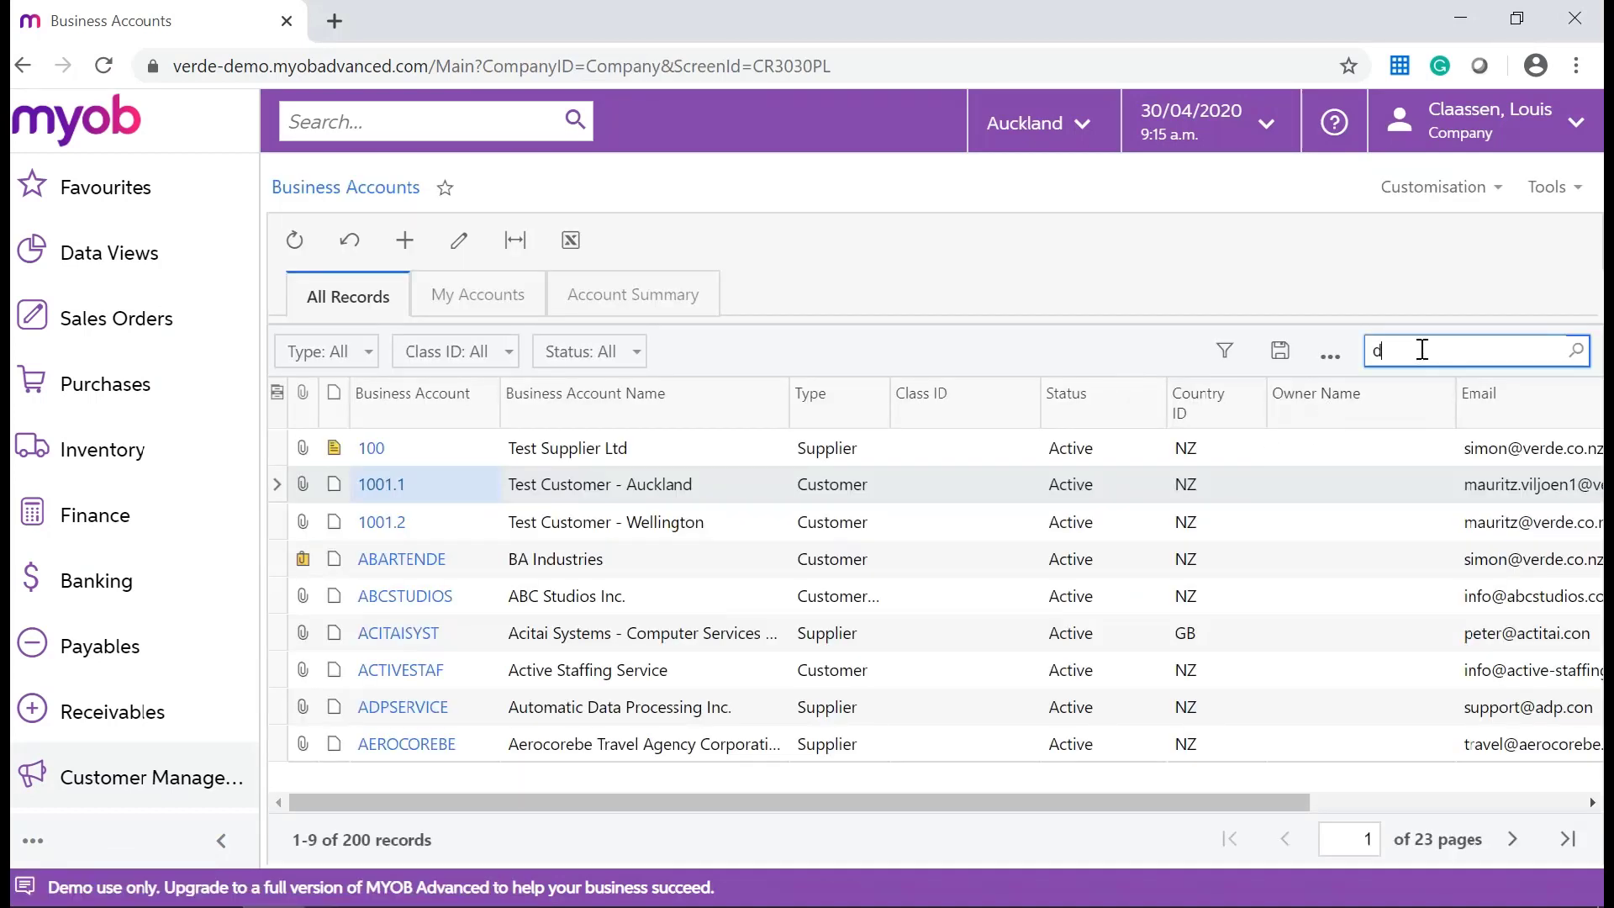
pyautogui.write('dawson')
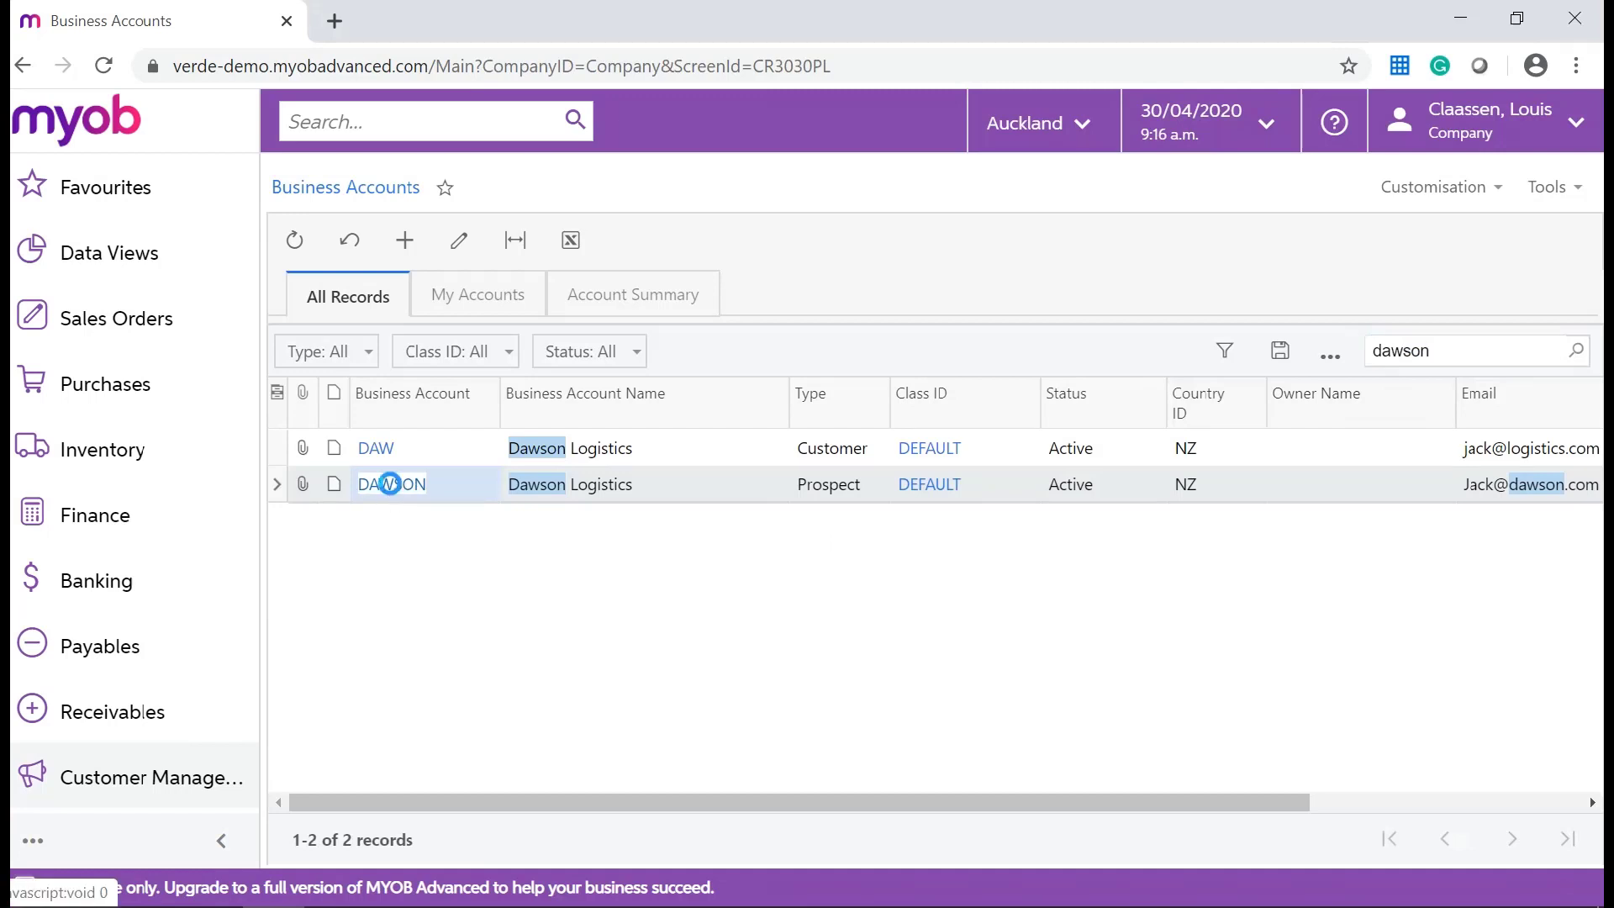
pyautogui.click(390, 484)
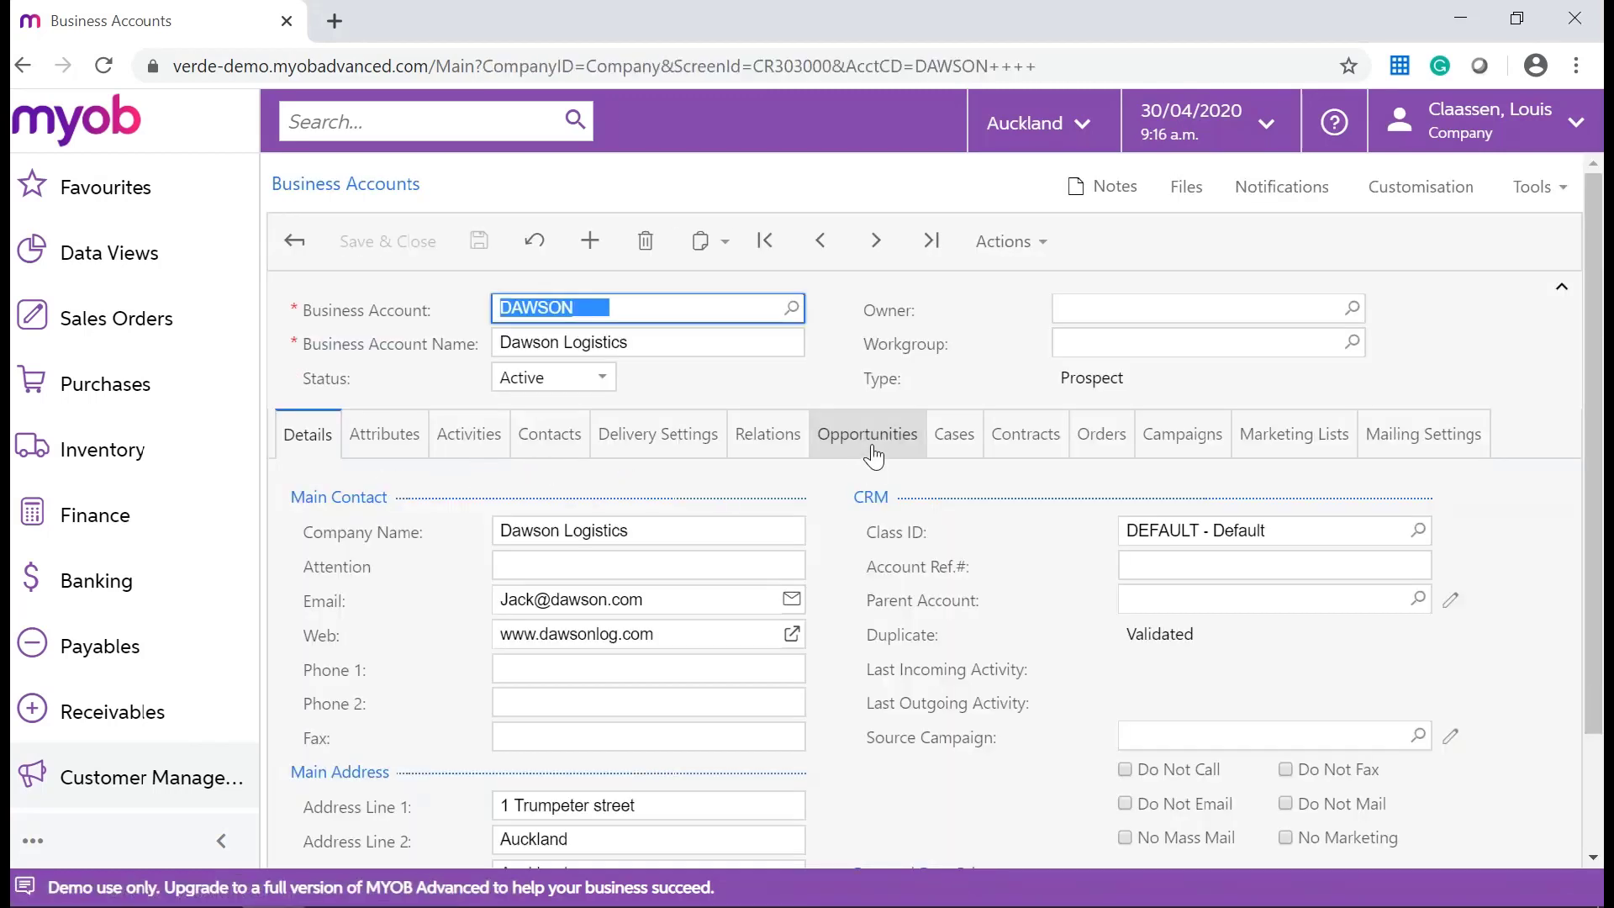
pyautogui.click(868, 434)
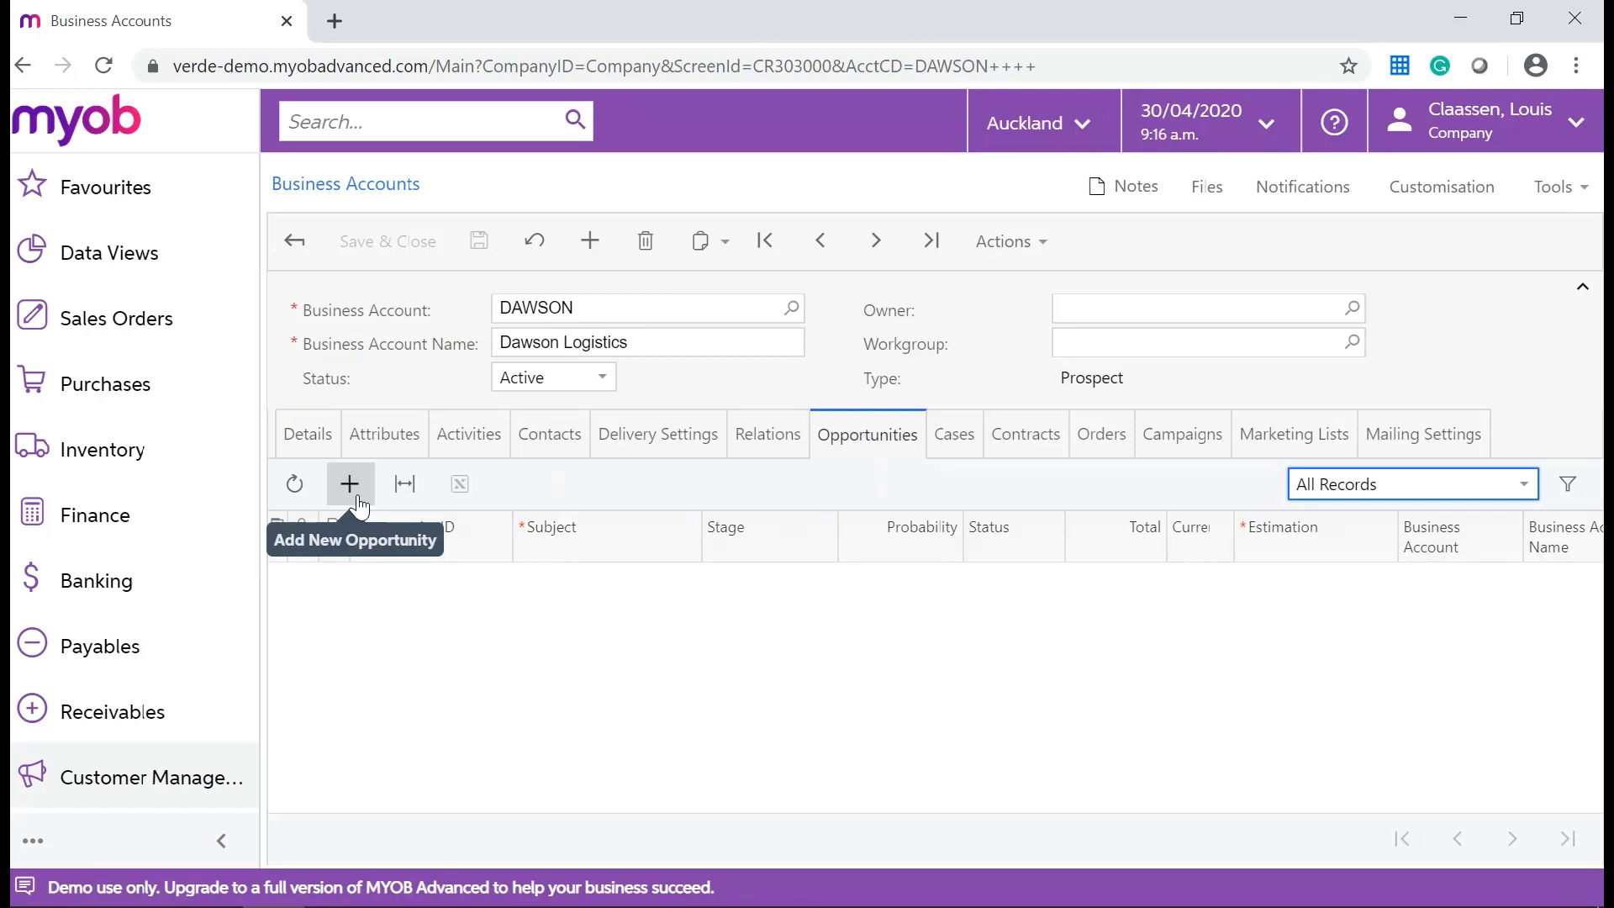
pyautogui.moveTo(364, 504)
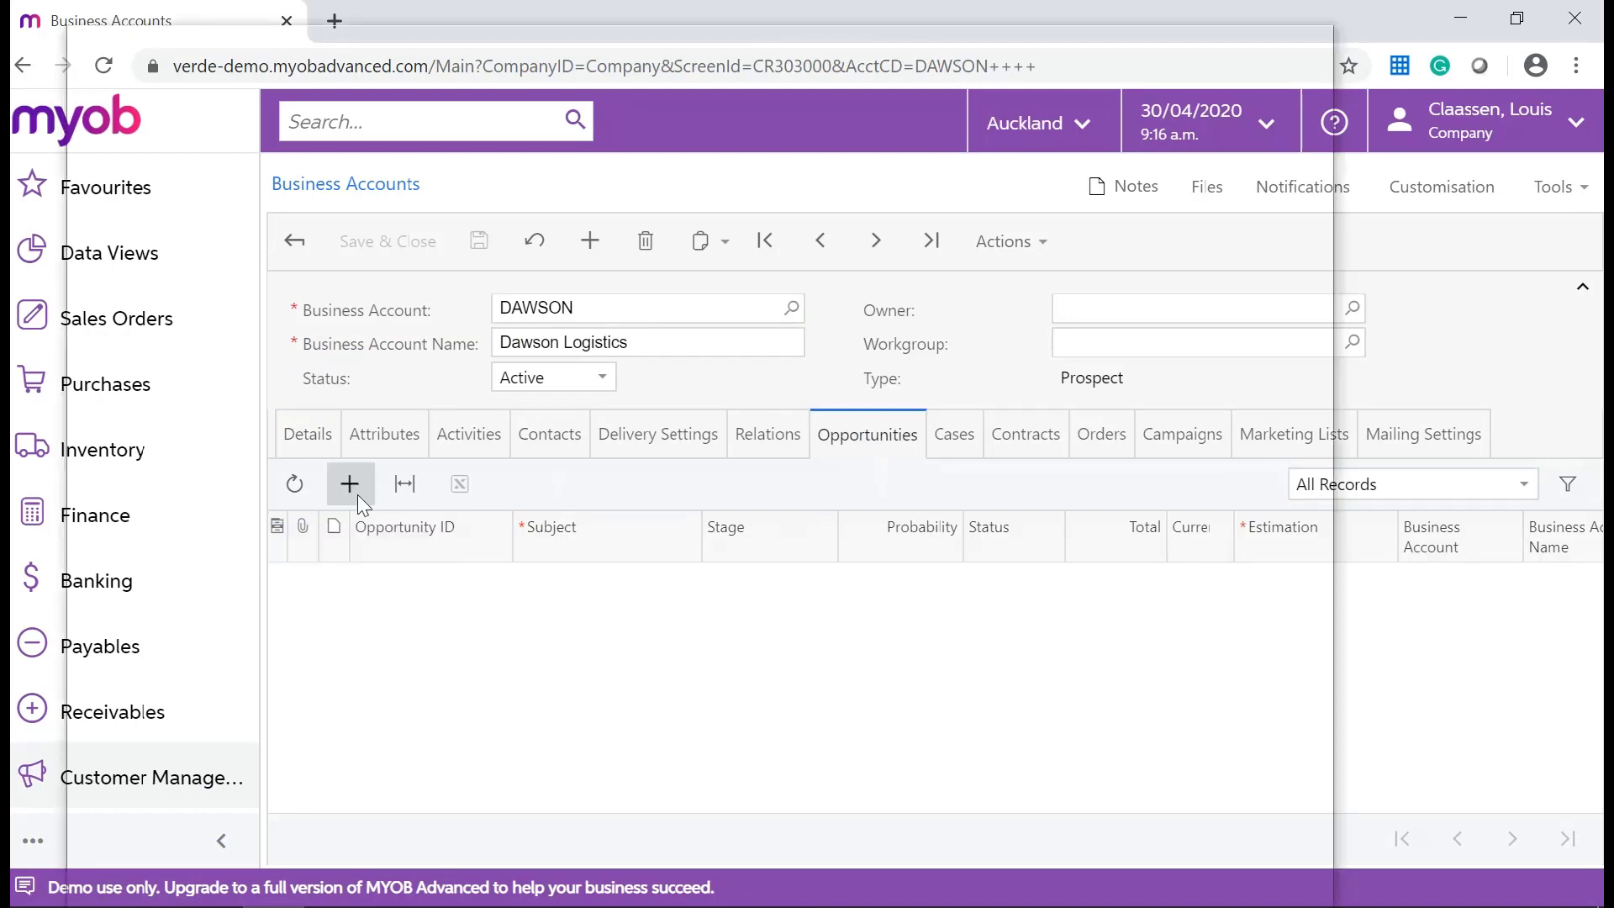
# Add a Hardware opportunity 'Network Server/ Laptops', estimated 27/05/2020, with an owner, and save it.
pyautogui.click(350, 484)
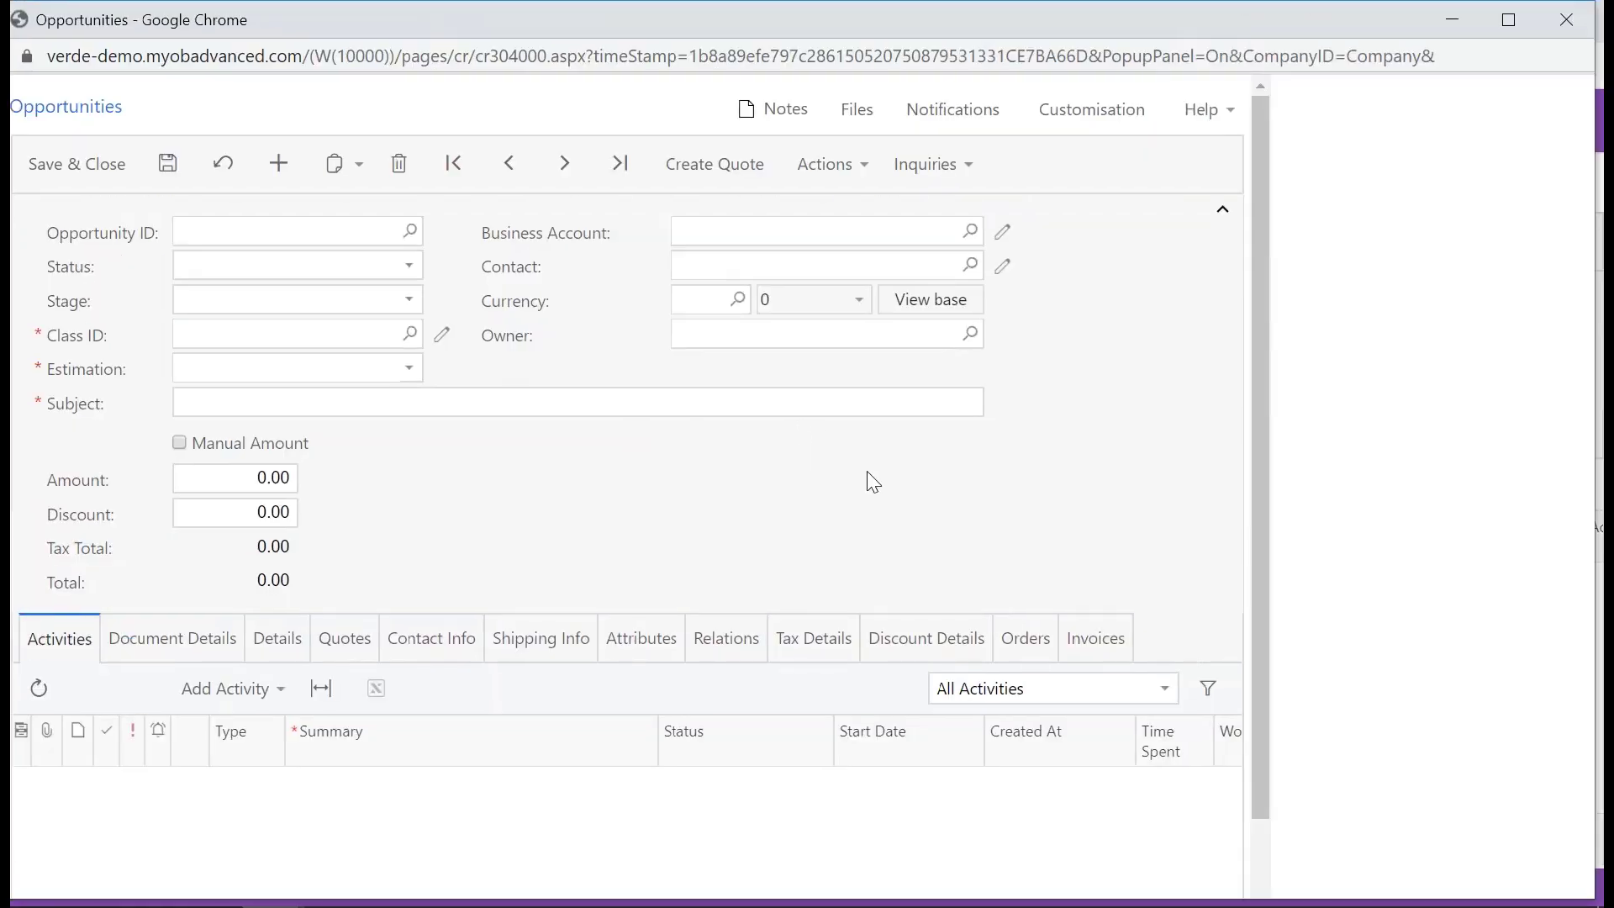
pyautogui.click(277, 163)
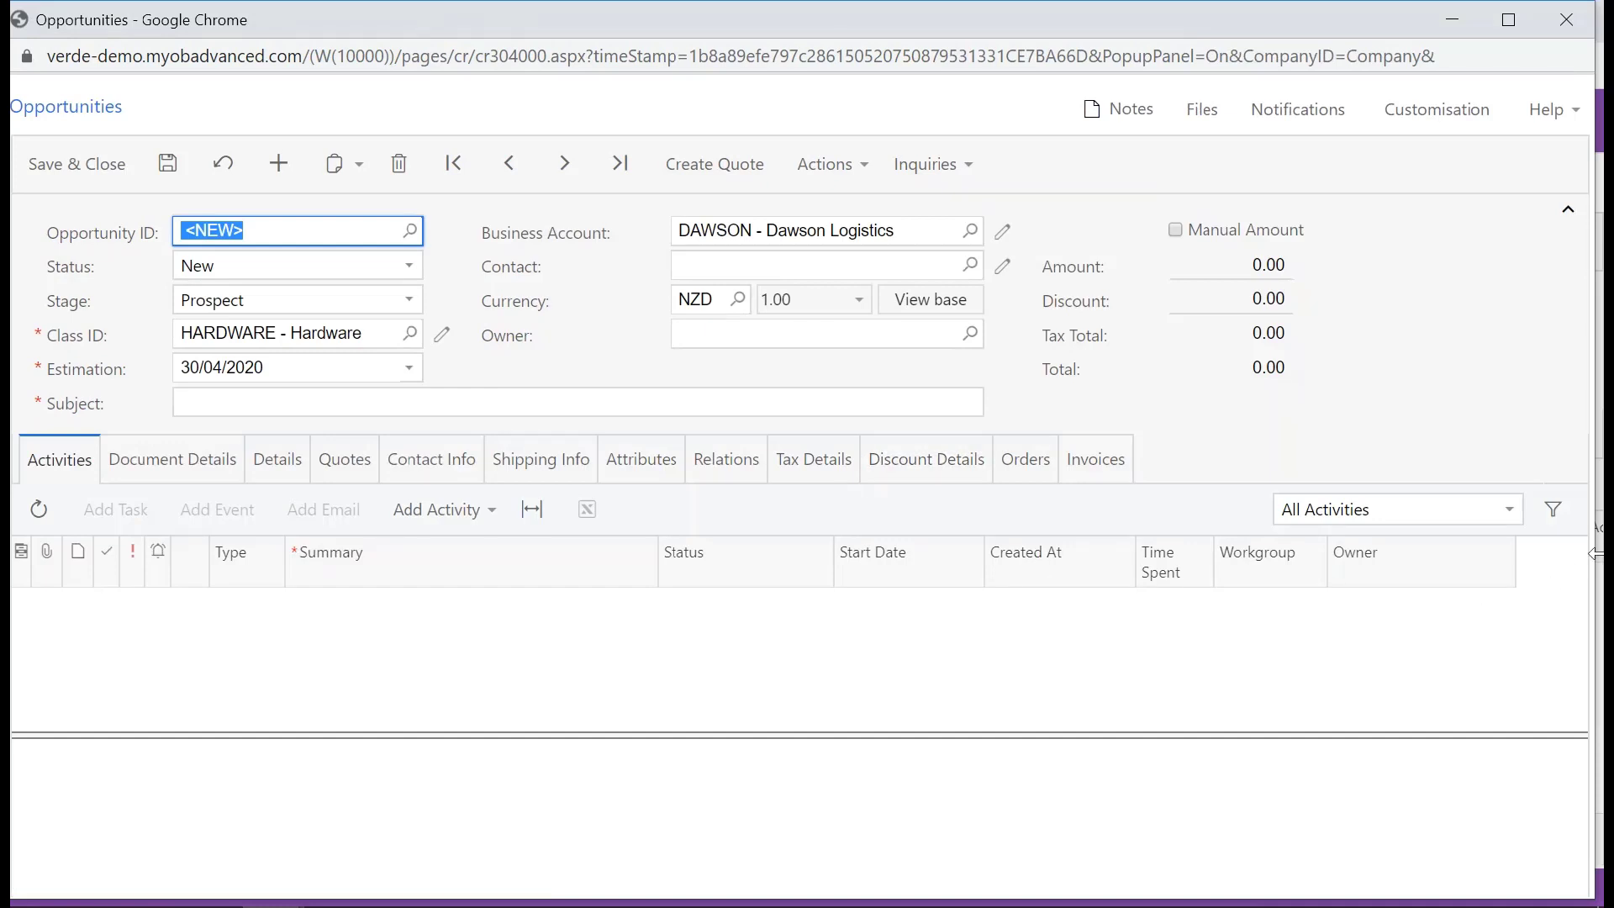
pyautogui.click(172, 459)
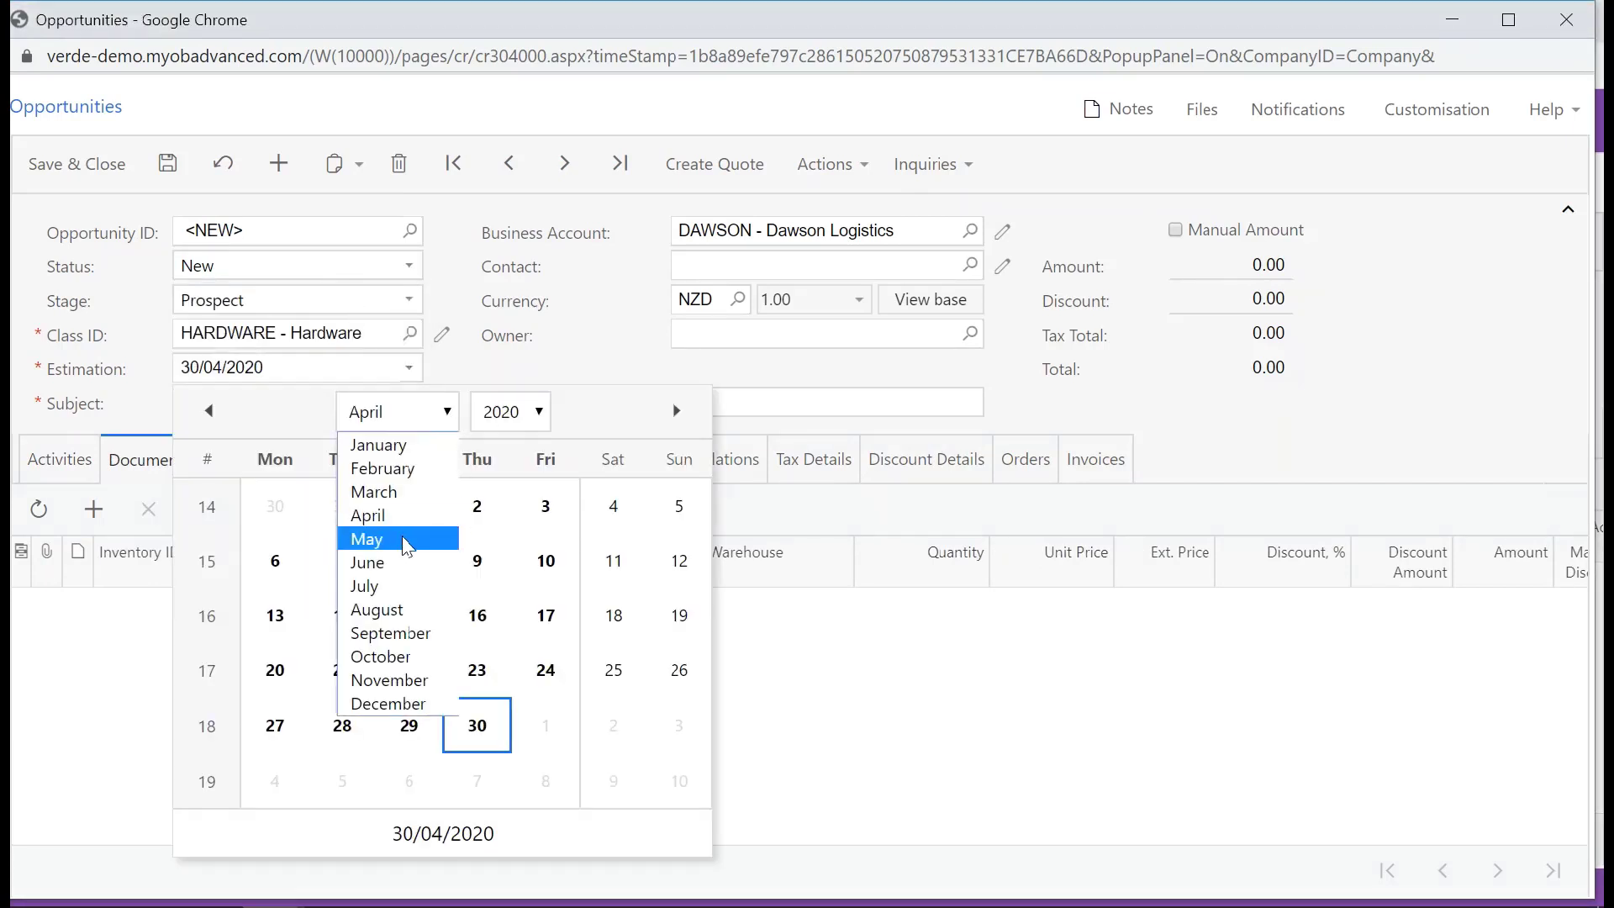
pyautogui.click(366, 538)
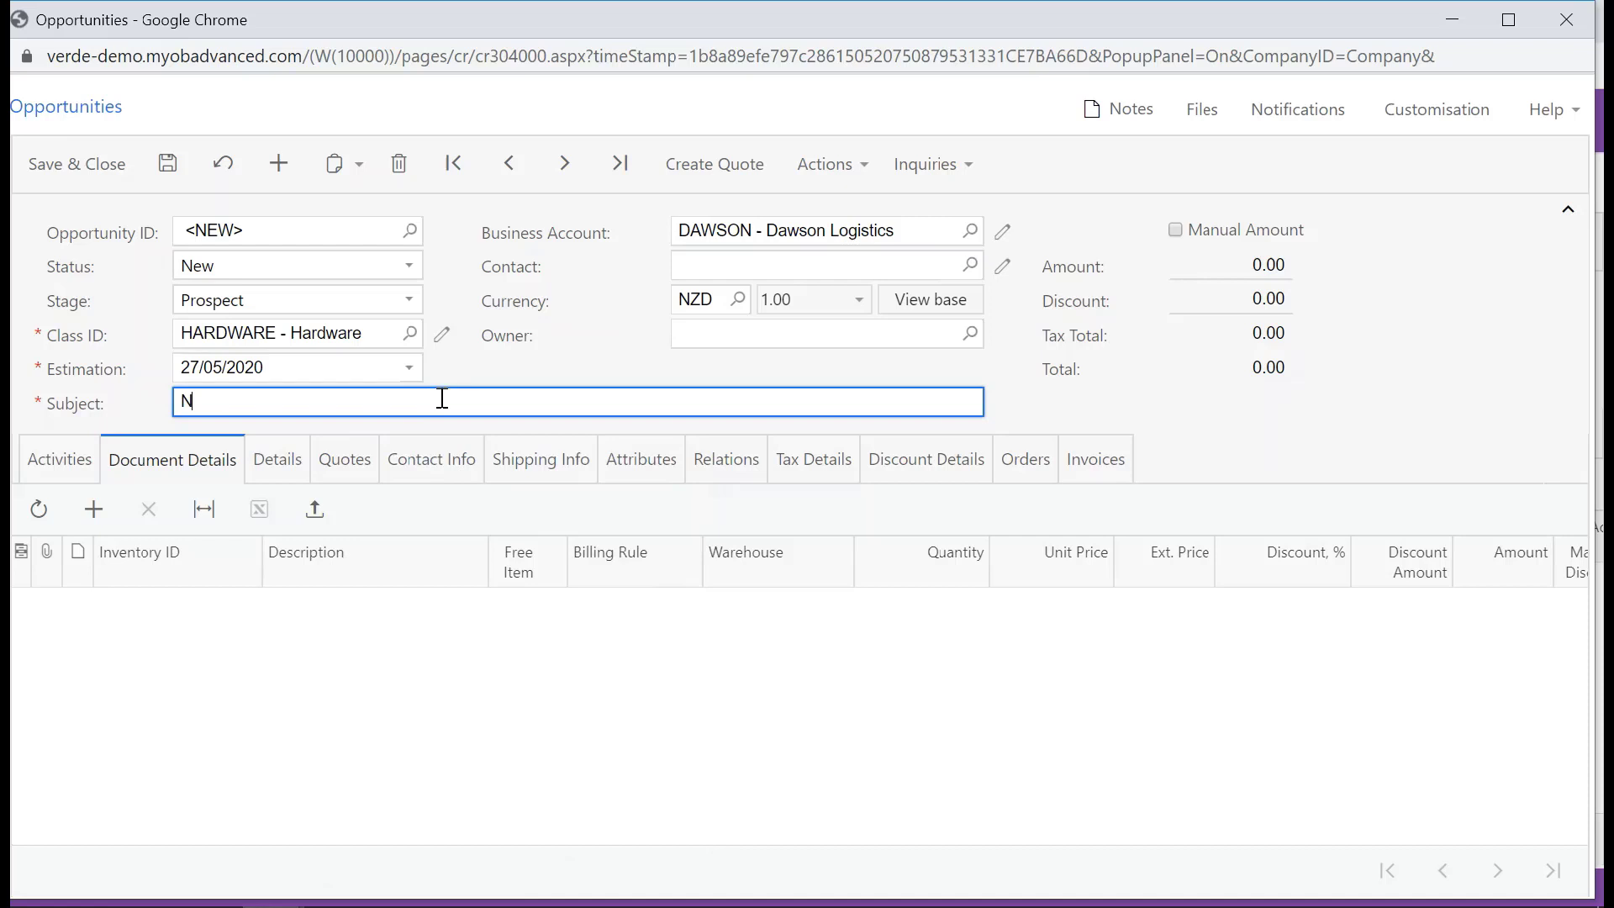
pyautogui.write('etwork Server/ Laptops')
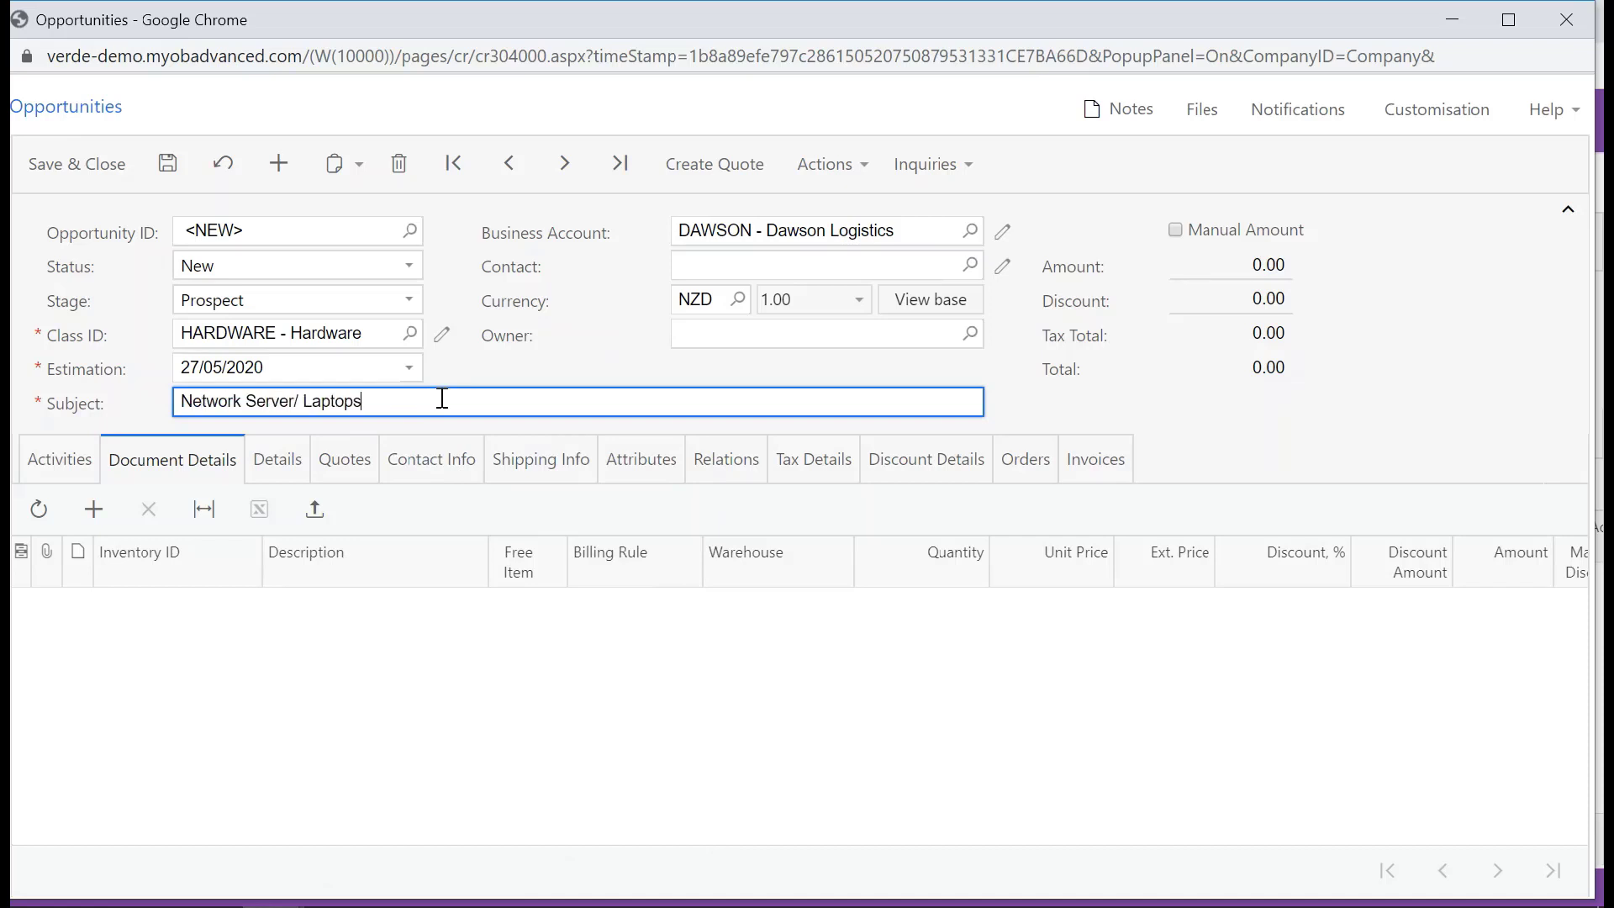
pyautogui.click(823, 334)
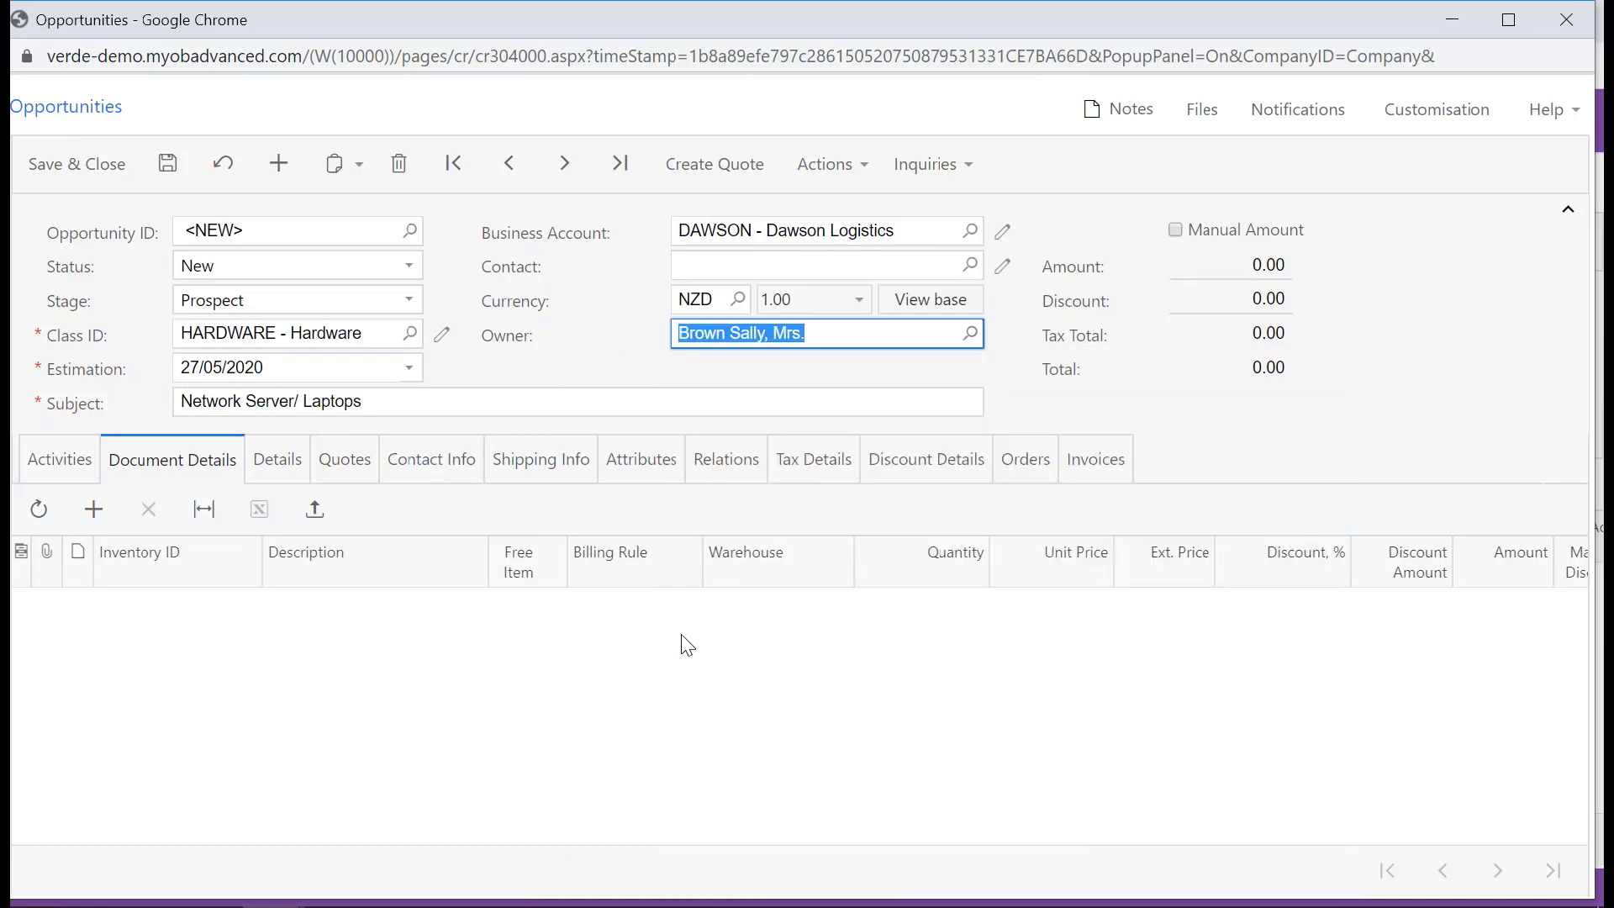
pyautogui.click(166, 163)
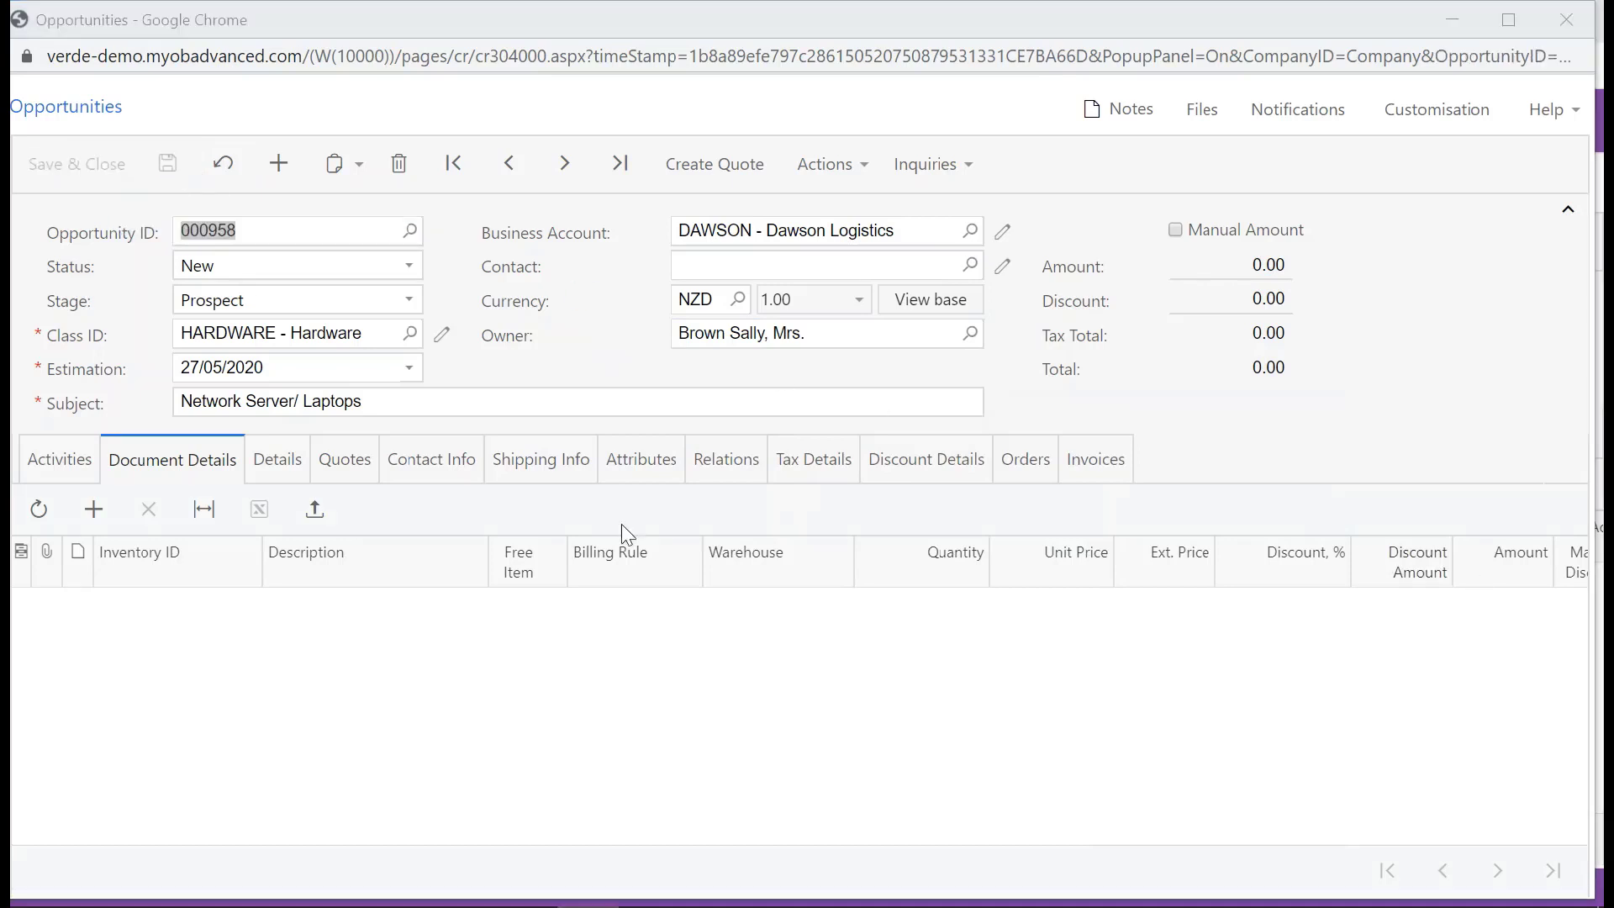
pyautogui.moveTo(210, 471)
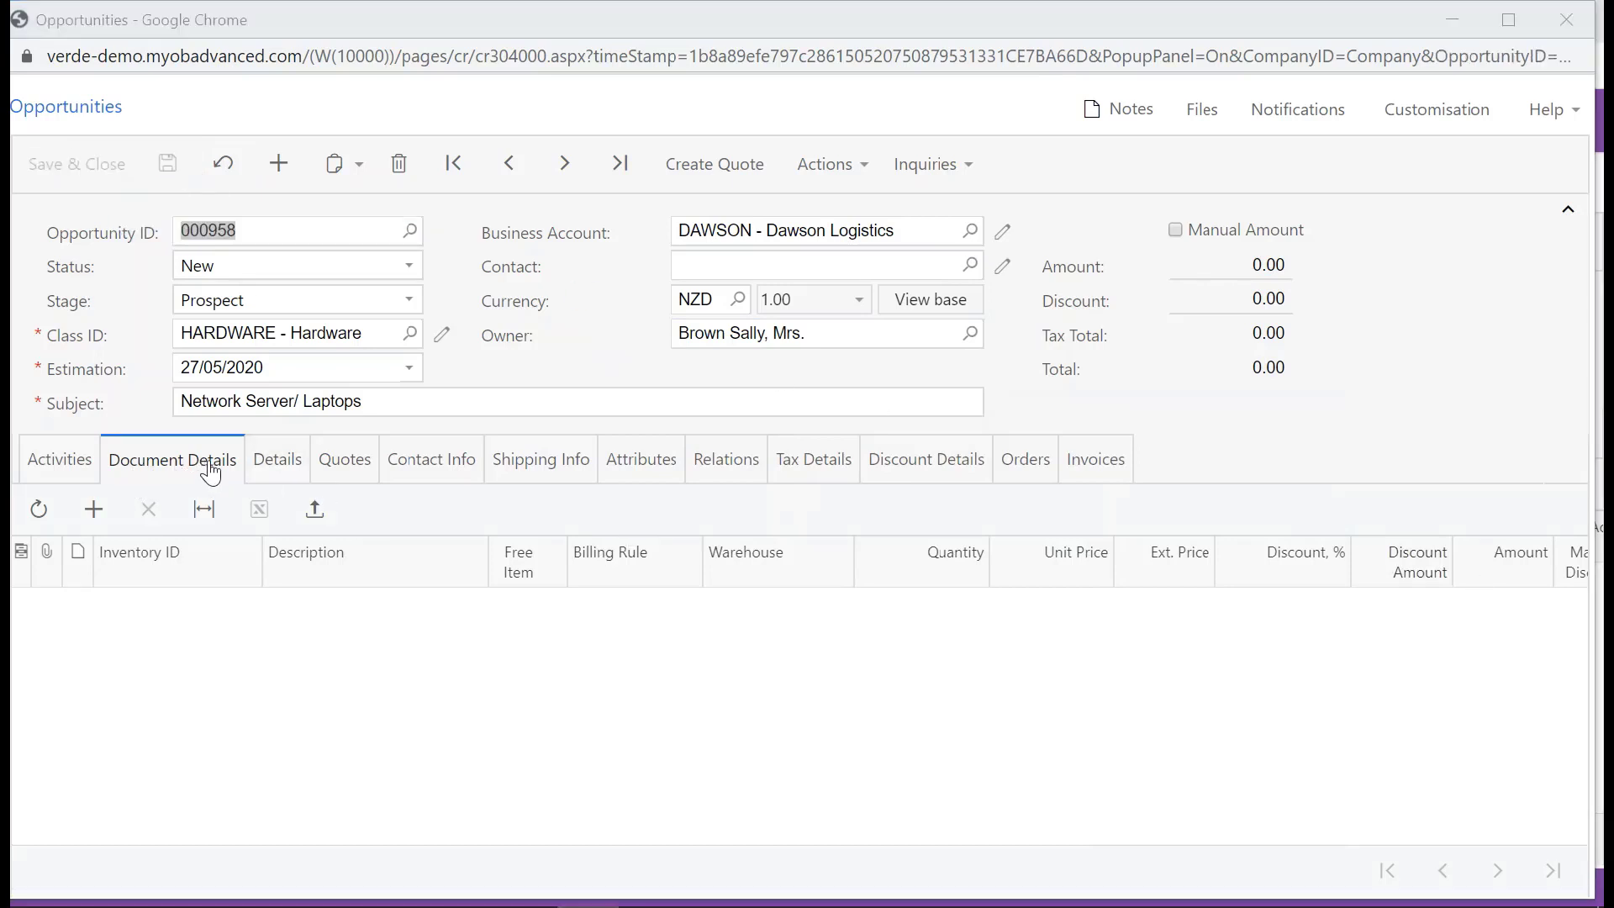
pyautogui.moveTo(95, 508)
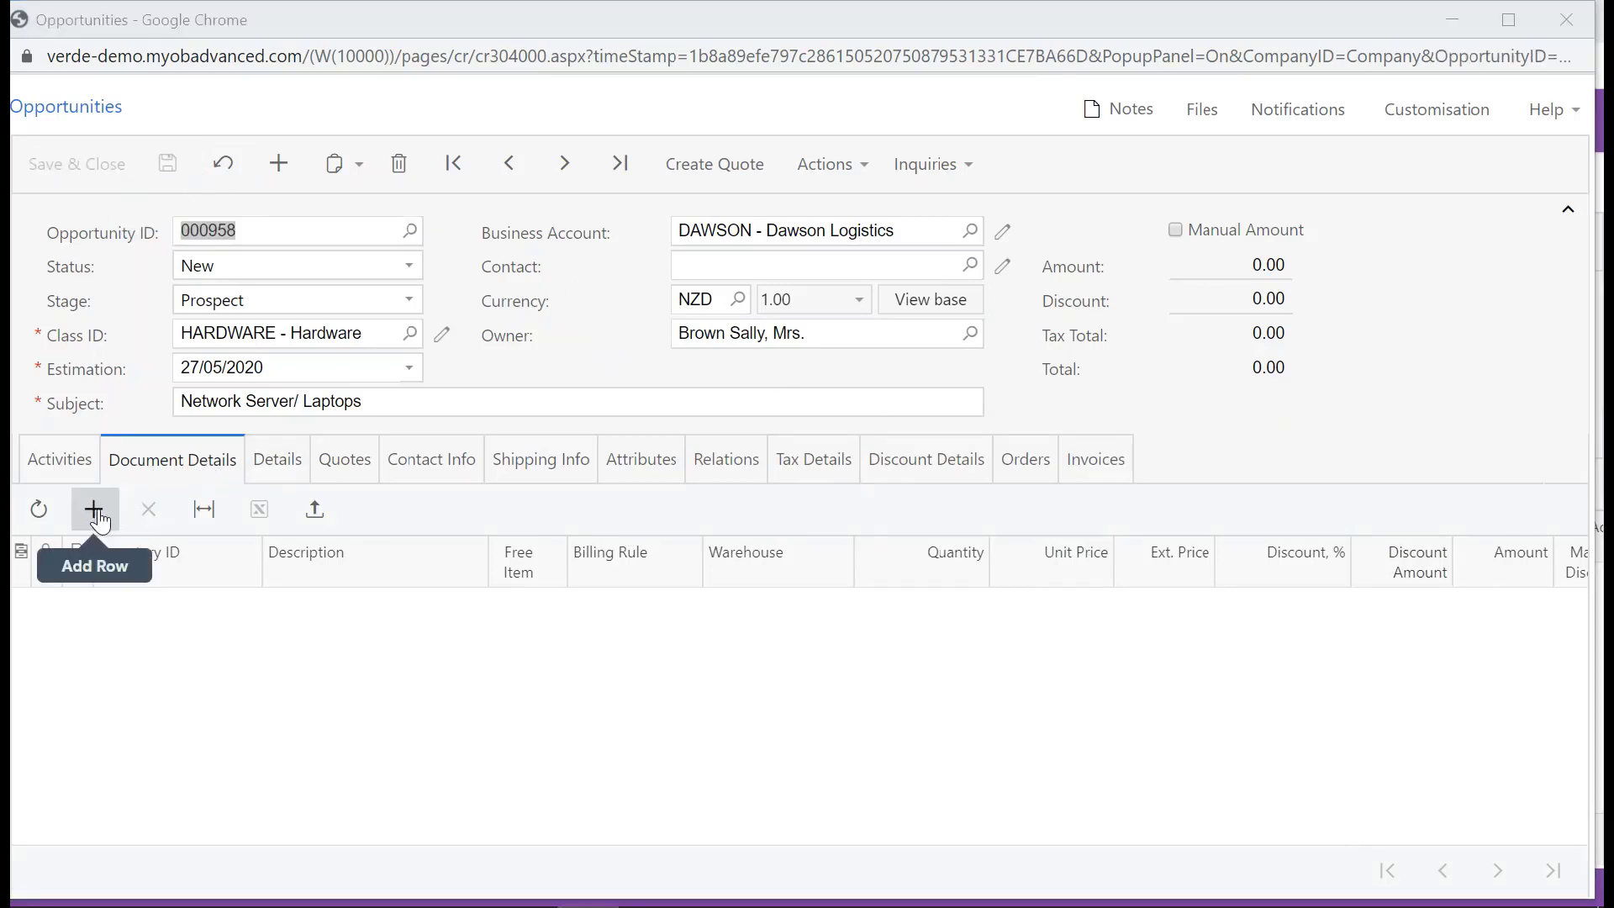
# Add document detail lines for the XRL-120 laptop and XRE-120 server items.
pyautogui.click(94, 507)
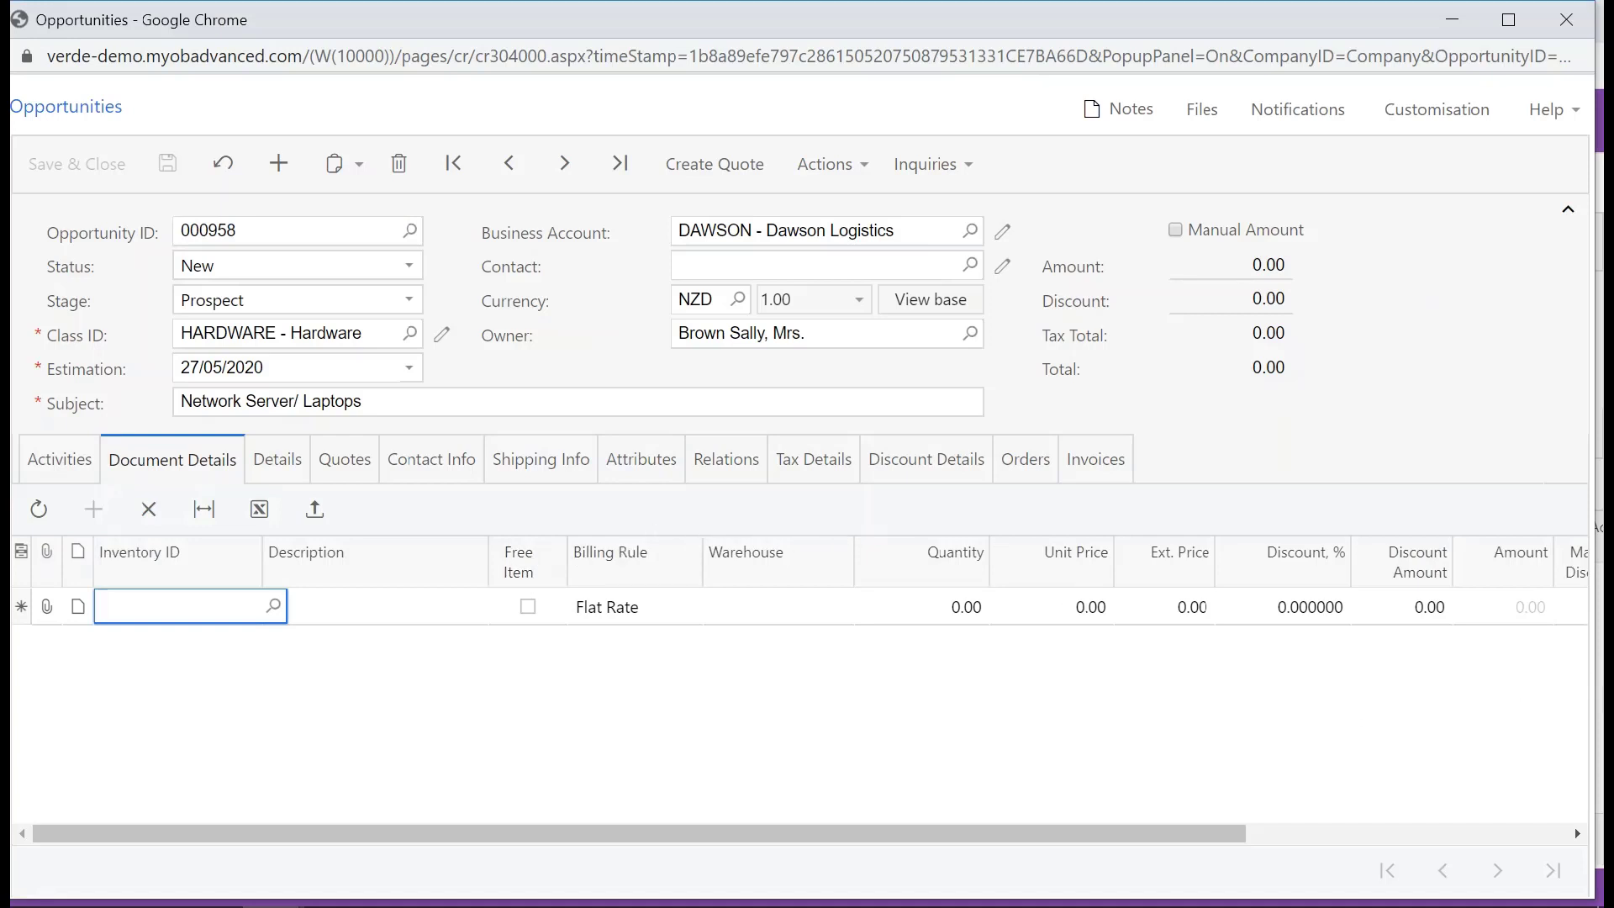
pyautogui.click(185, 605)
pyautogui.write('xre')
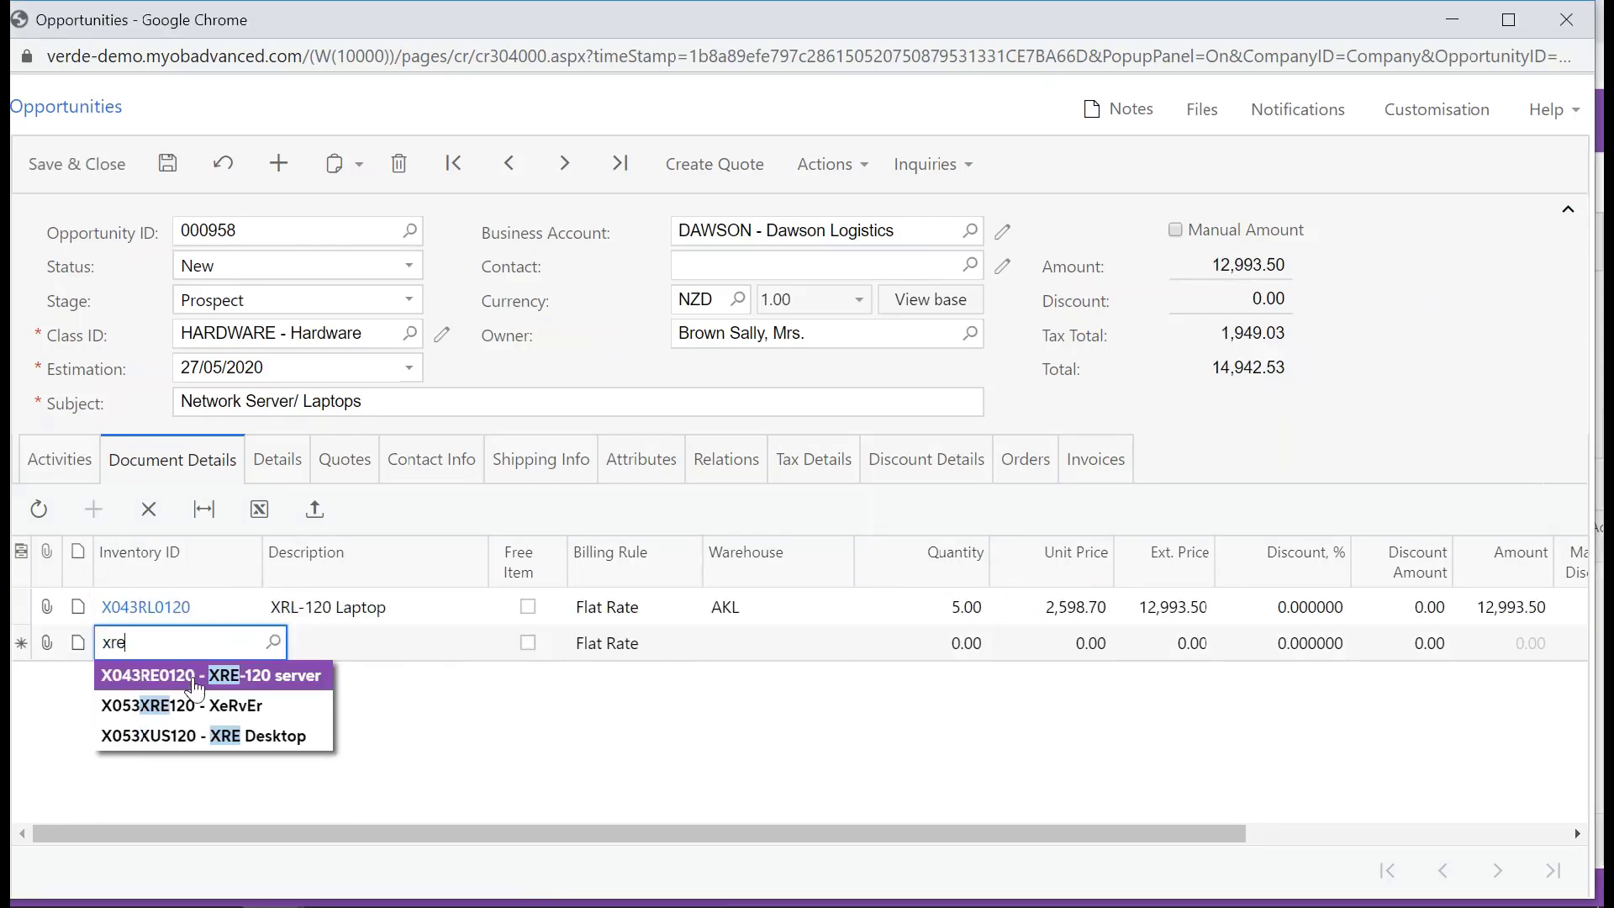
pyautogui.click(211, 676)
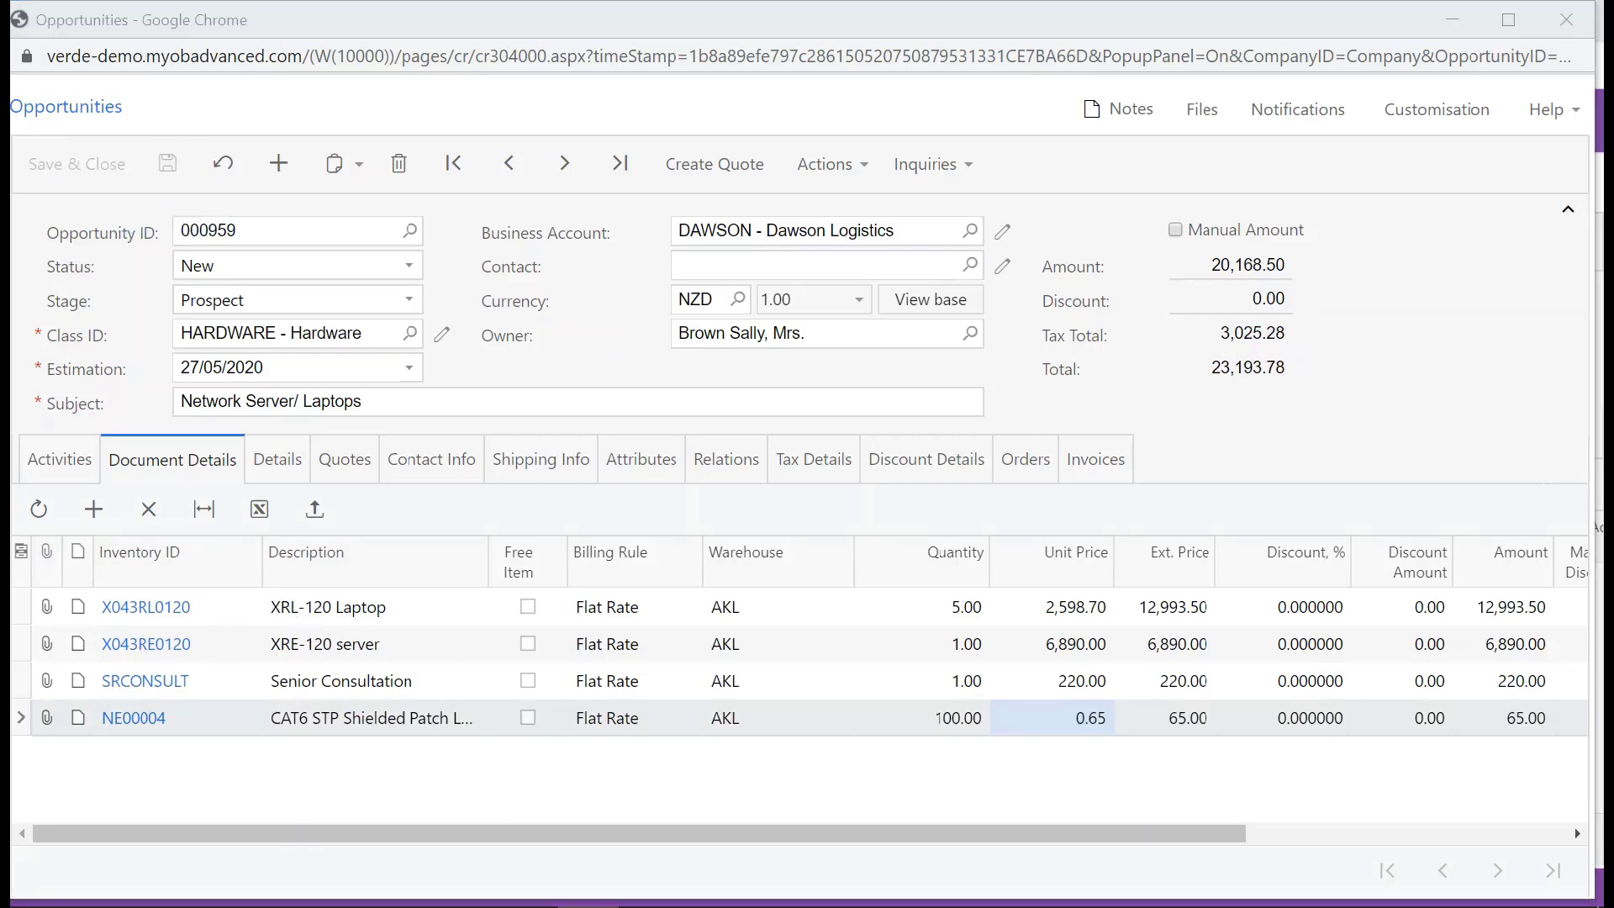
# Mark the opportunity status Open, save it, and return to the Dawson account.
pyautogui.click(410, 265)
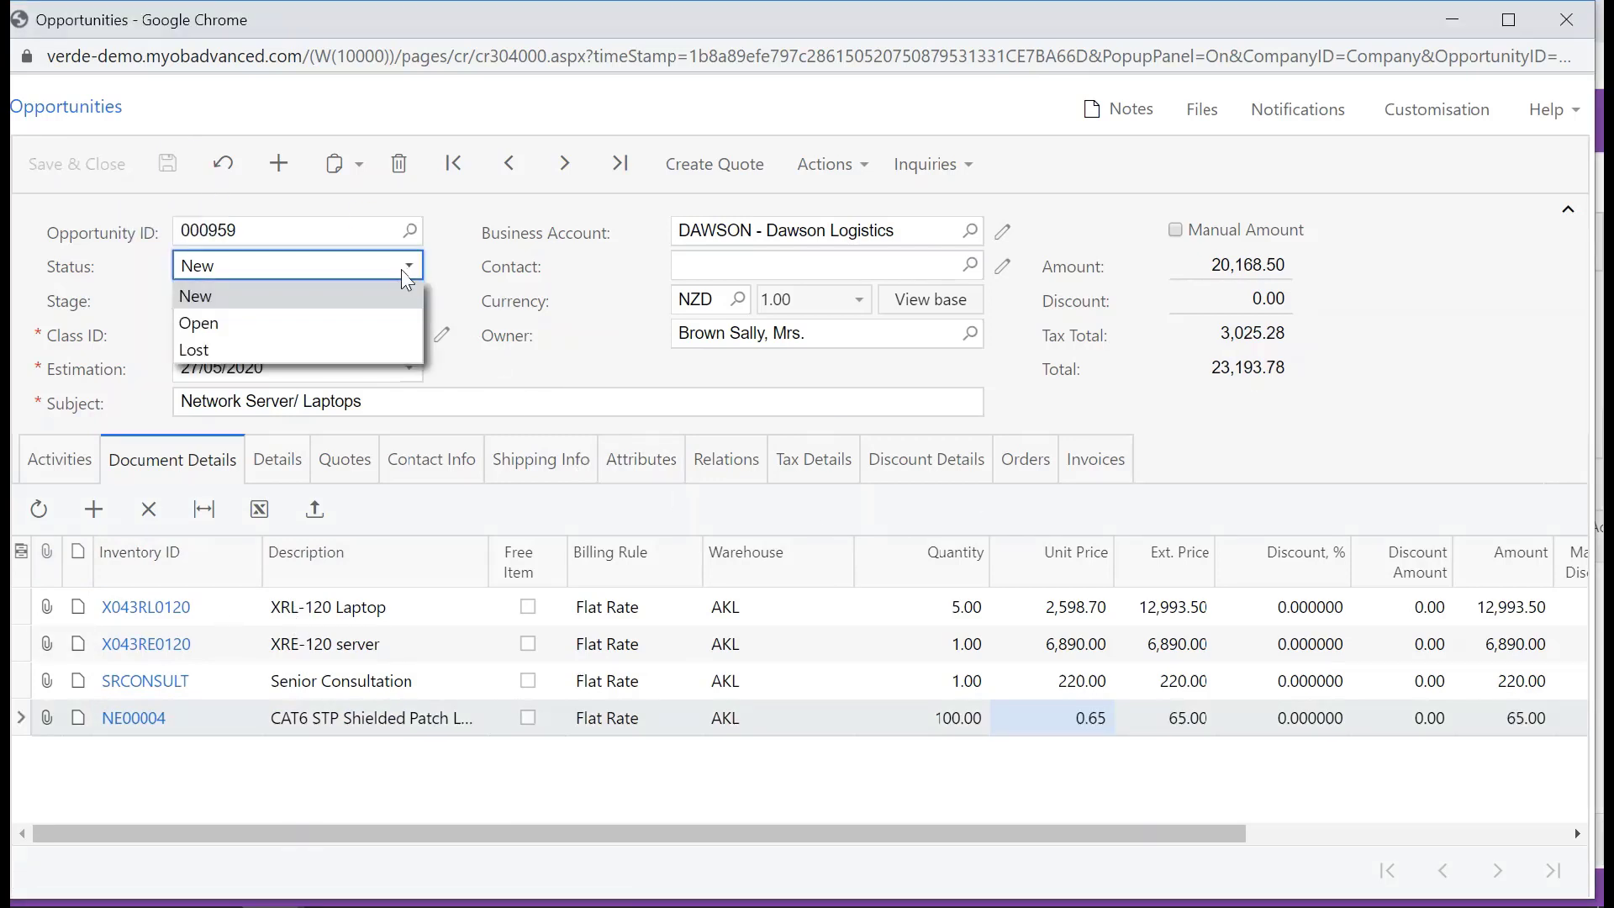
pyautogui.click(198, 323)
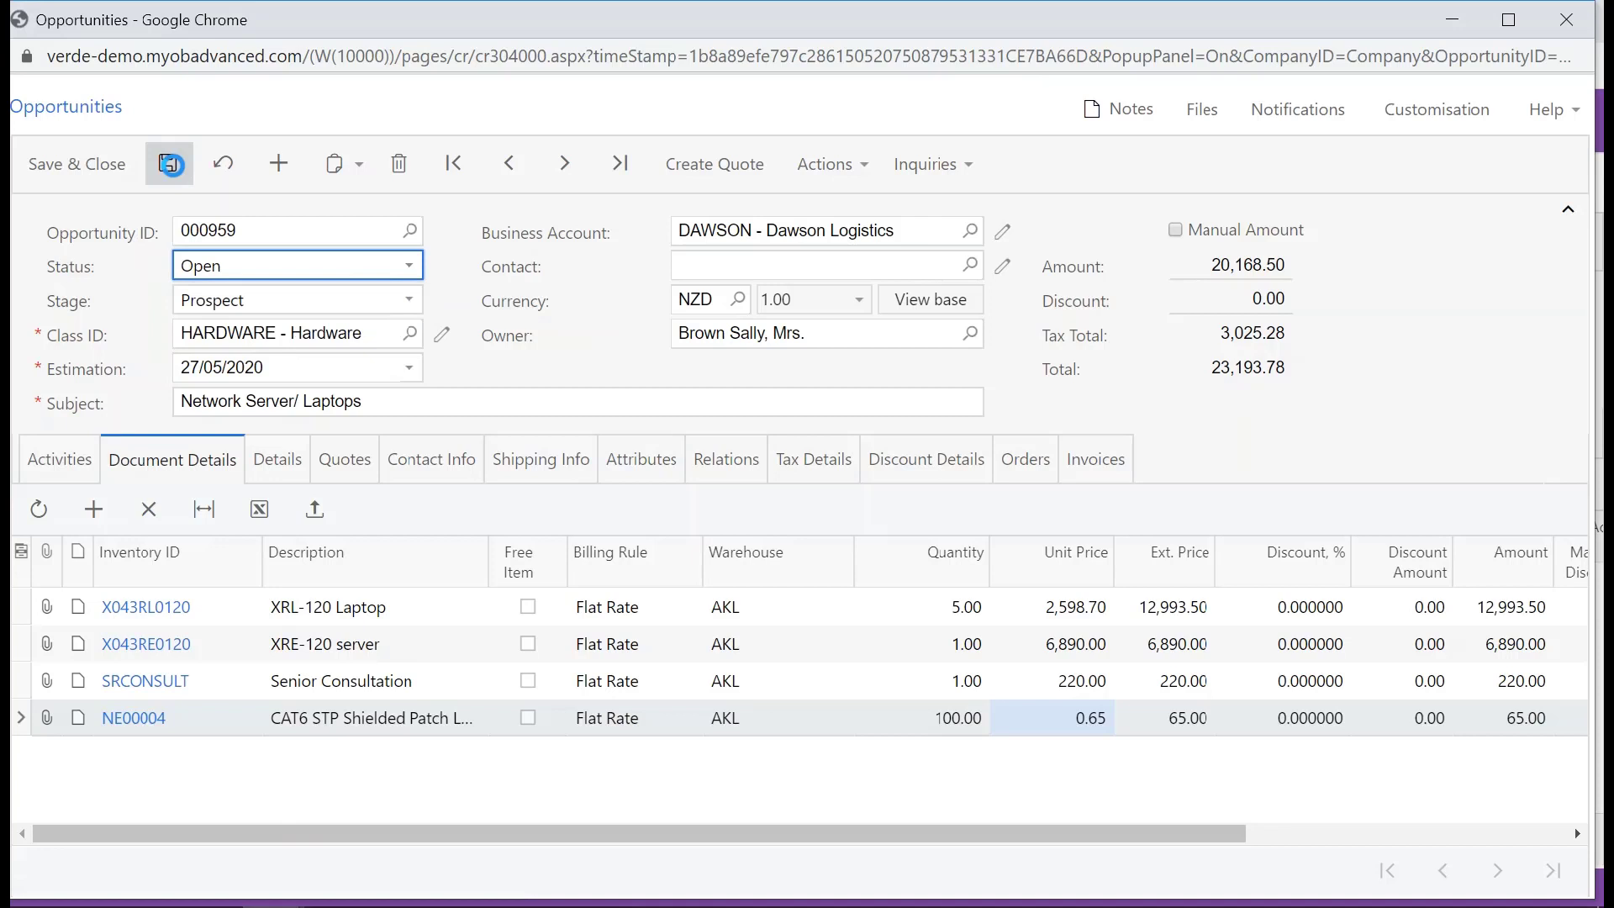
pyautogui.click(829, 163)
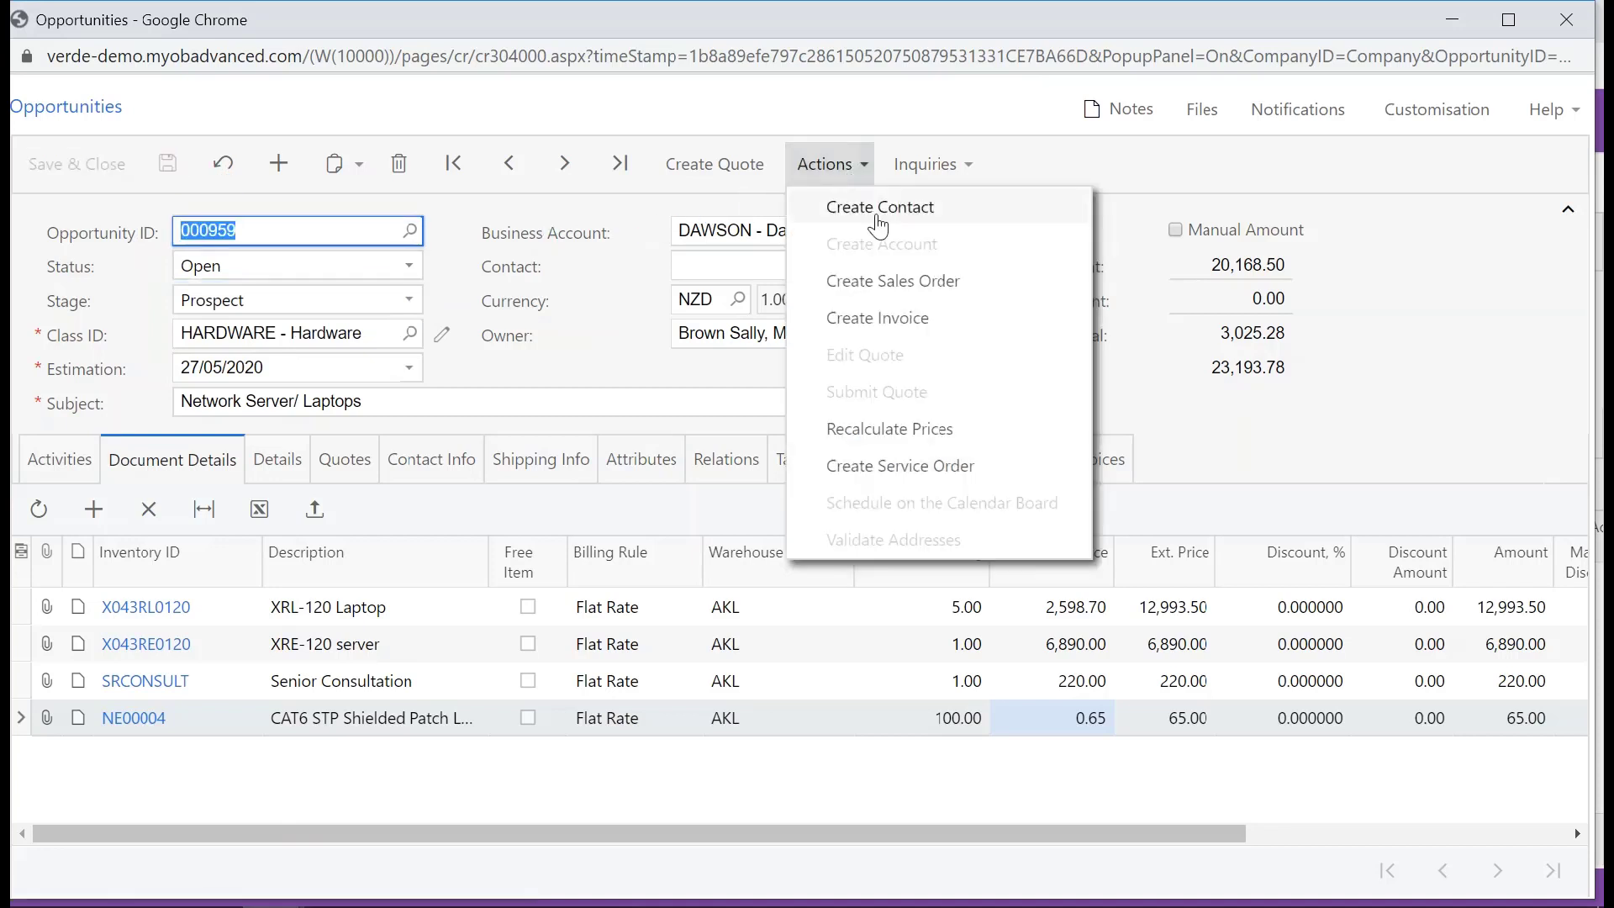
pyautogui.moveTo(893, 281)
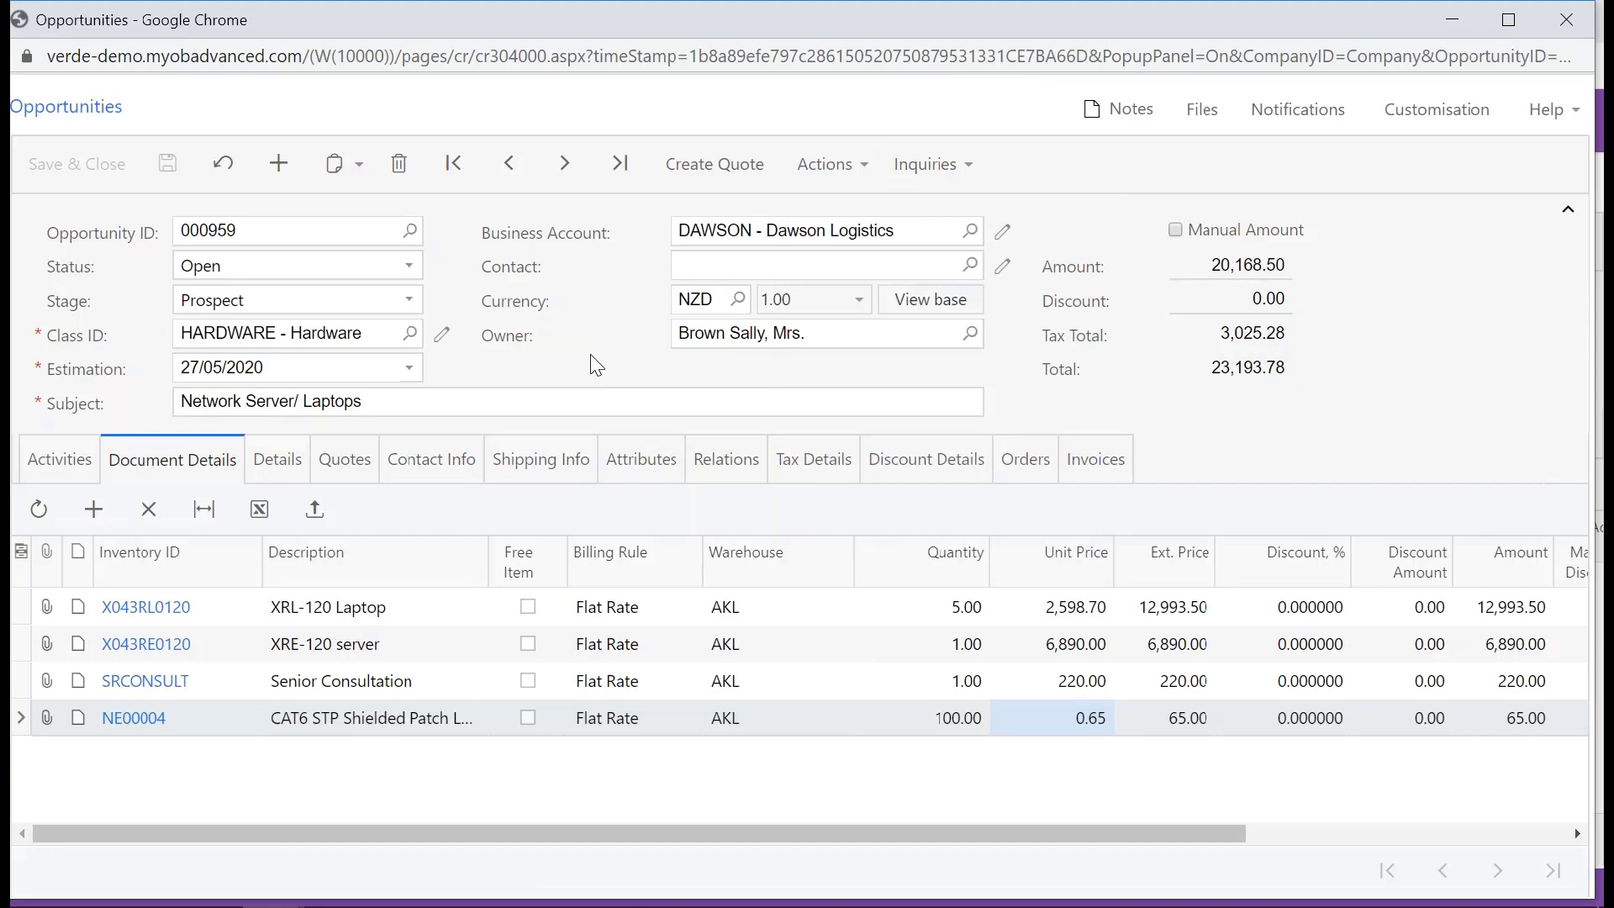
pyautogui.moveTo(605, 355)
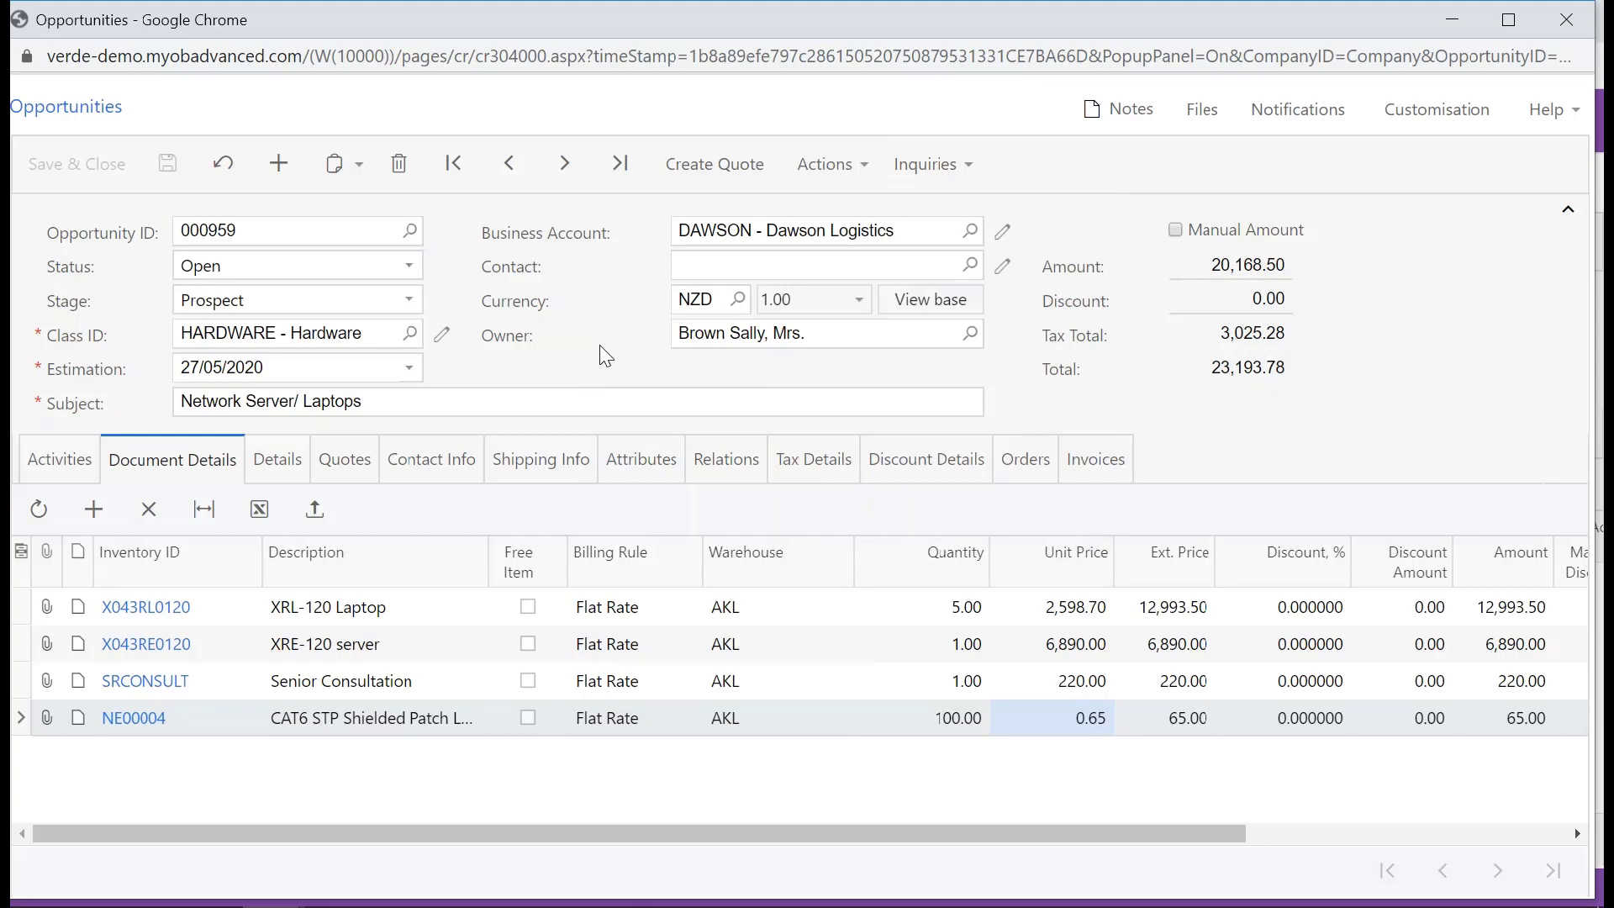
pyautogui.click(59, 458)
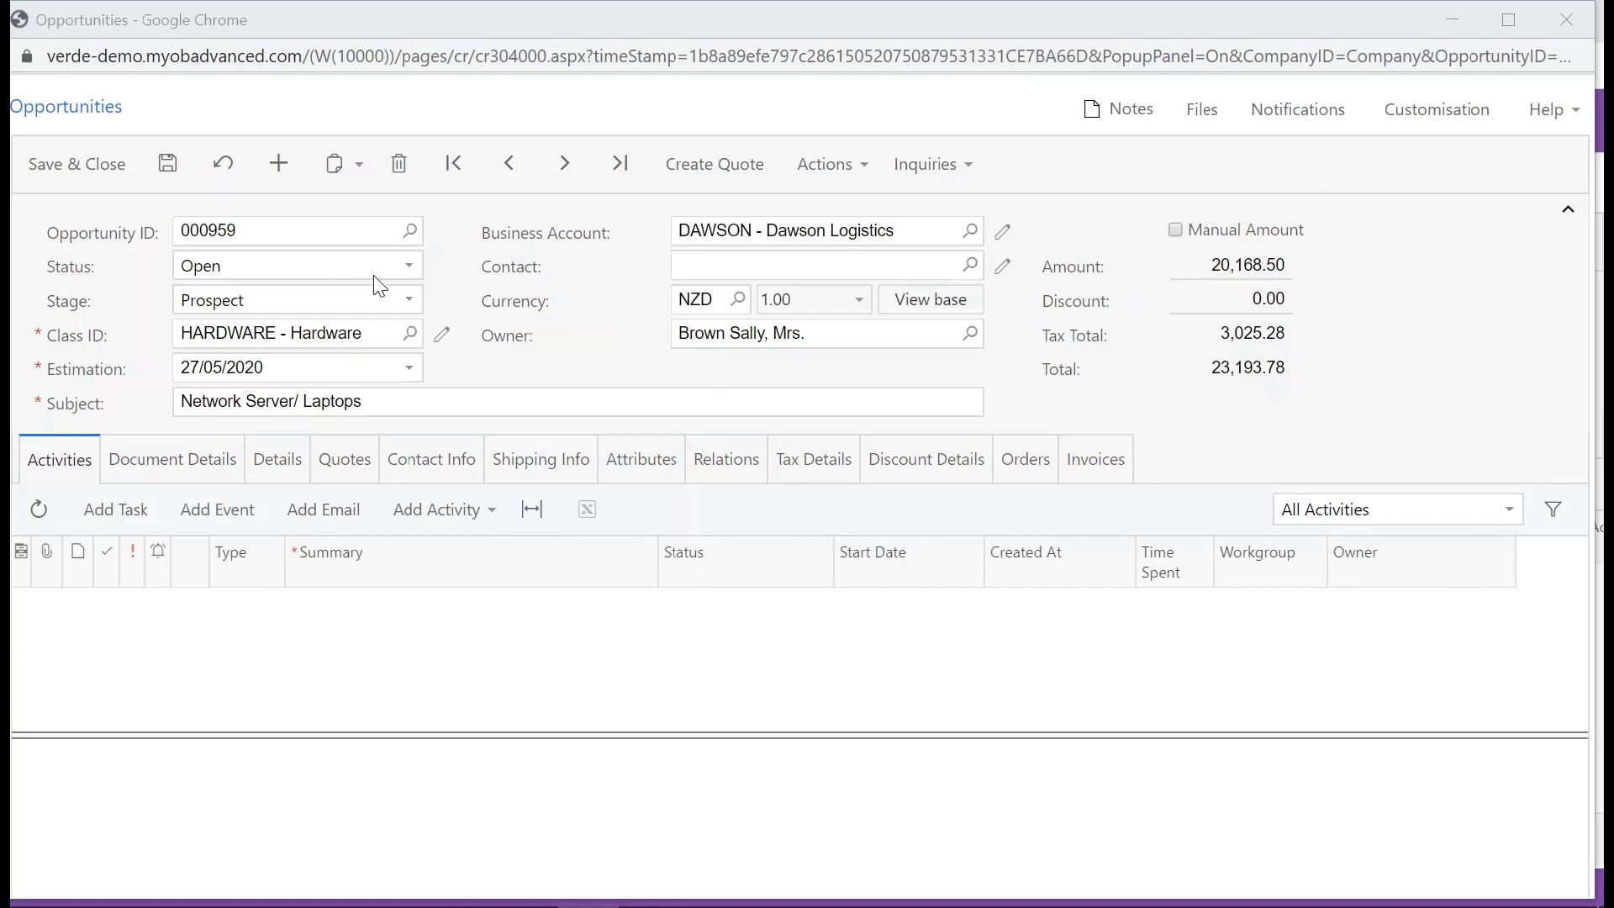
pyautogui.moveTo(411, 306)
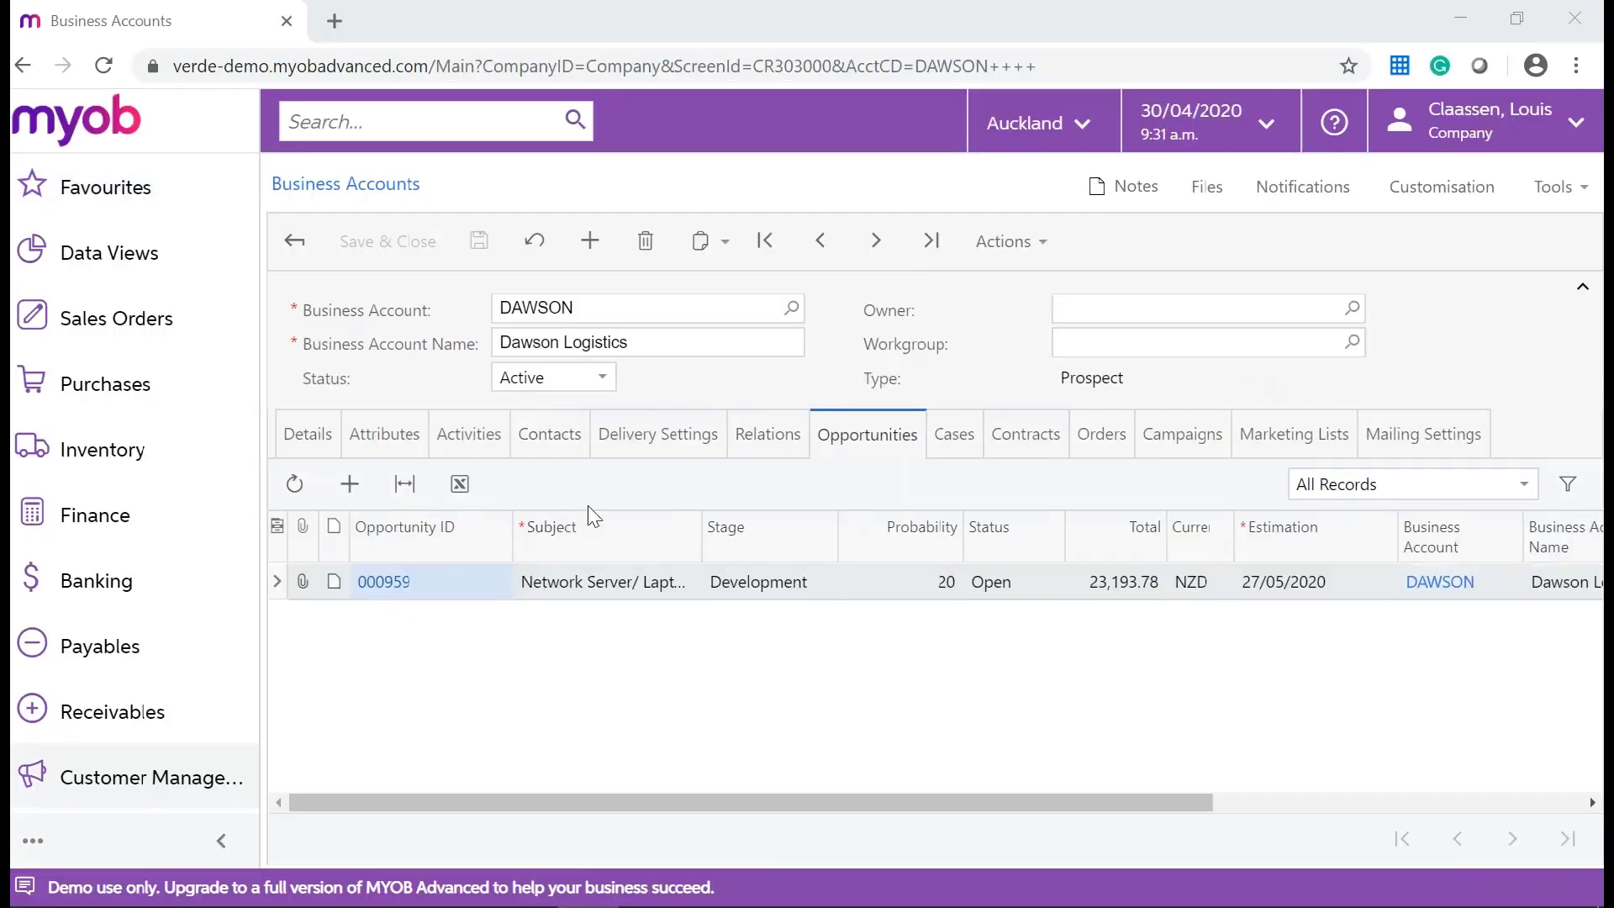
# Log a completed phone call noting Jack proceeds 'if he gets 15% disc', dated 29 April 2020, and save it.
pyautogui.click(469, 434)
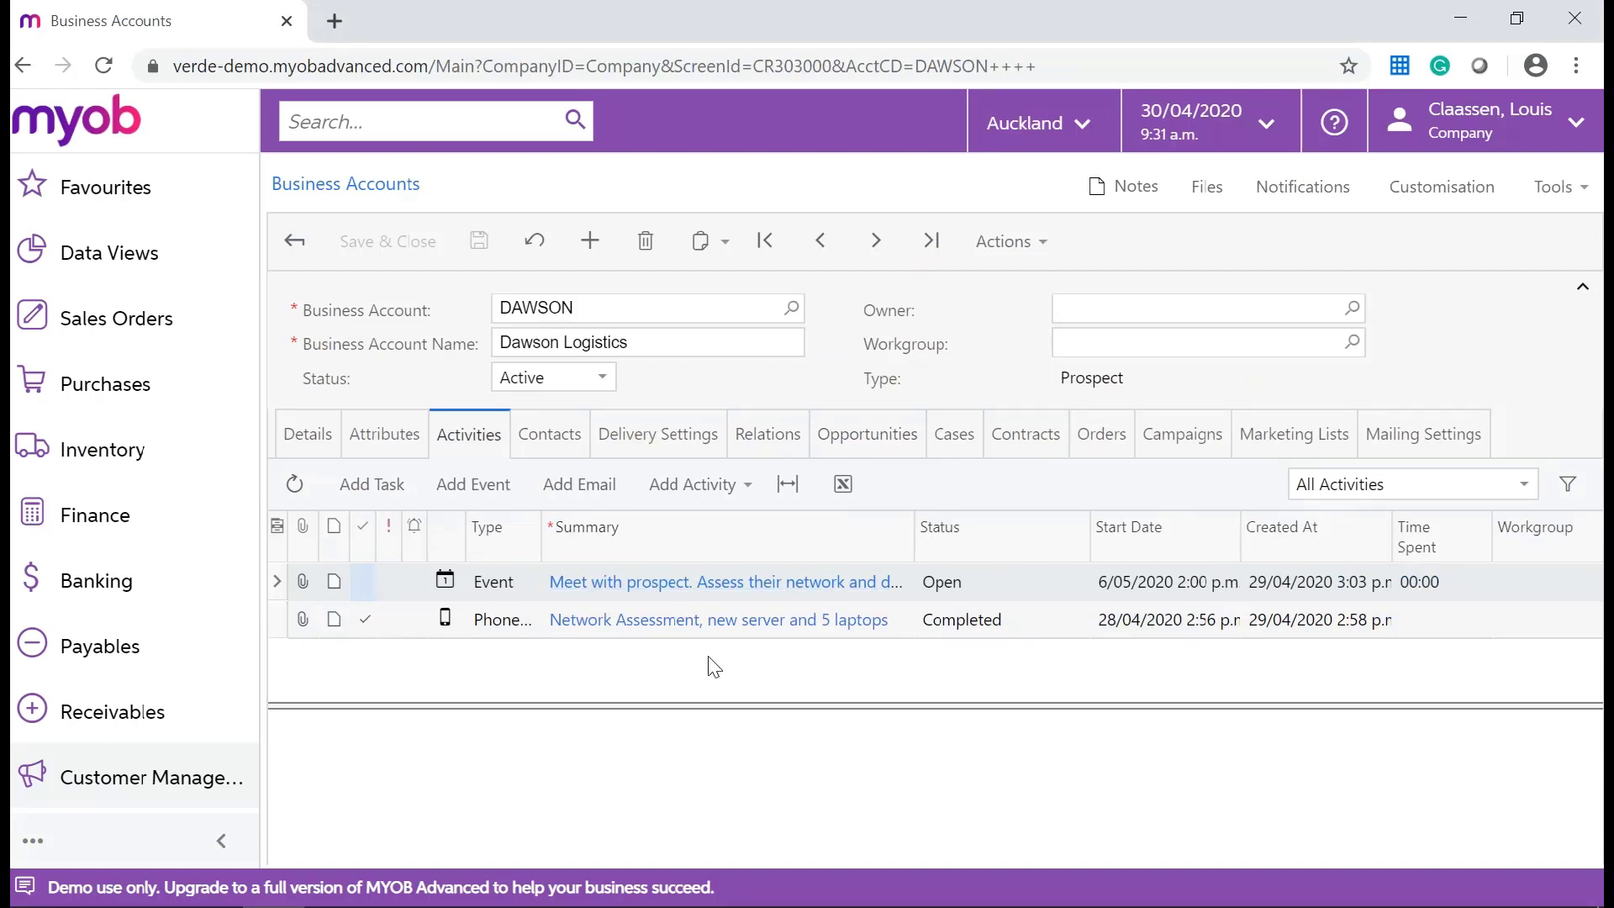
pyautogui.moveTo(686, 639)
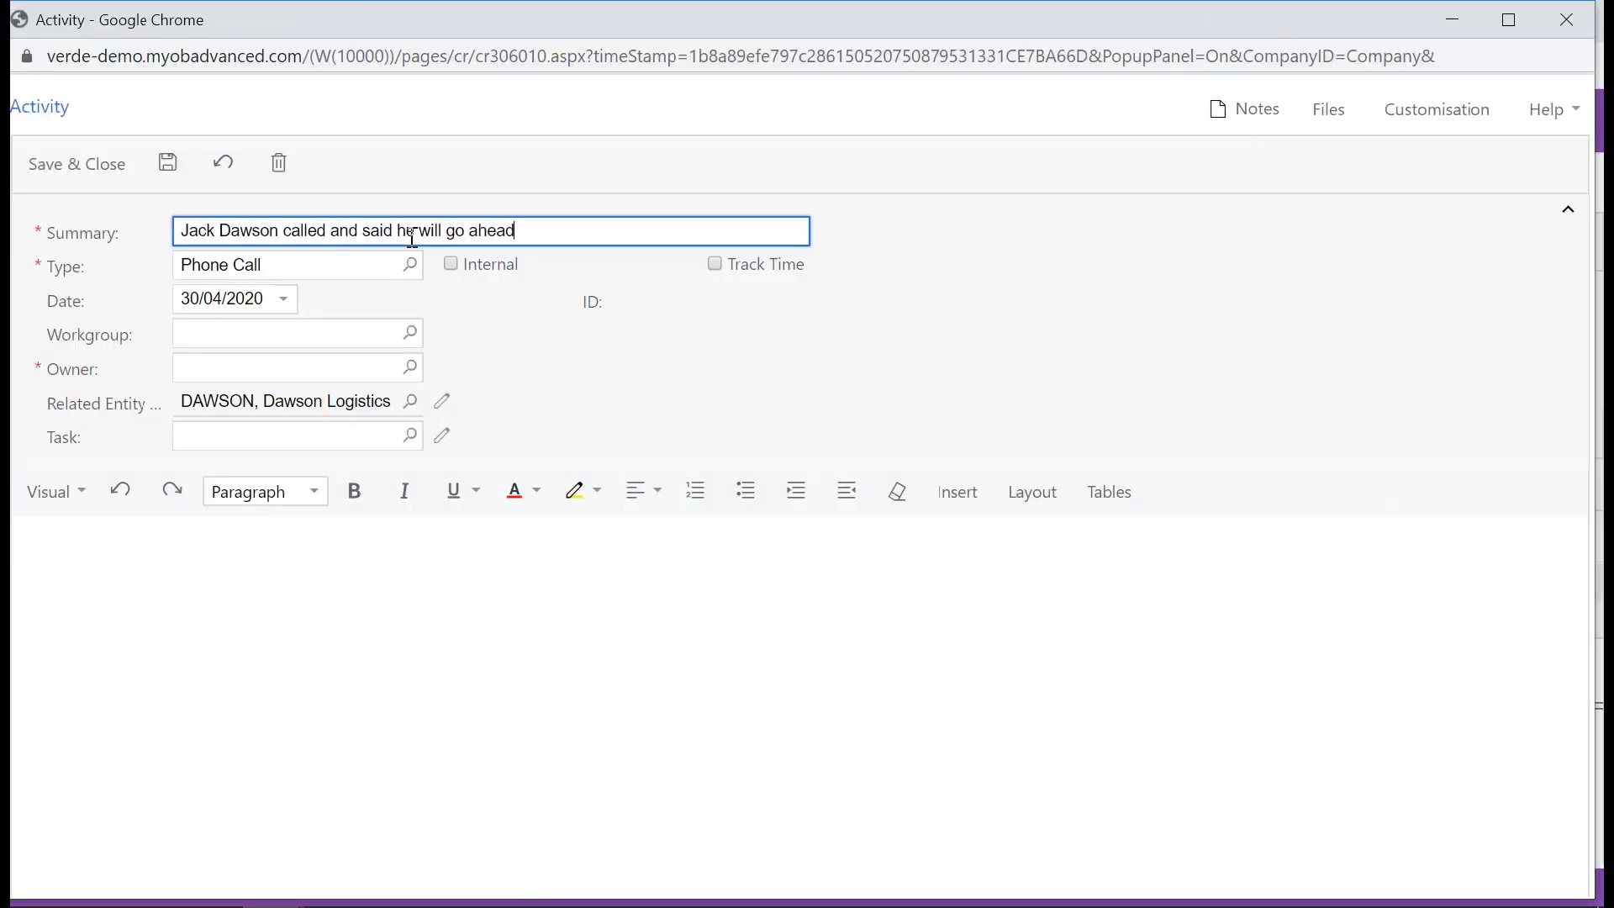
pyautogui.write('if he gets 15% disc')
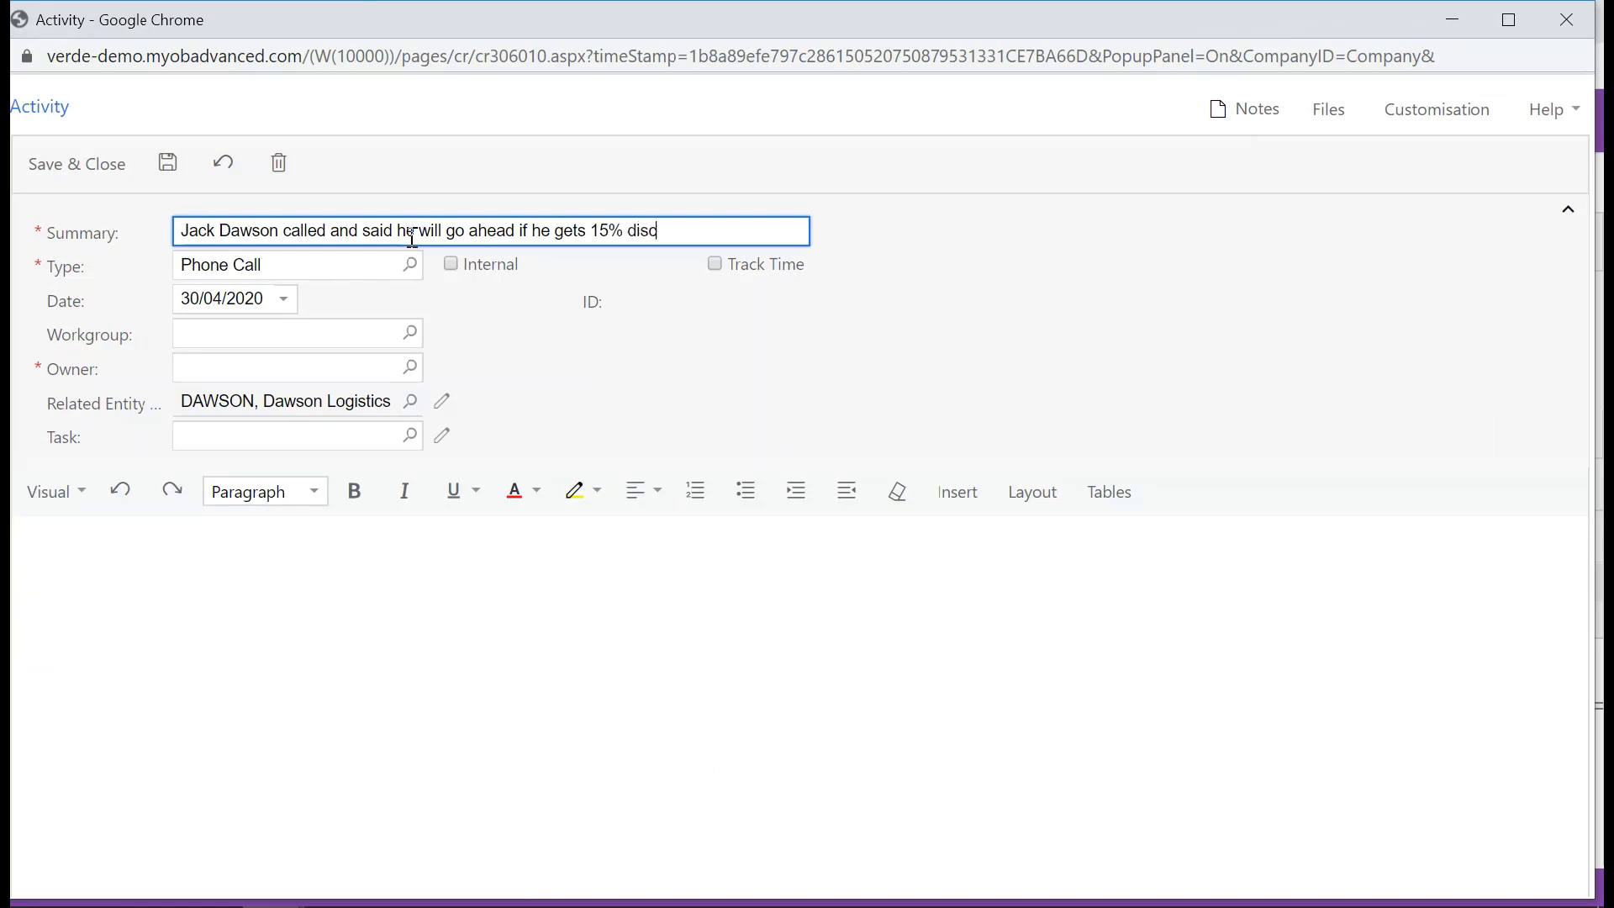
pyautogui.click(282, 300)
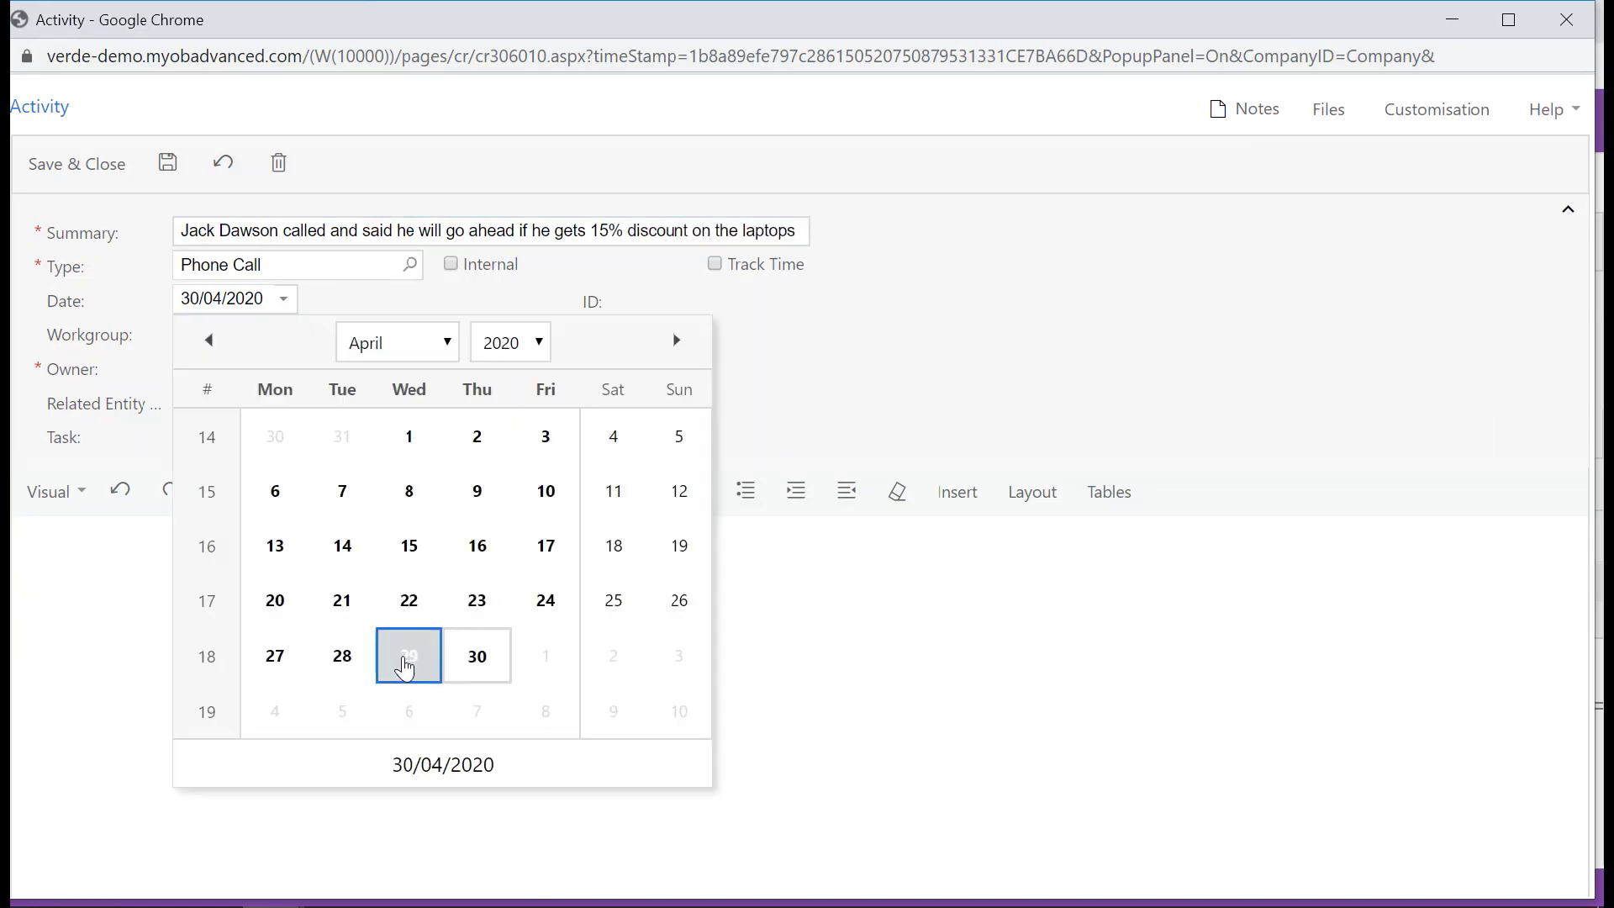
pyautogui.click(407, 656)
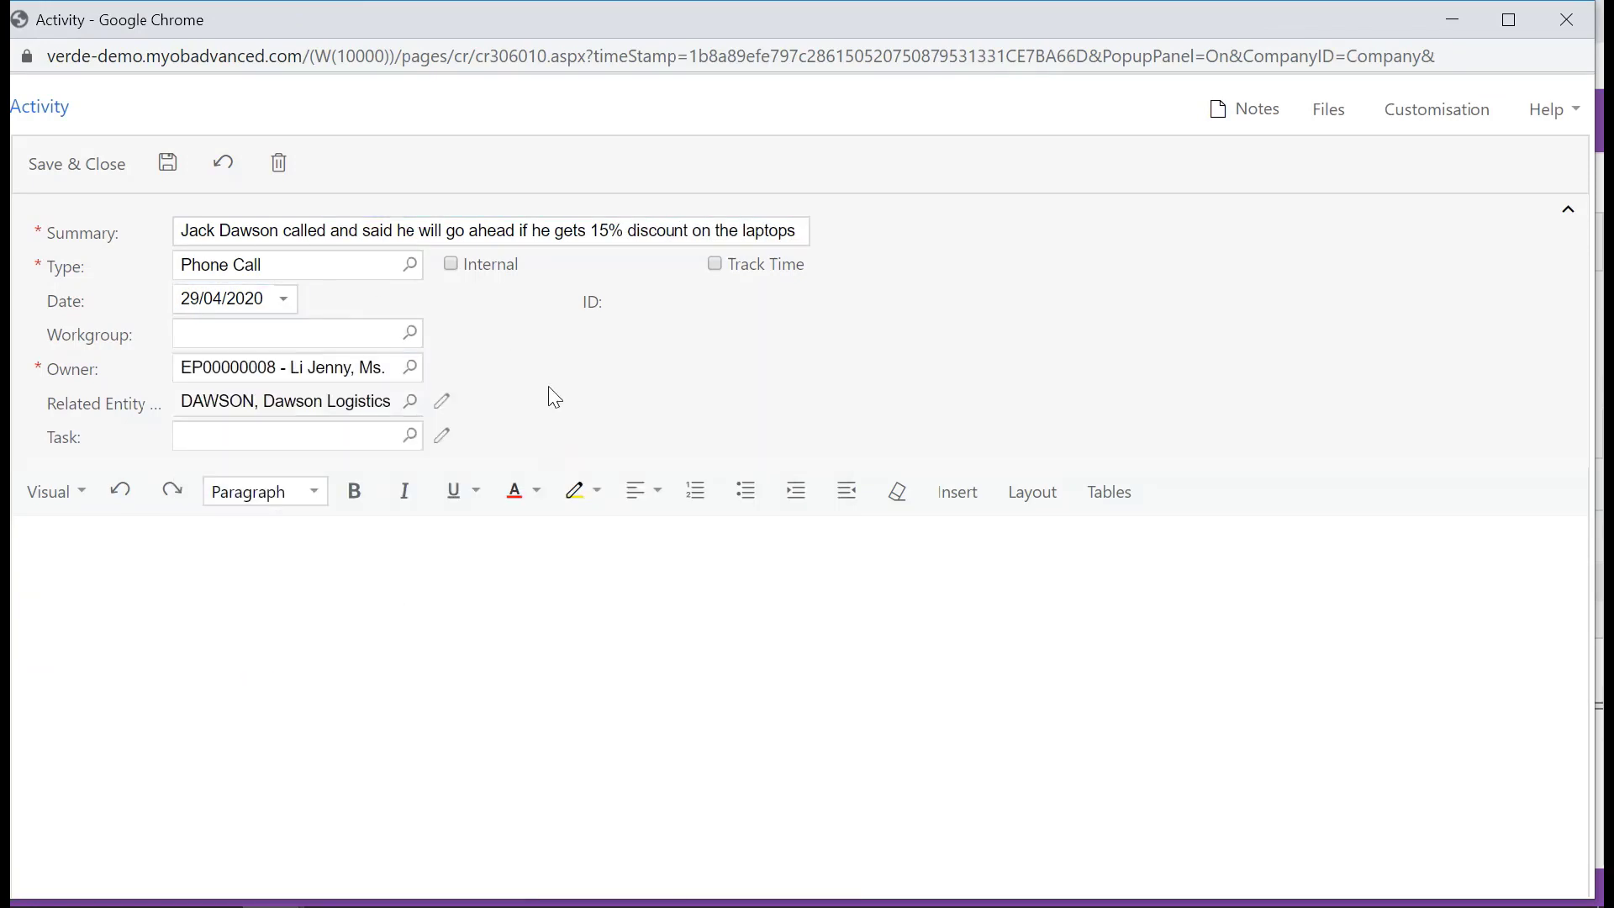
pyautogui.click(76, 163)
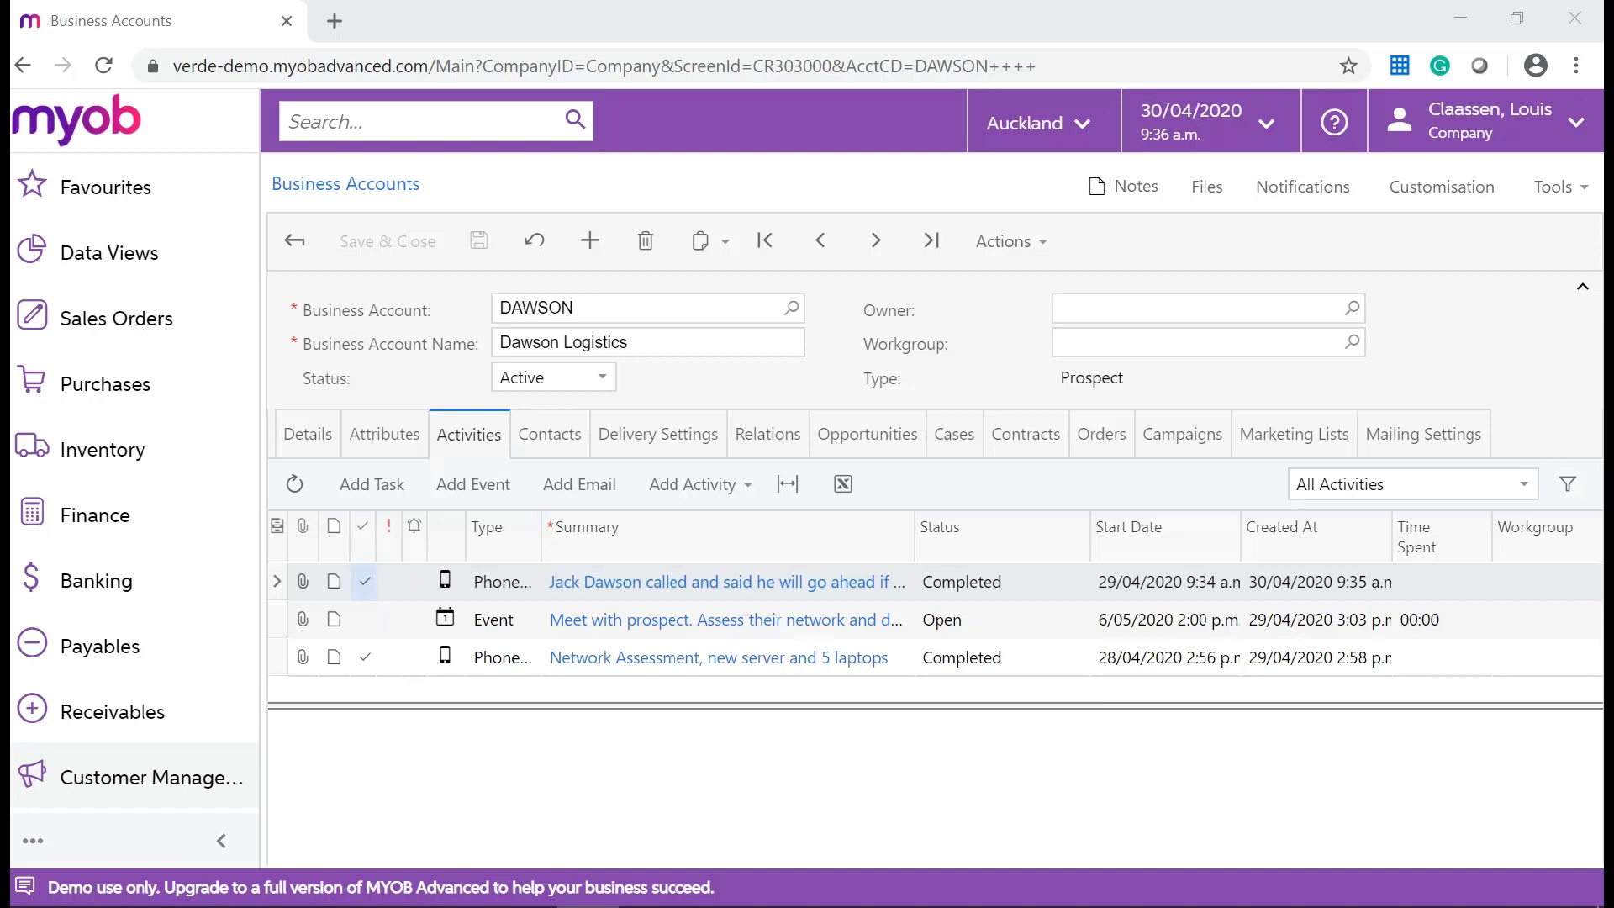
# Review opportunity 000959 with its 15% laptop discount and its status options.
pyautogui.click(867, 434)
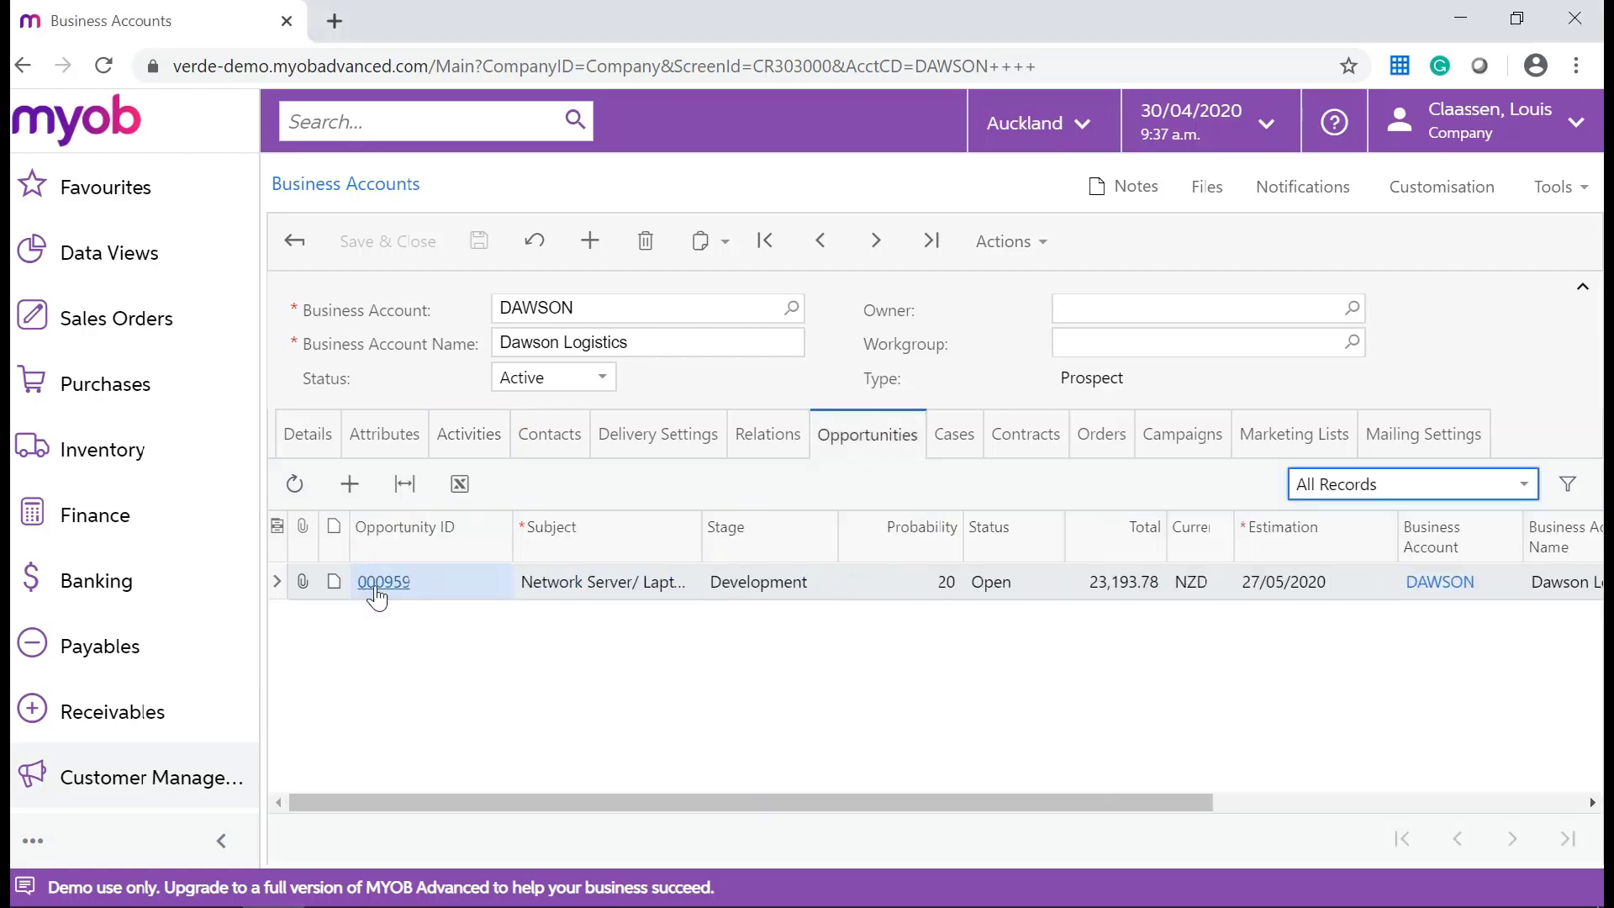
pyautogui.click(383, 582)
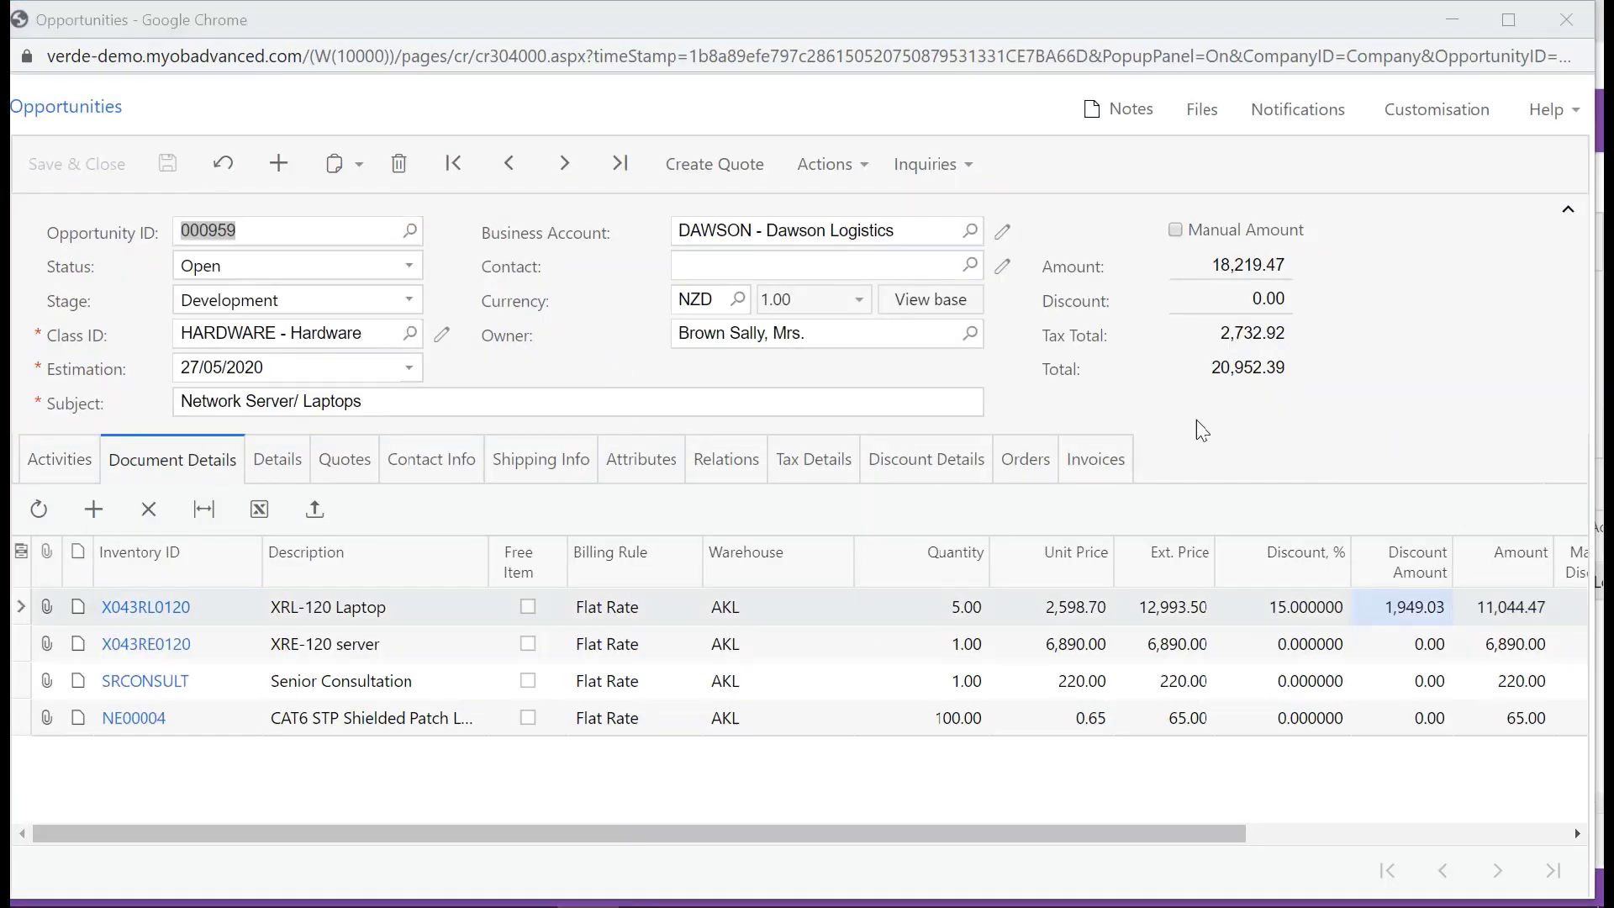
pyautogui.moveTo(160, 277)
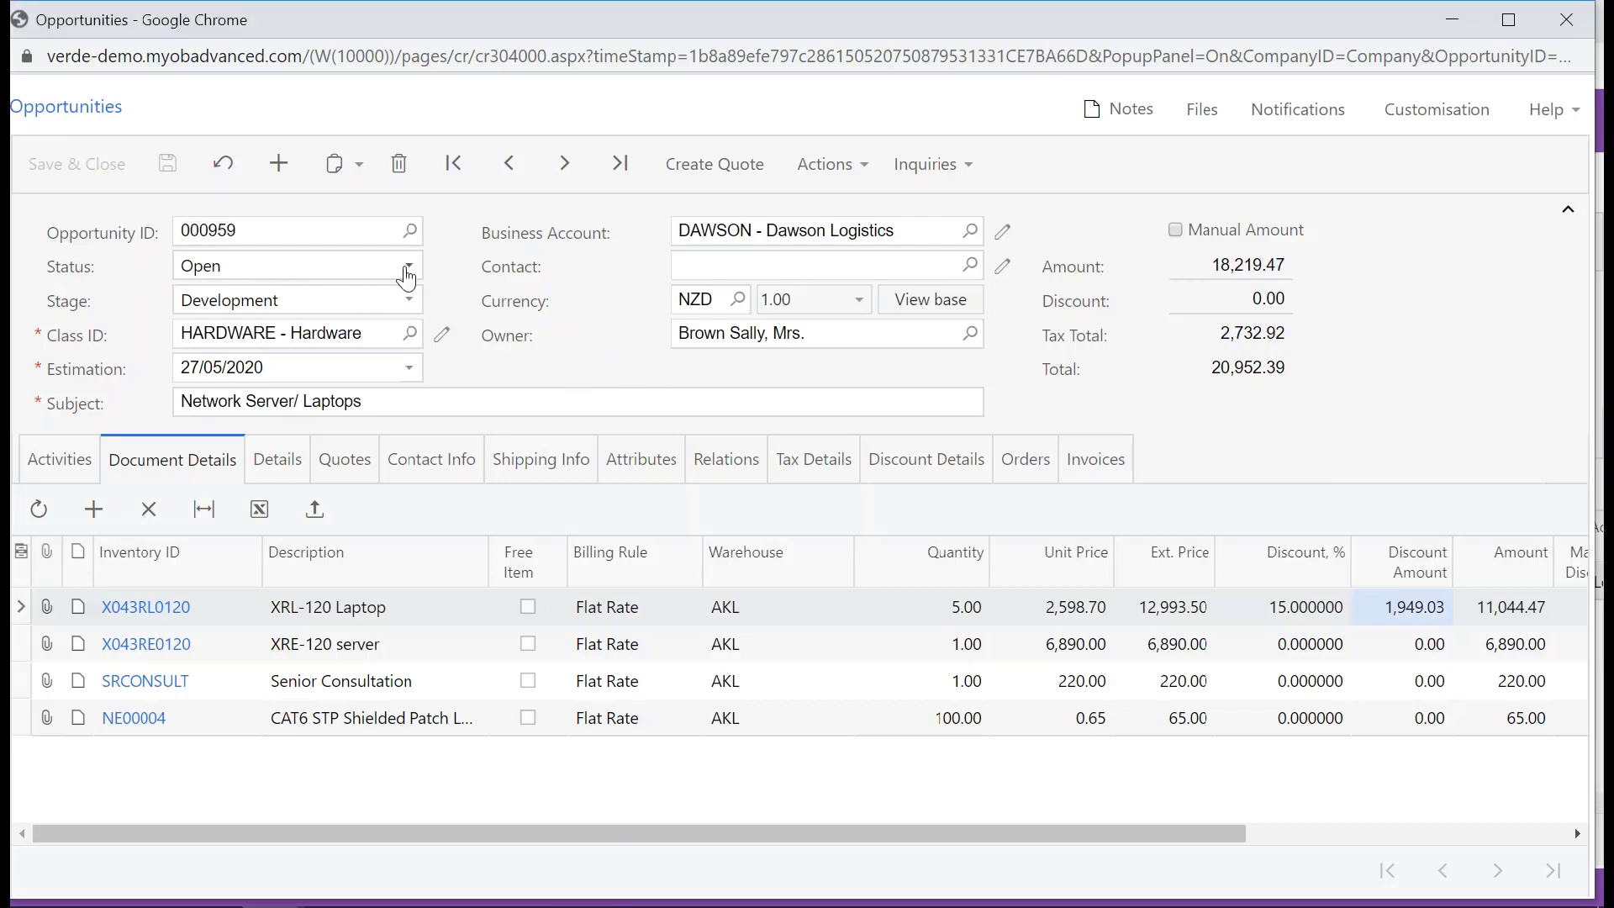
pyautogui.click(297, 266)
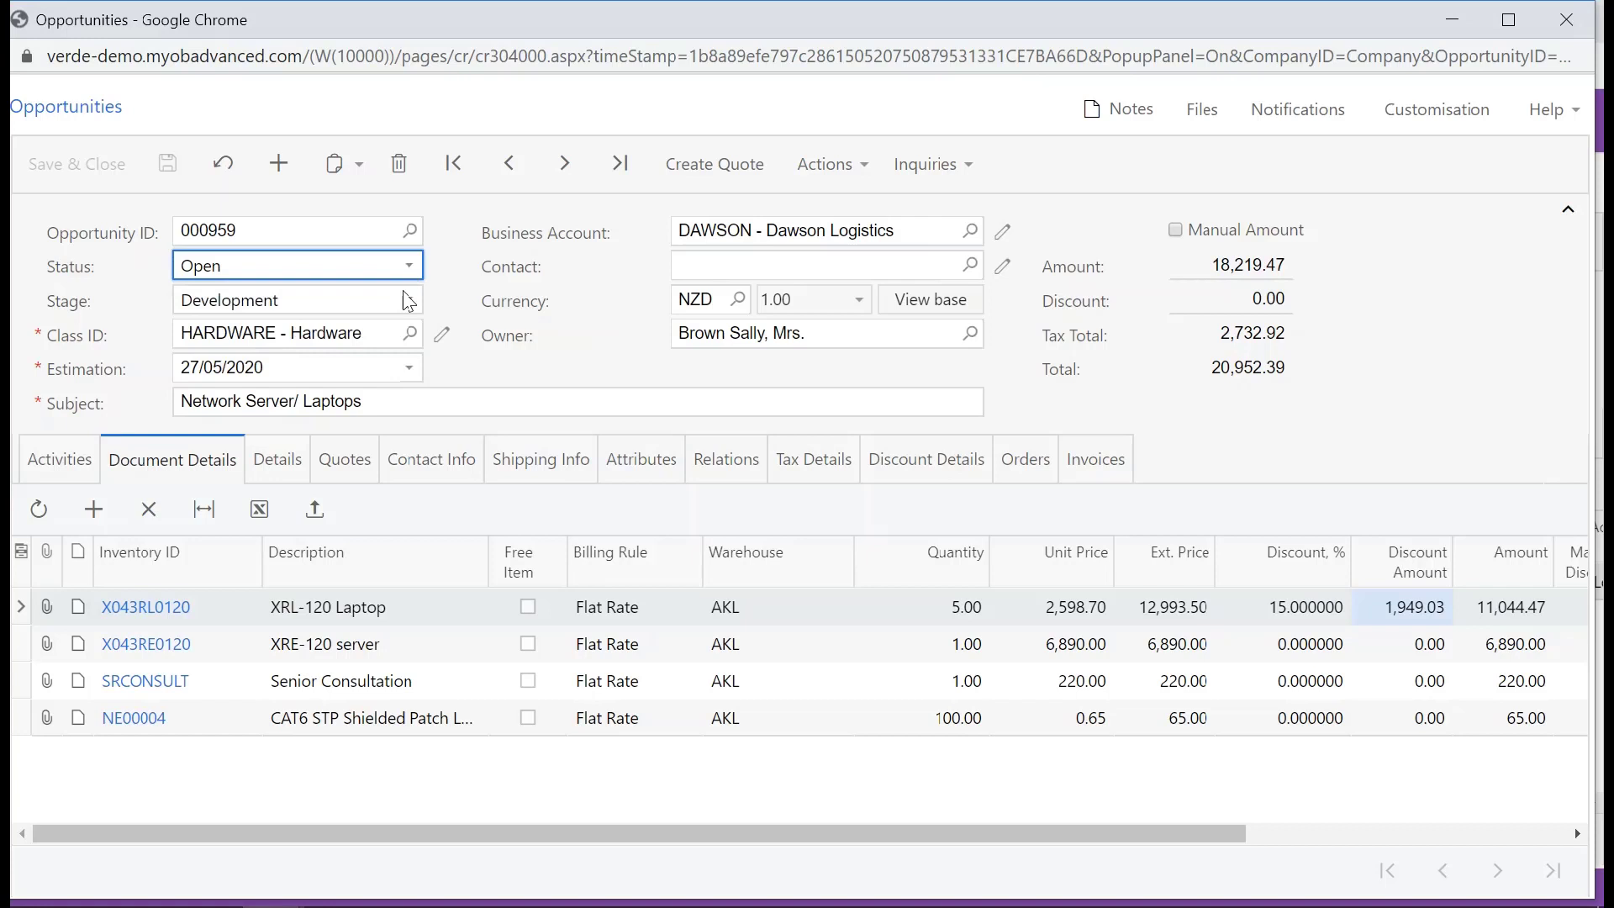
pyautogui.click(407, 299)
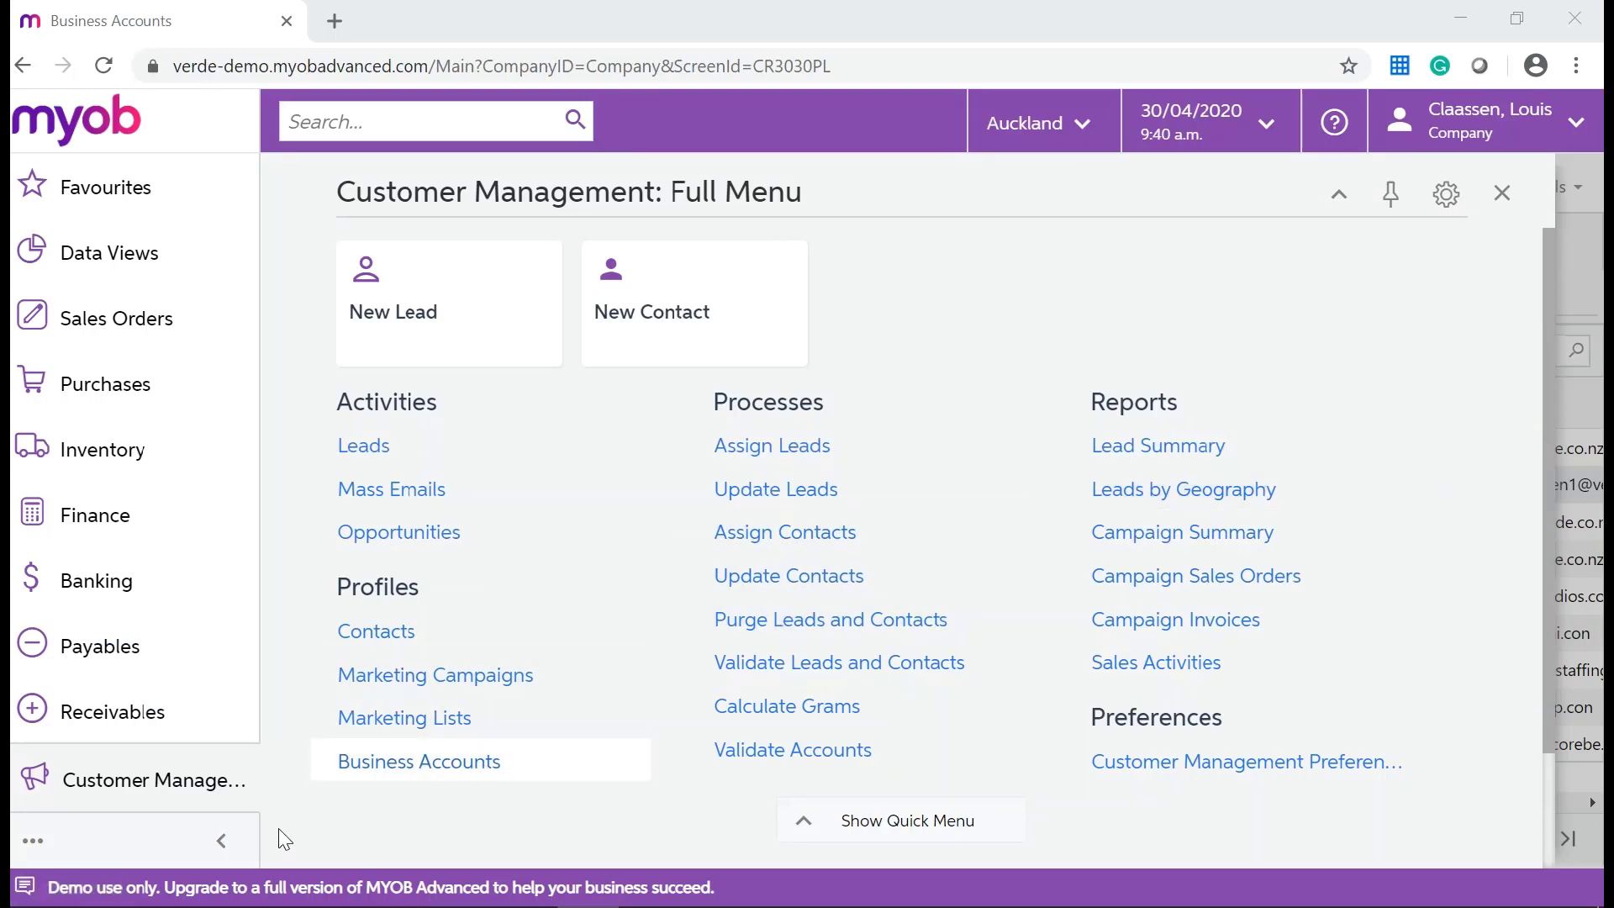
pyautogui.moveTo(156, 780)
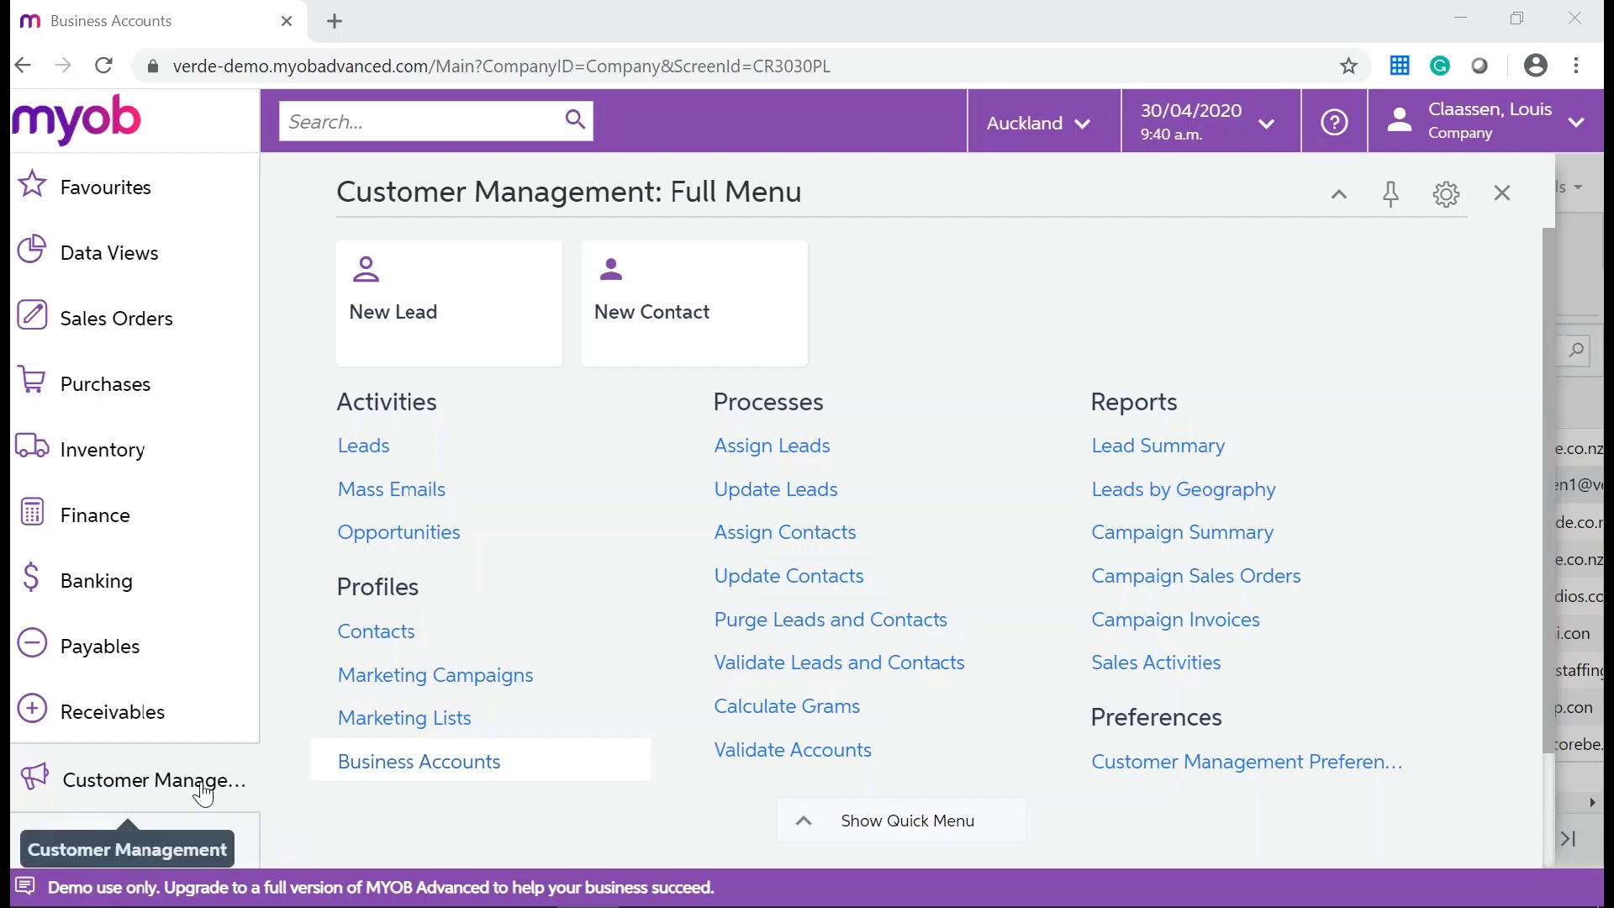
pyautogui.moveTo(348, 580)
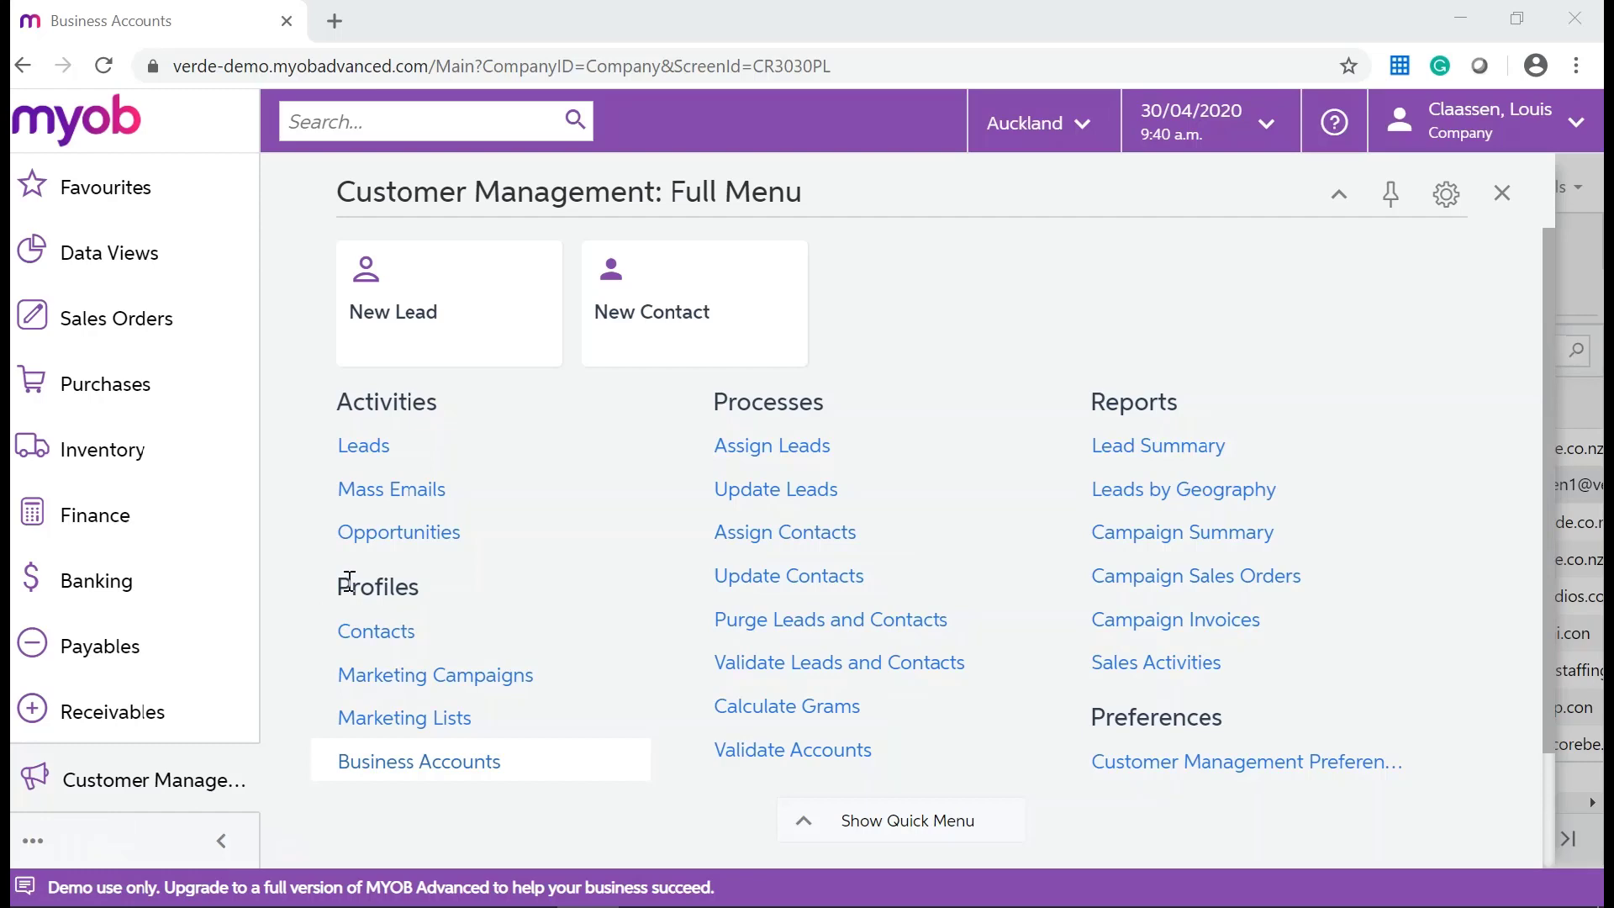
# Reopen the Dawson Logistics business account and list its Actions for Convert To Customer.
pyautogui.click(419, 760)
pyautogui.write('d')
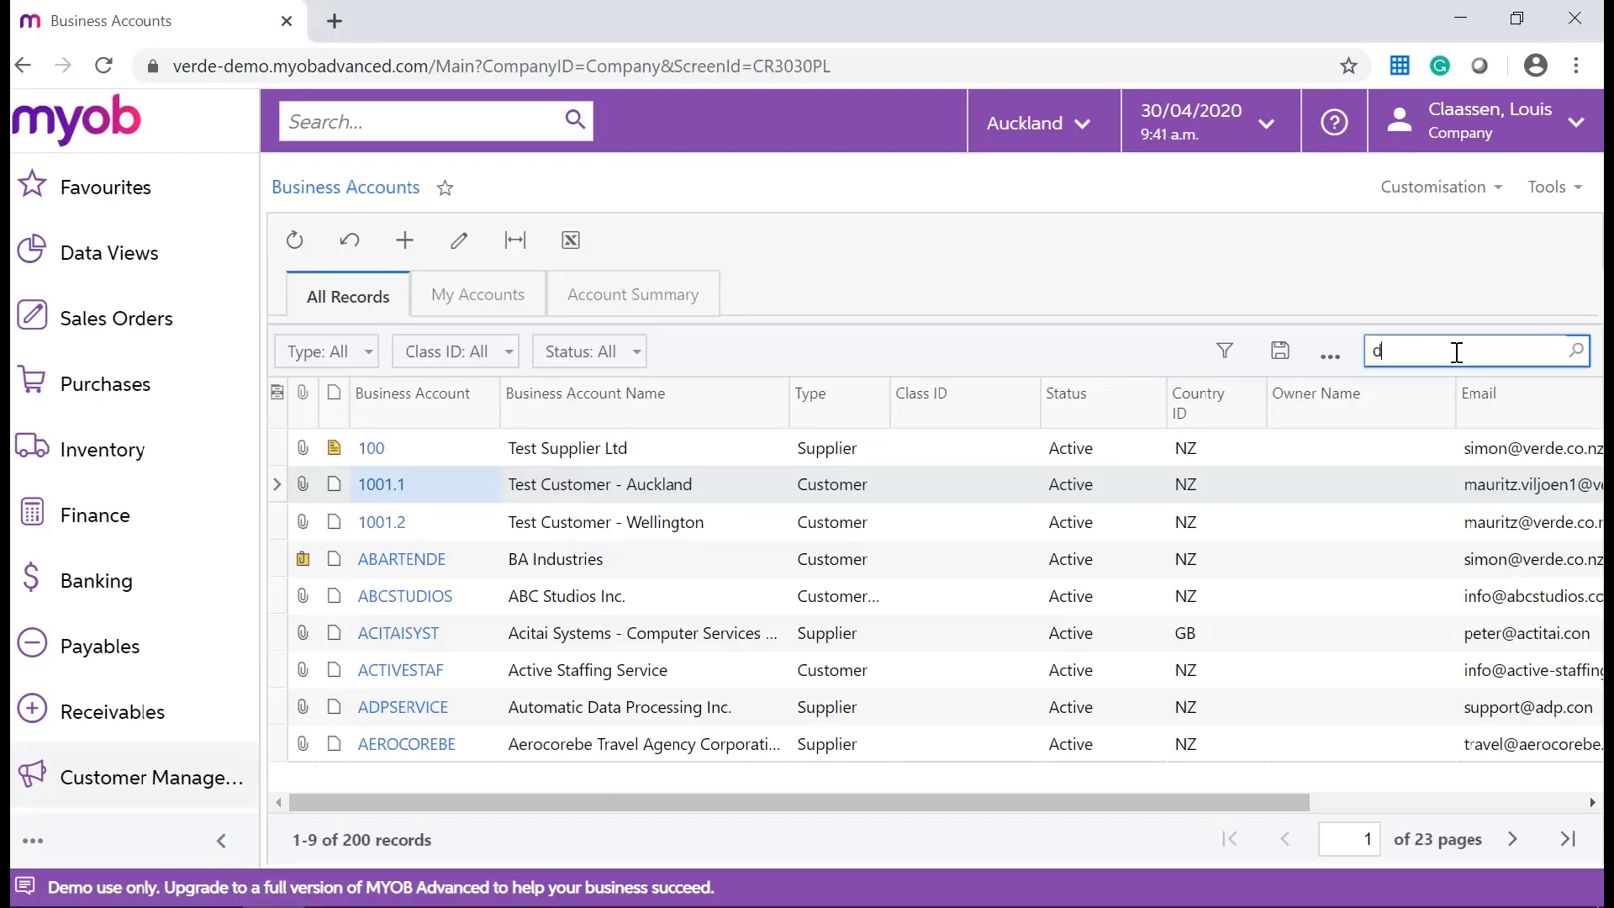
pyautogui.write('awsd')
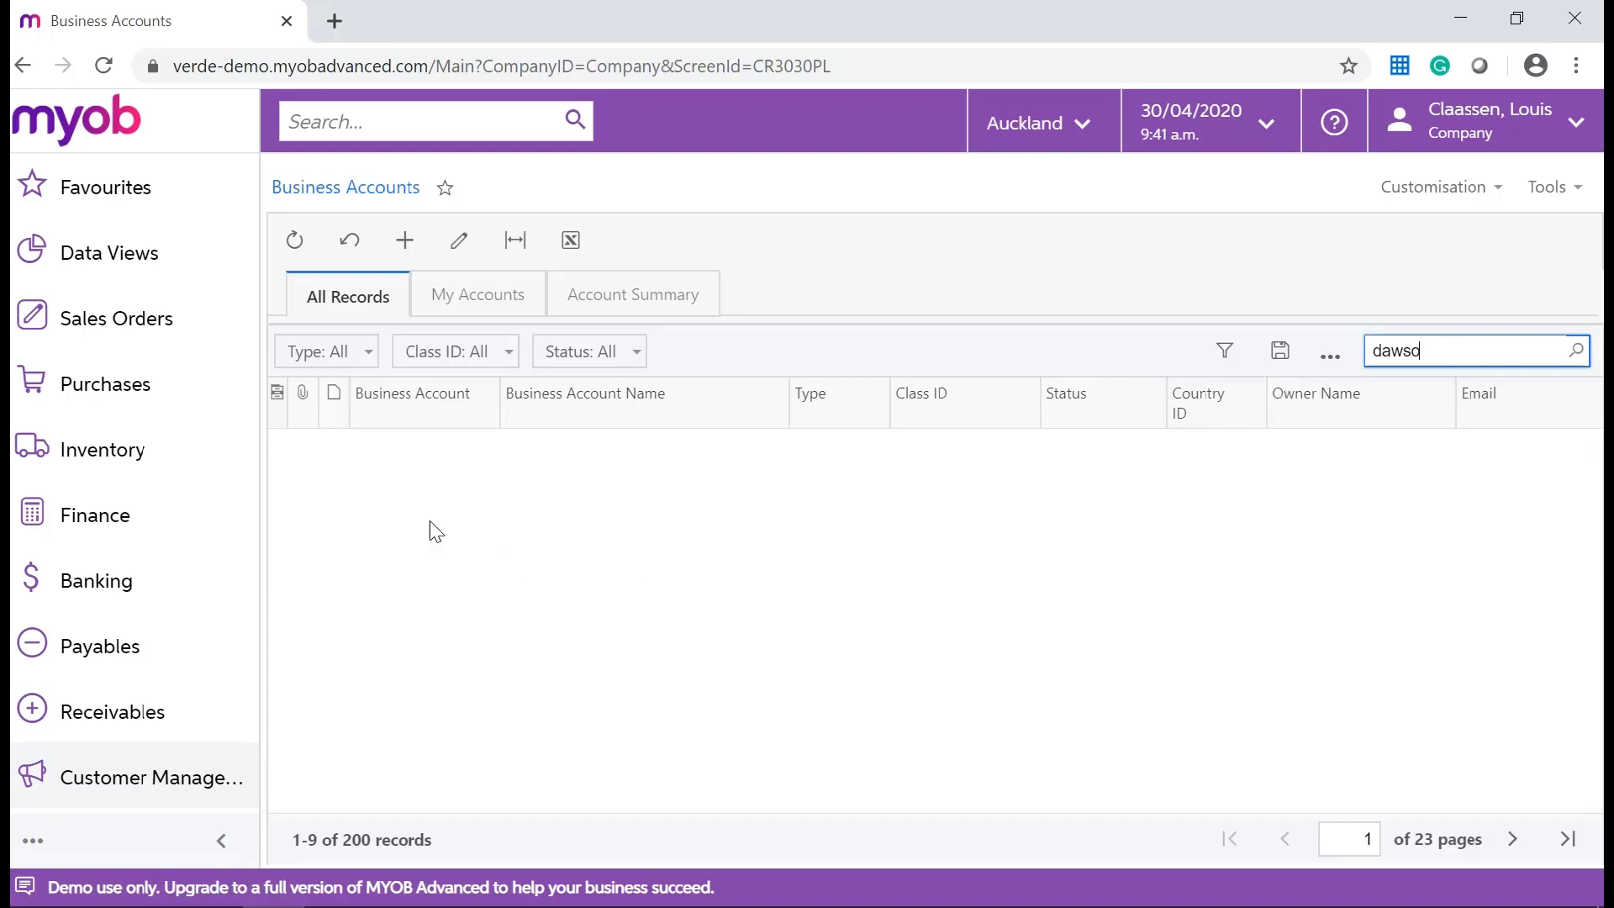
pyautogui.click(403, 240)
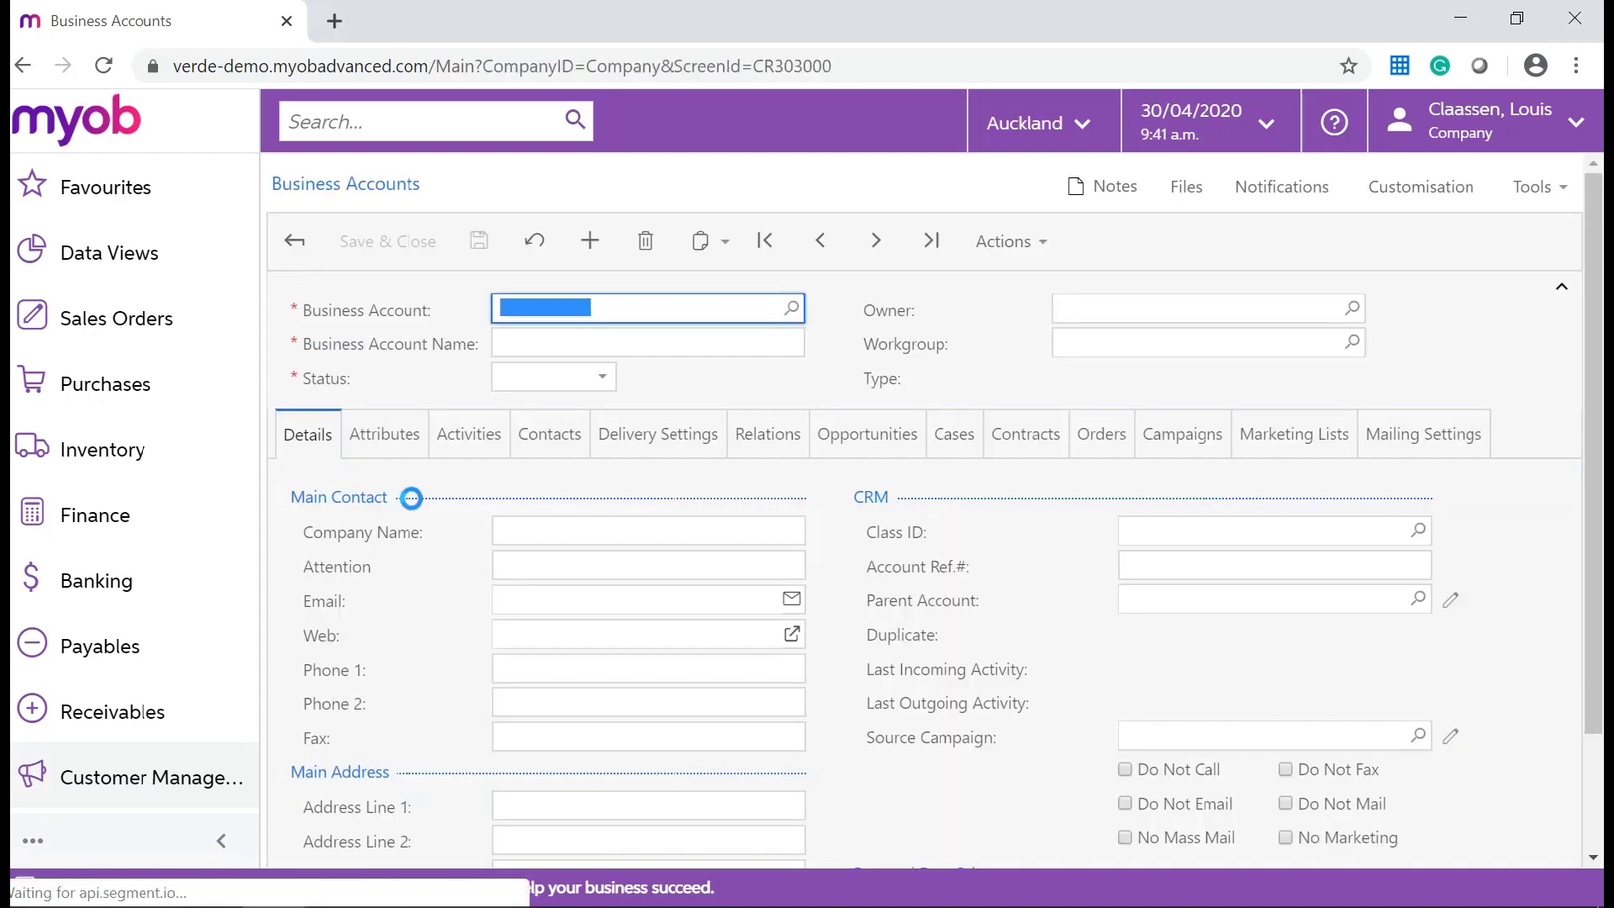
pyautogui.click(1007, 241)
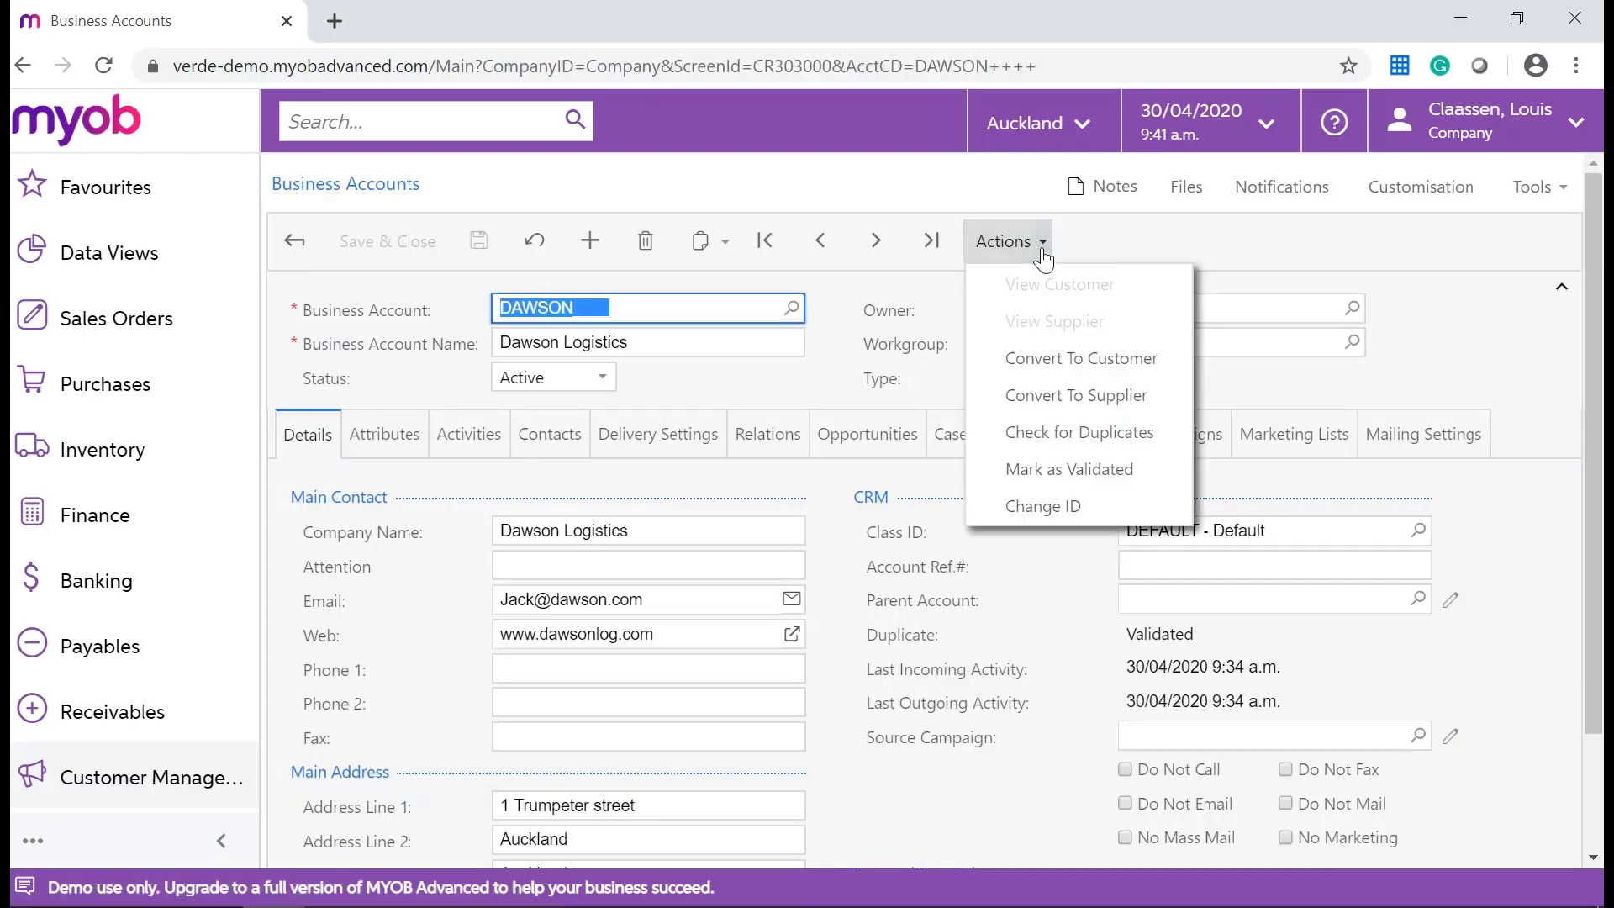
pyautogui.moveTo(1094, 318)
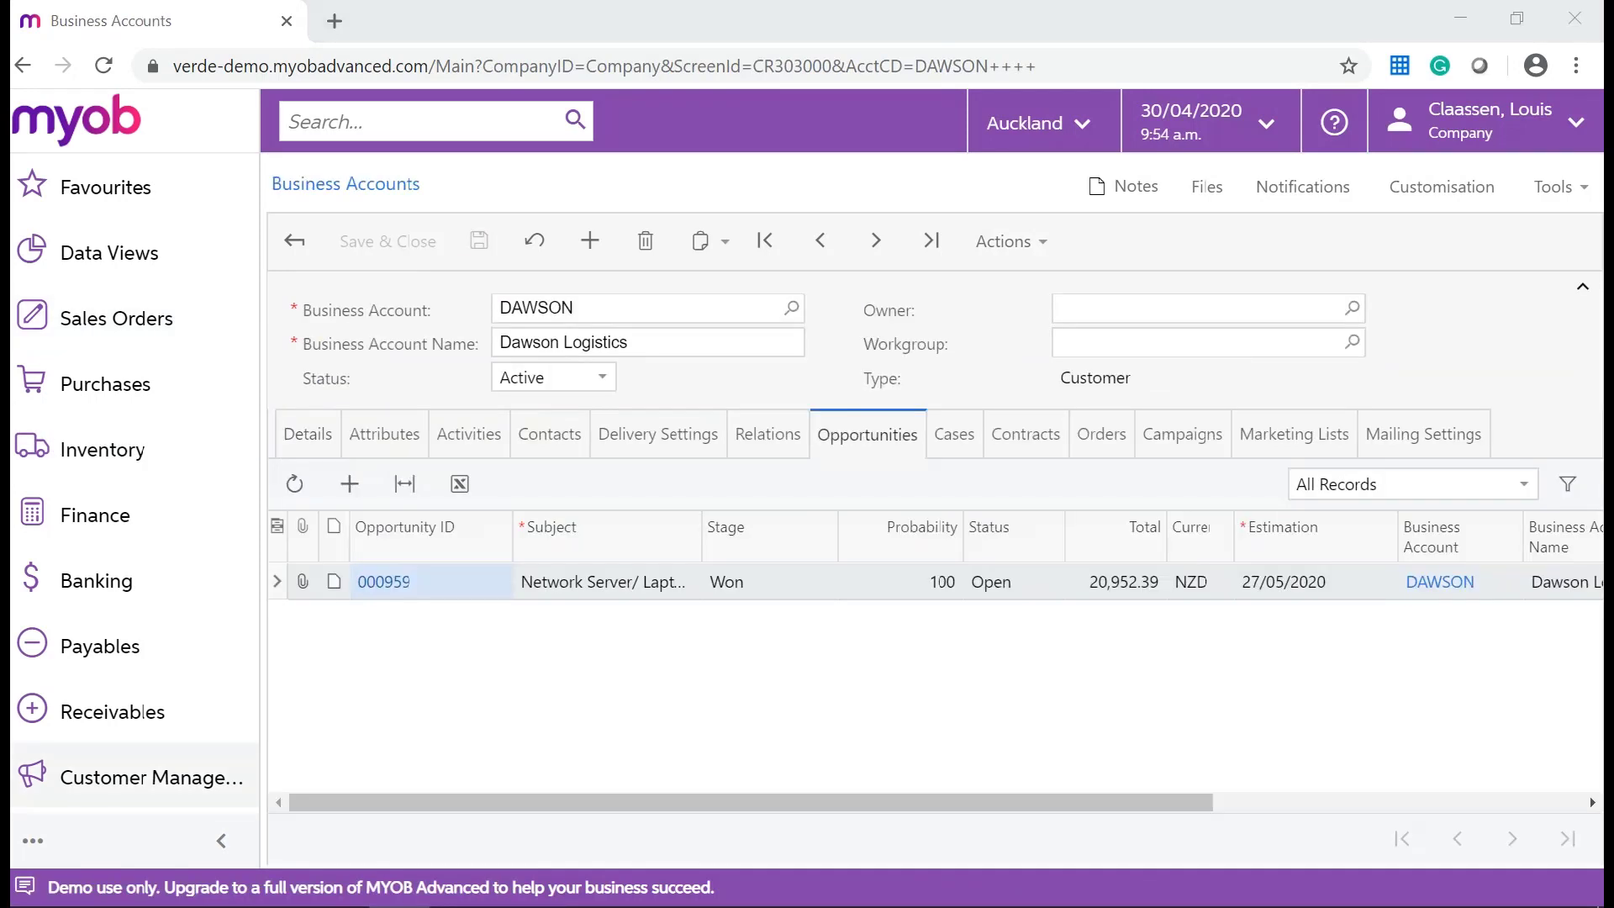
pyautogui.moveTo(857, 458)
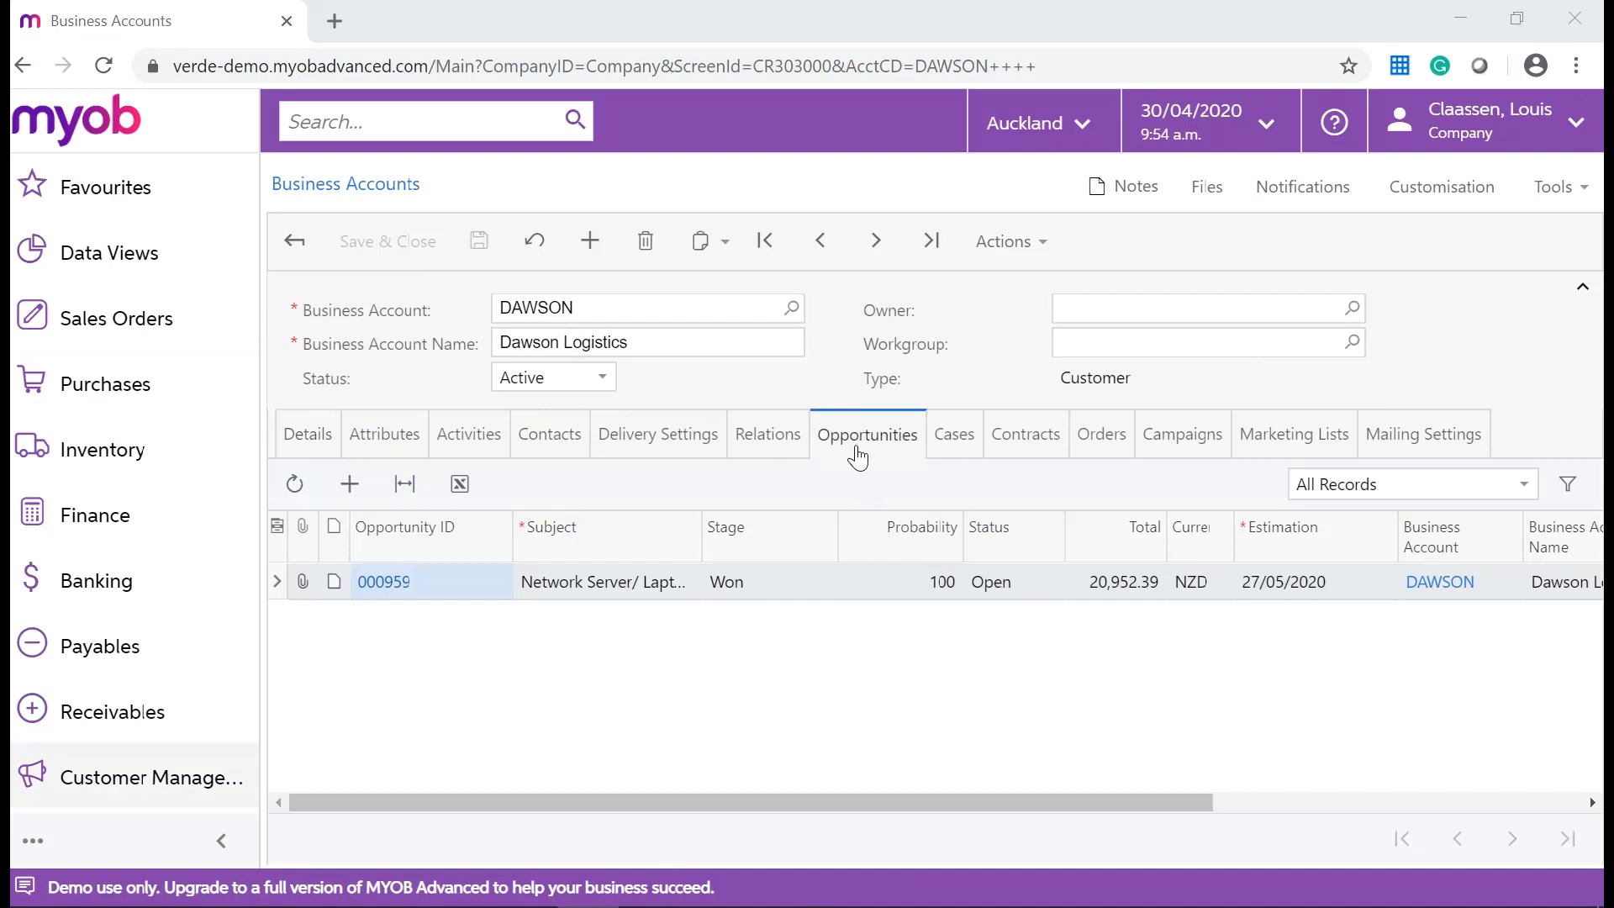
# From opportunity 000959's Document Details, create a Sales Order and confirm with OK.
pyautogui.click(383, 582)
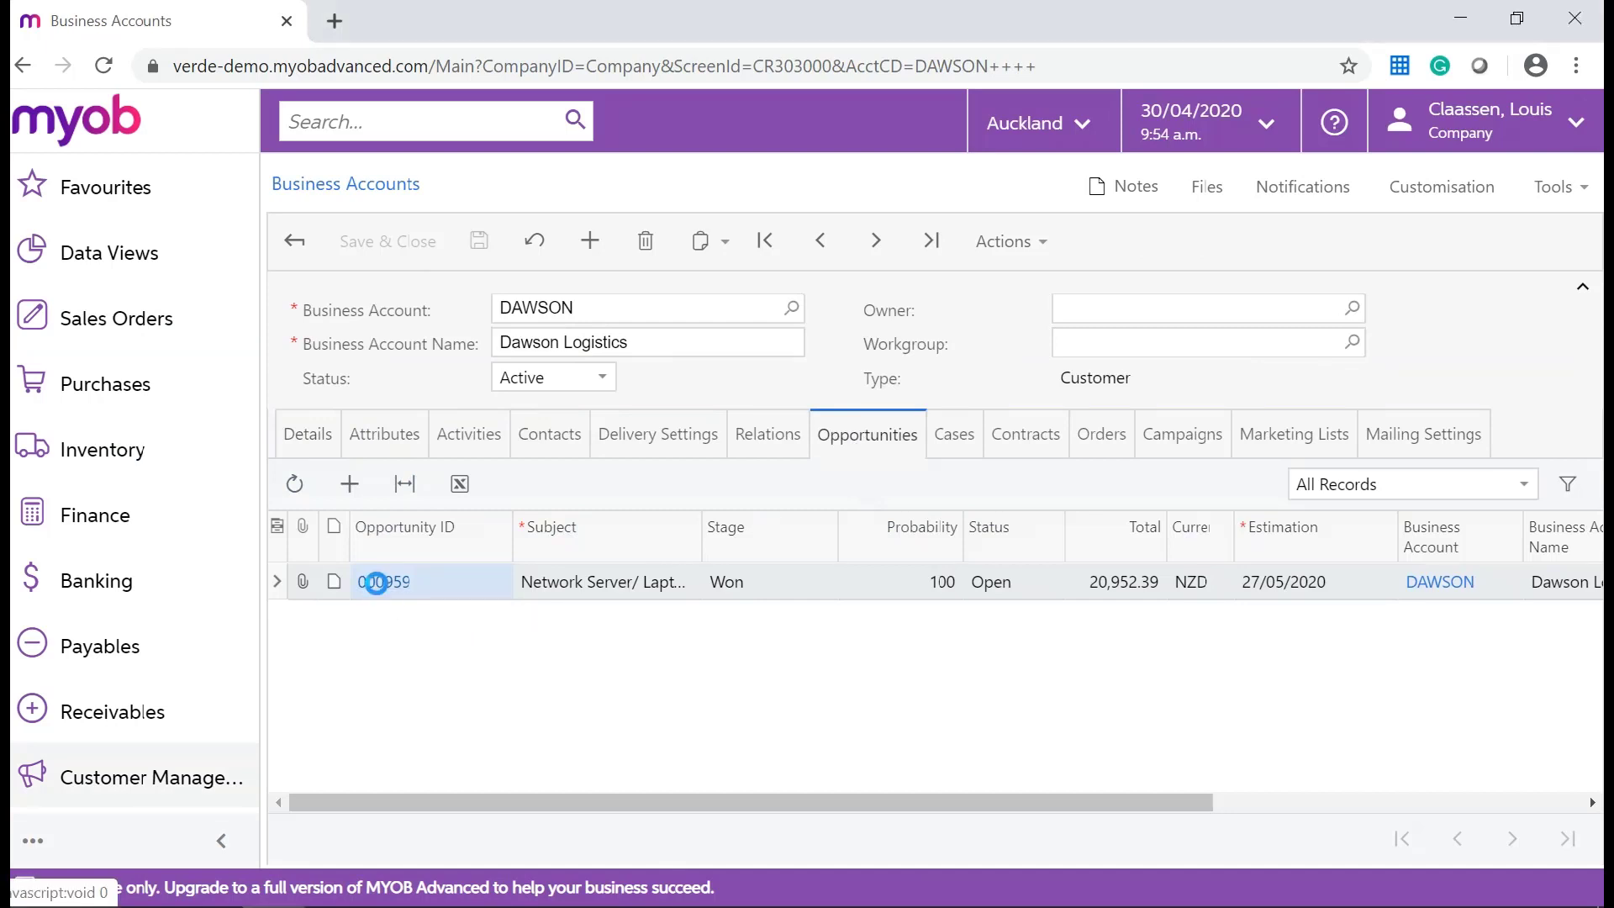
pyautogui.click(388, 581)
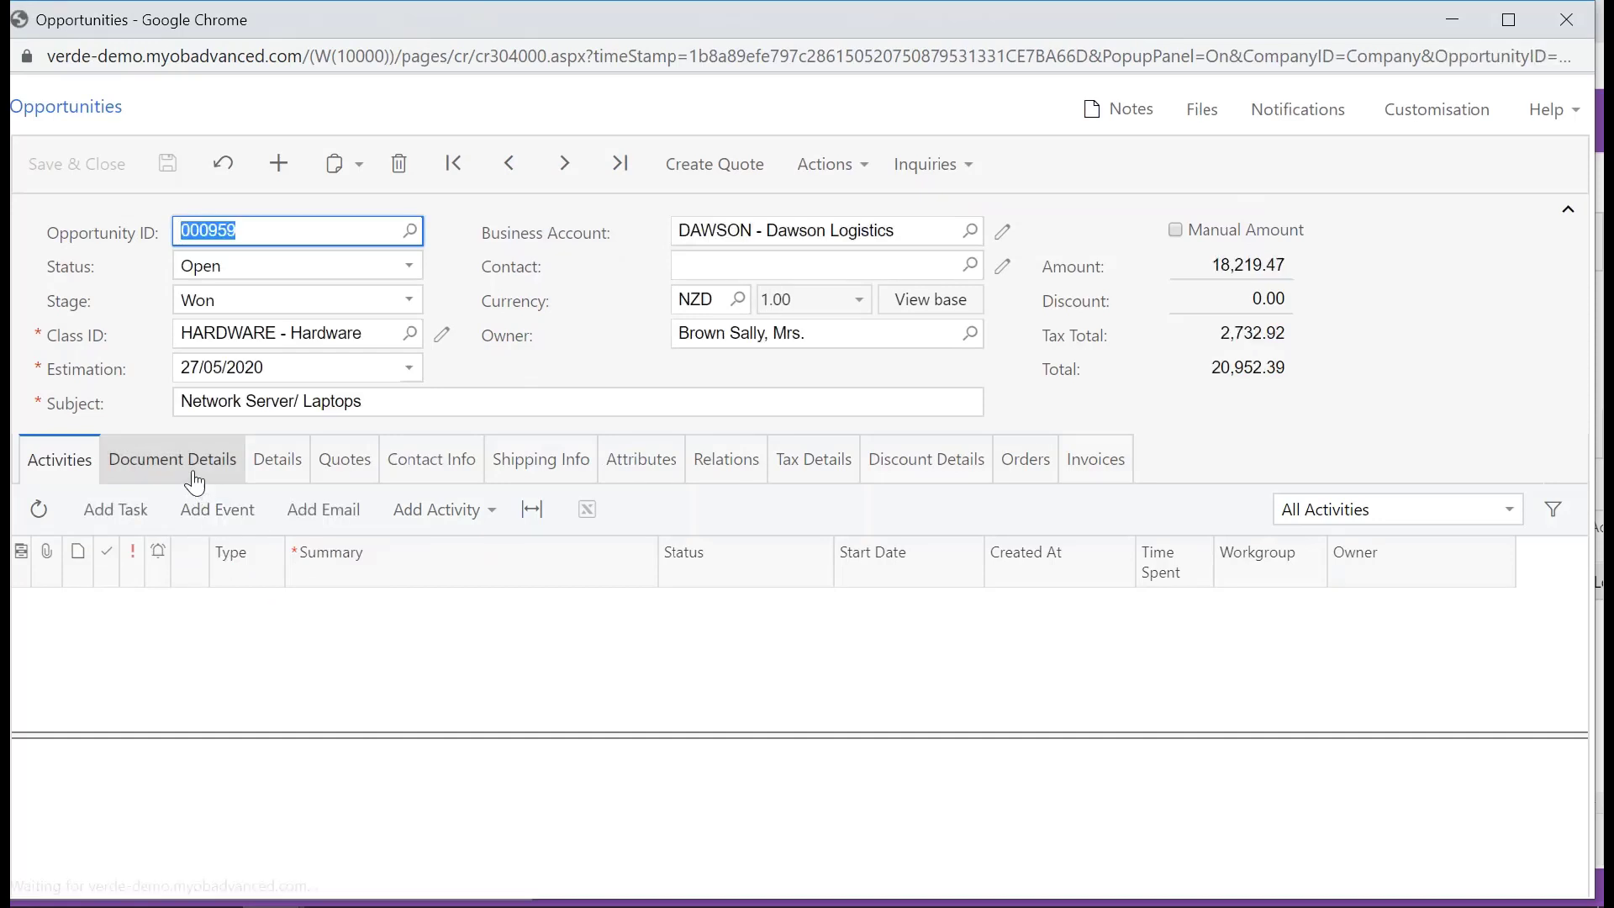
pyautogui.click(172, 459)
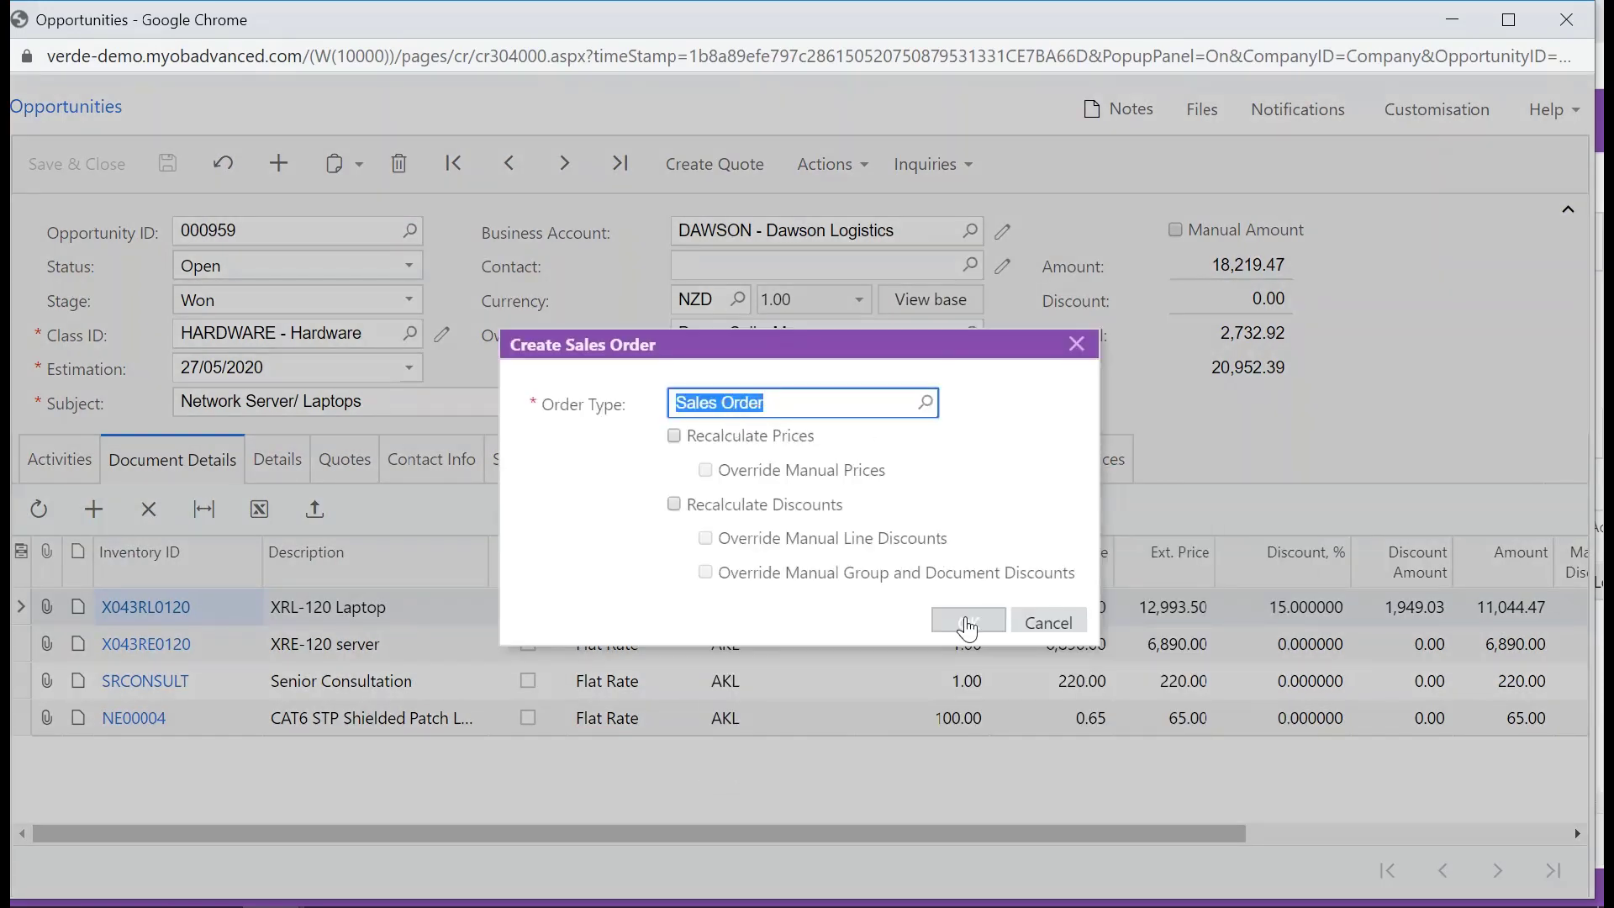
pyautogui.click(965, 622)
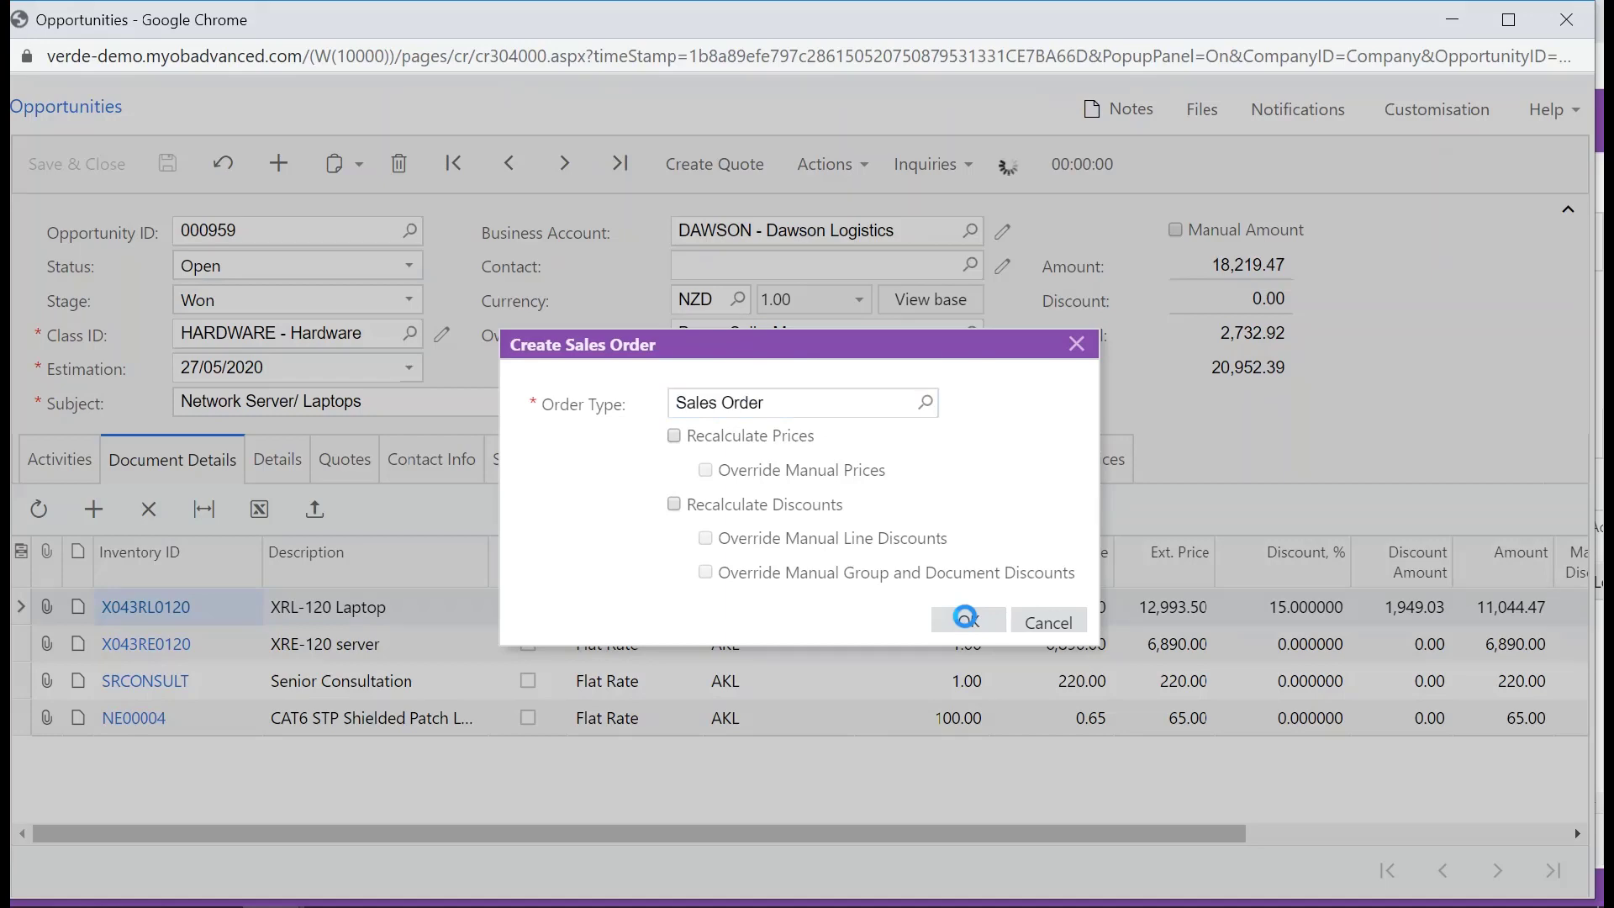
pyautogui.click(965, 622)
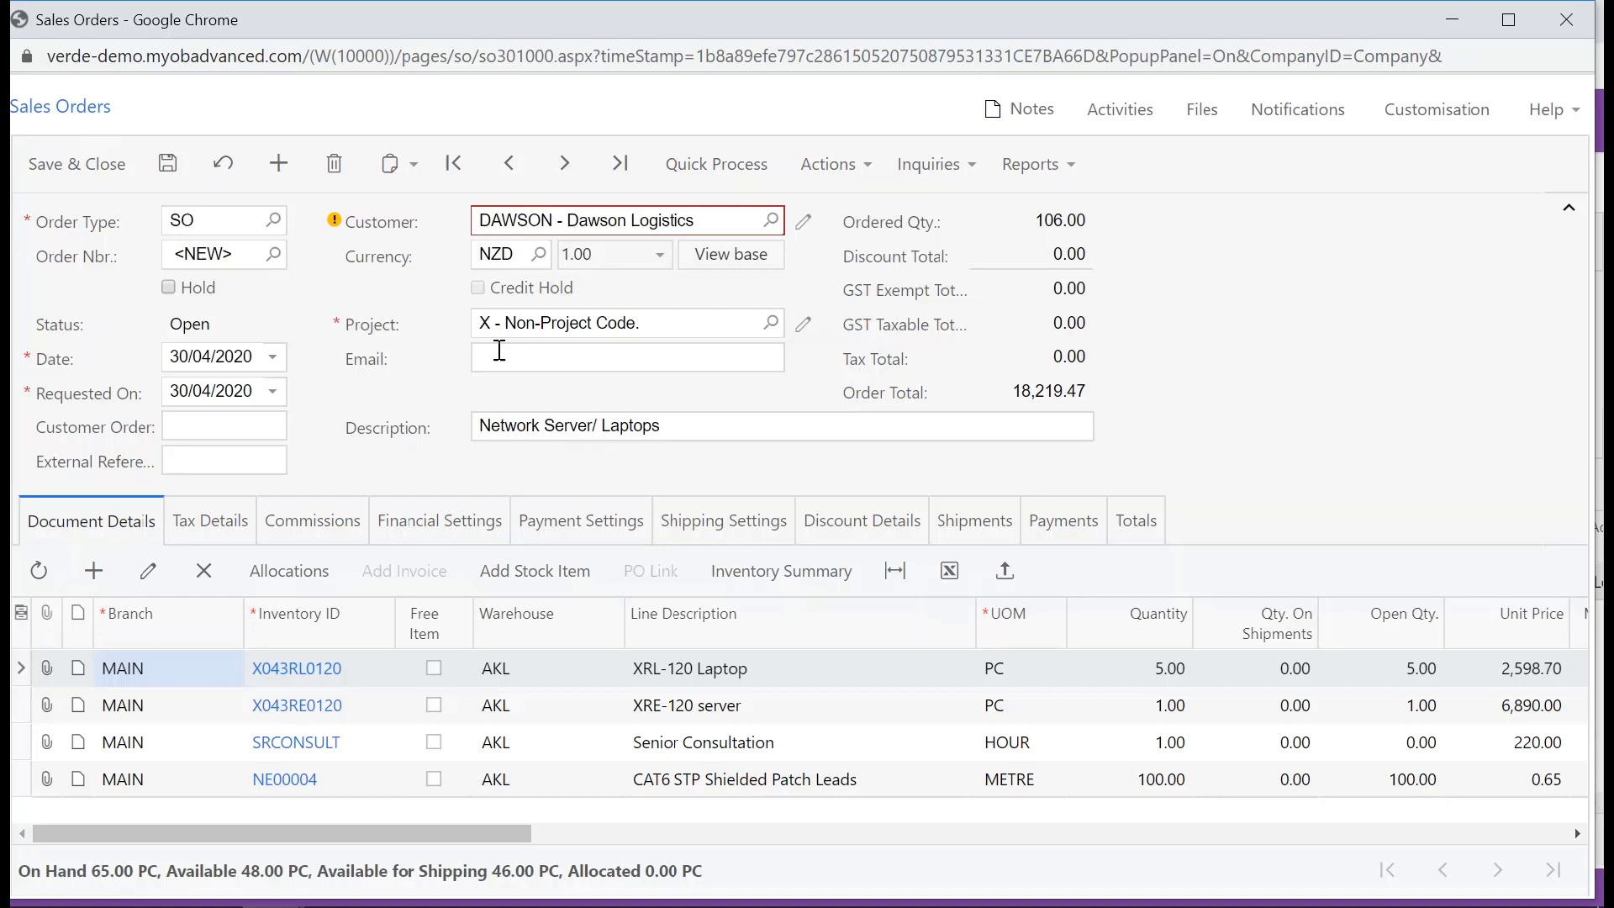
pyautogui.moveTo(76, 163)
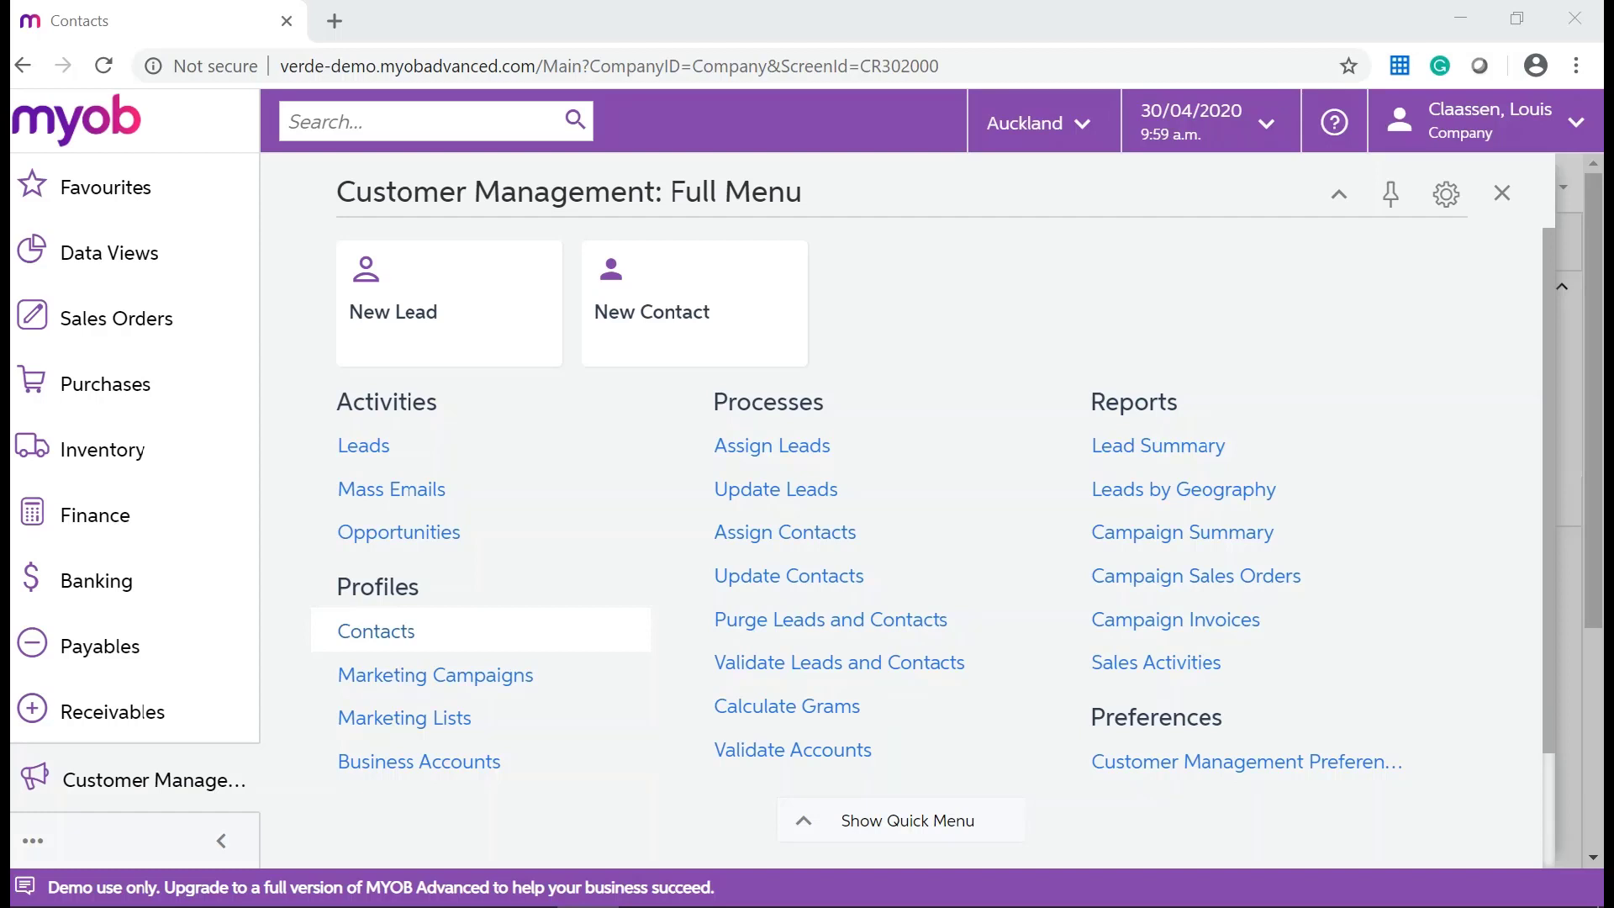
pyautogui.moveTo(452, 540)
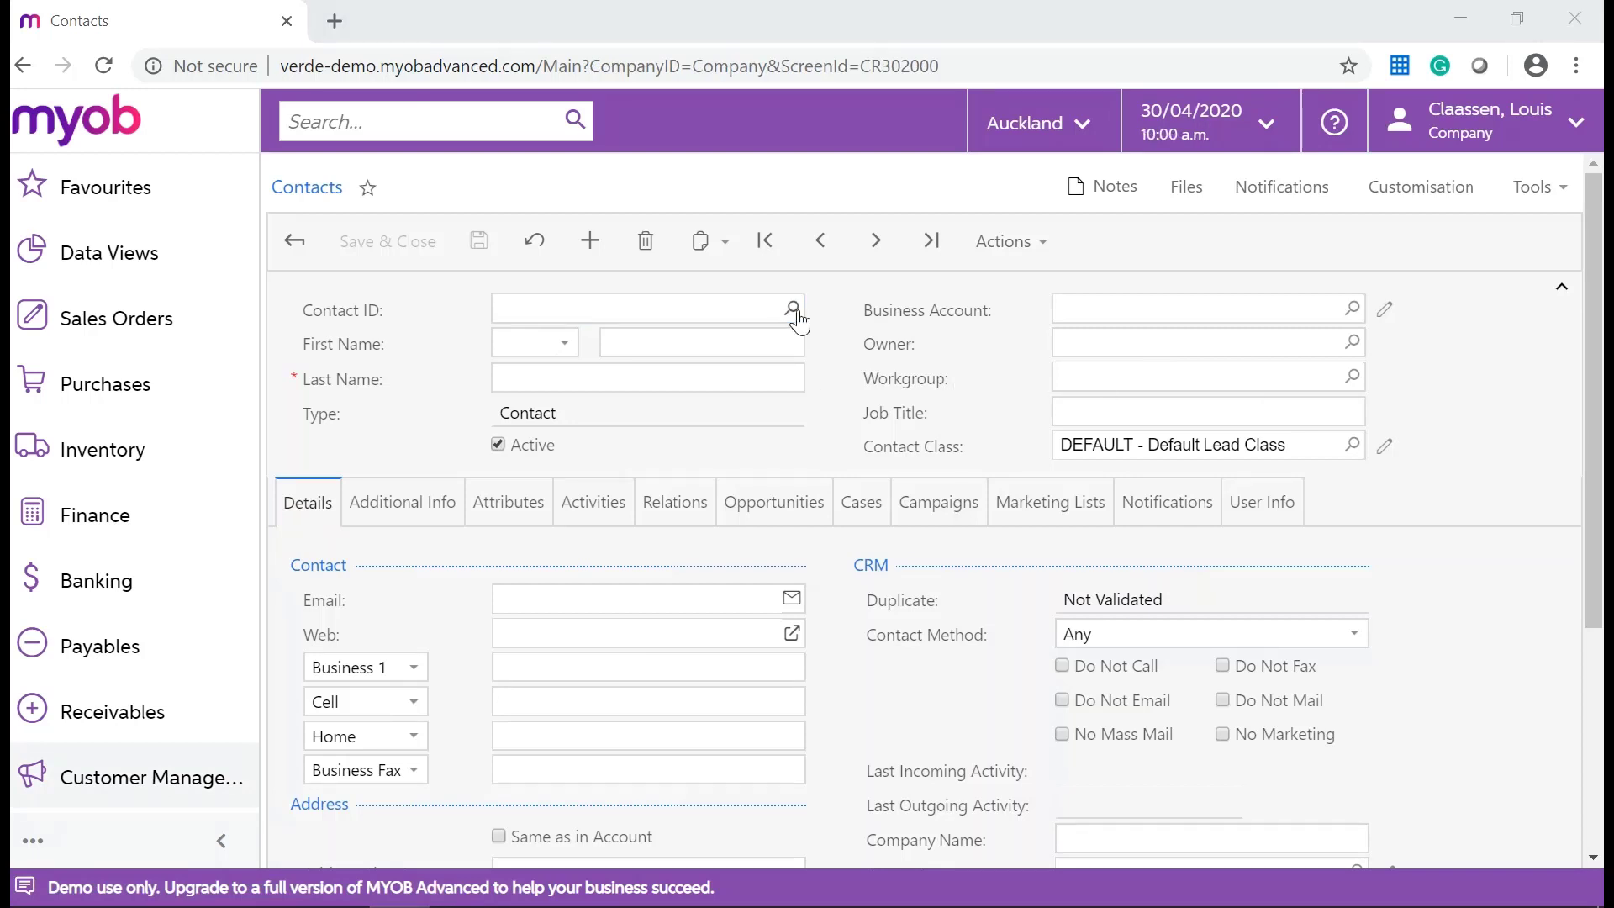
# Load the Jack Dawson contact via the Contact ID lookup and view his Attributes.
pyautogui.click(790, 309)
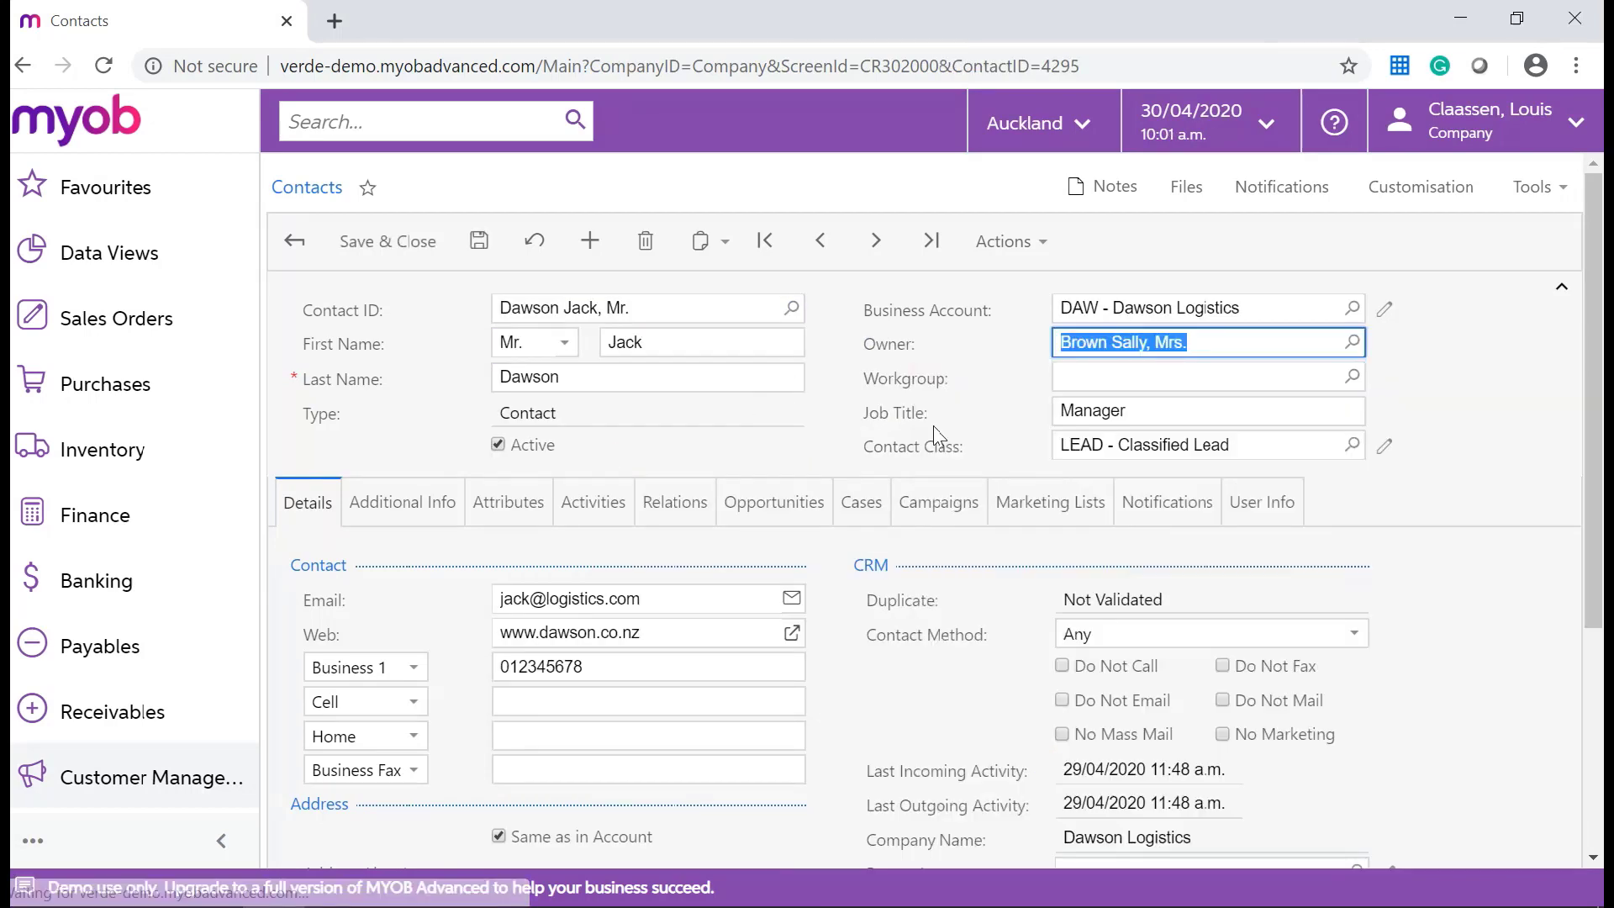
pyautogui.click(507, 503)
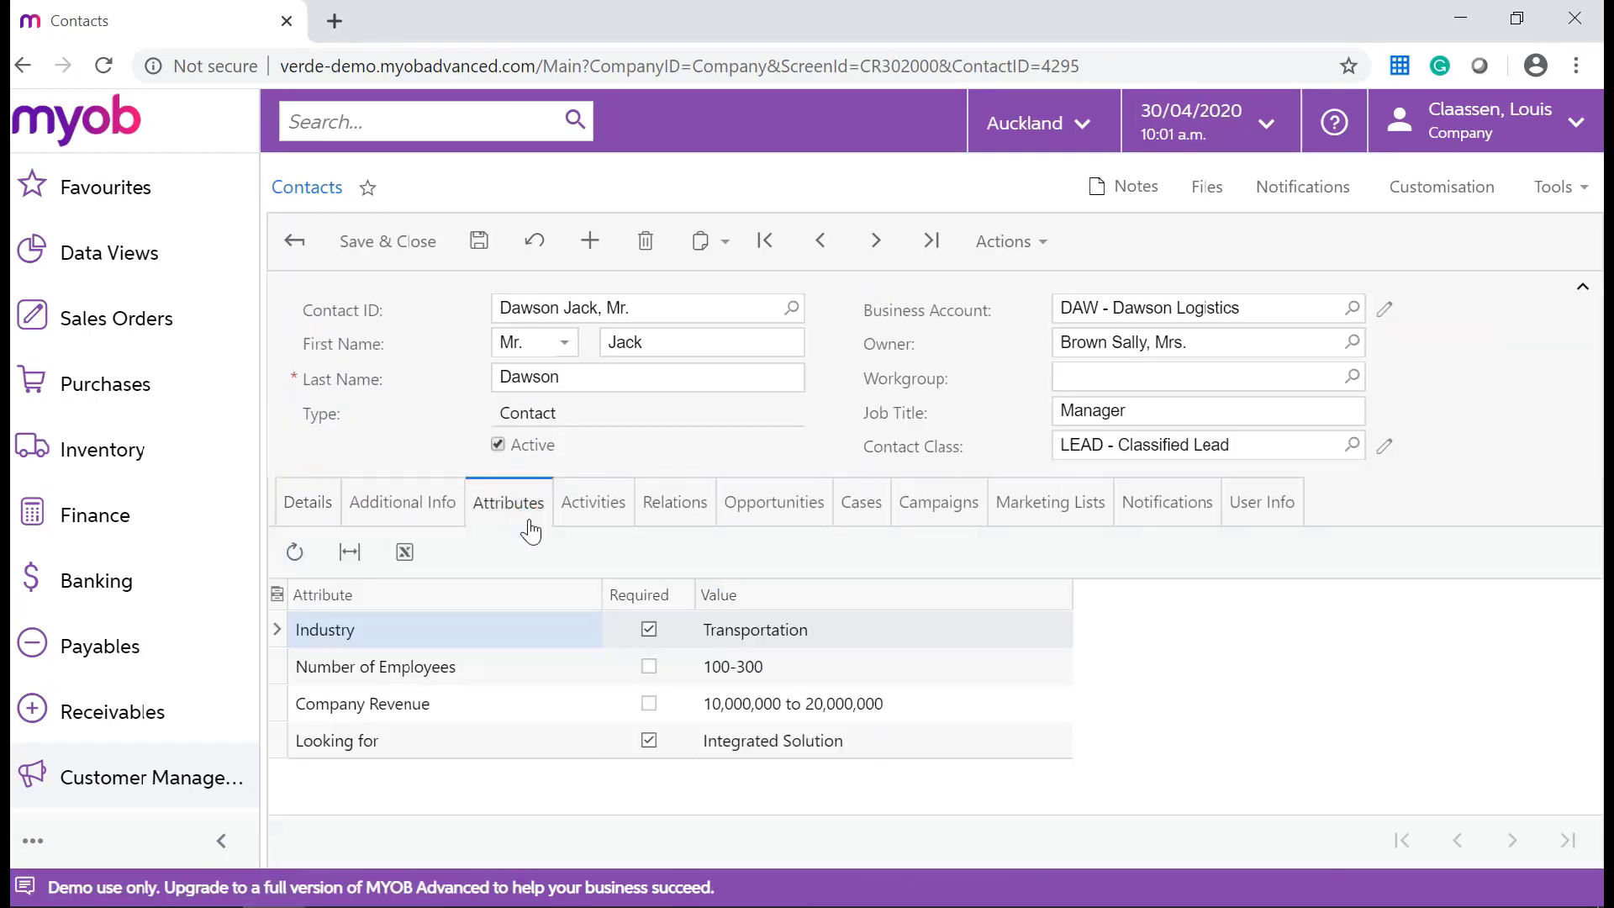
pyautogui.moveTo(479, 240)
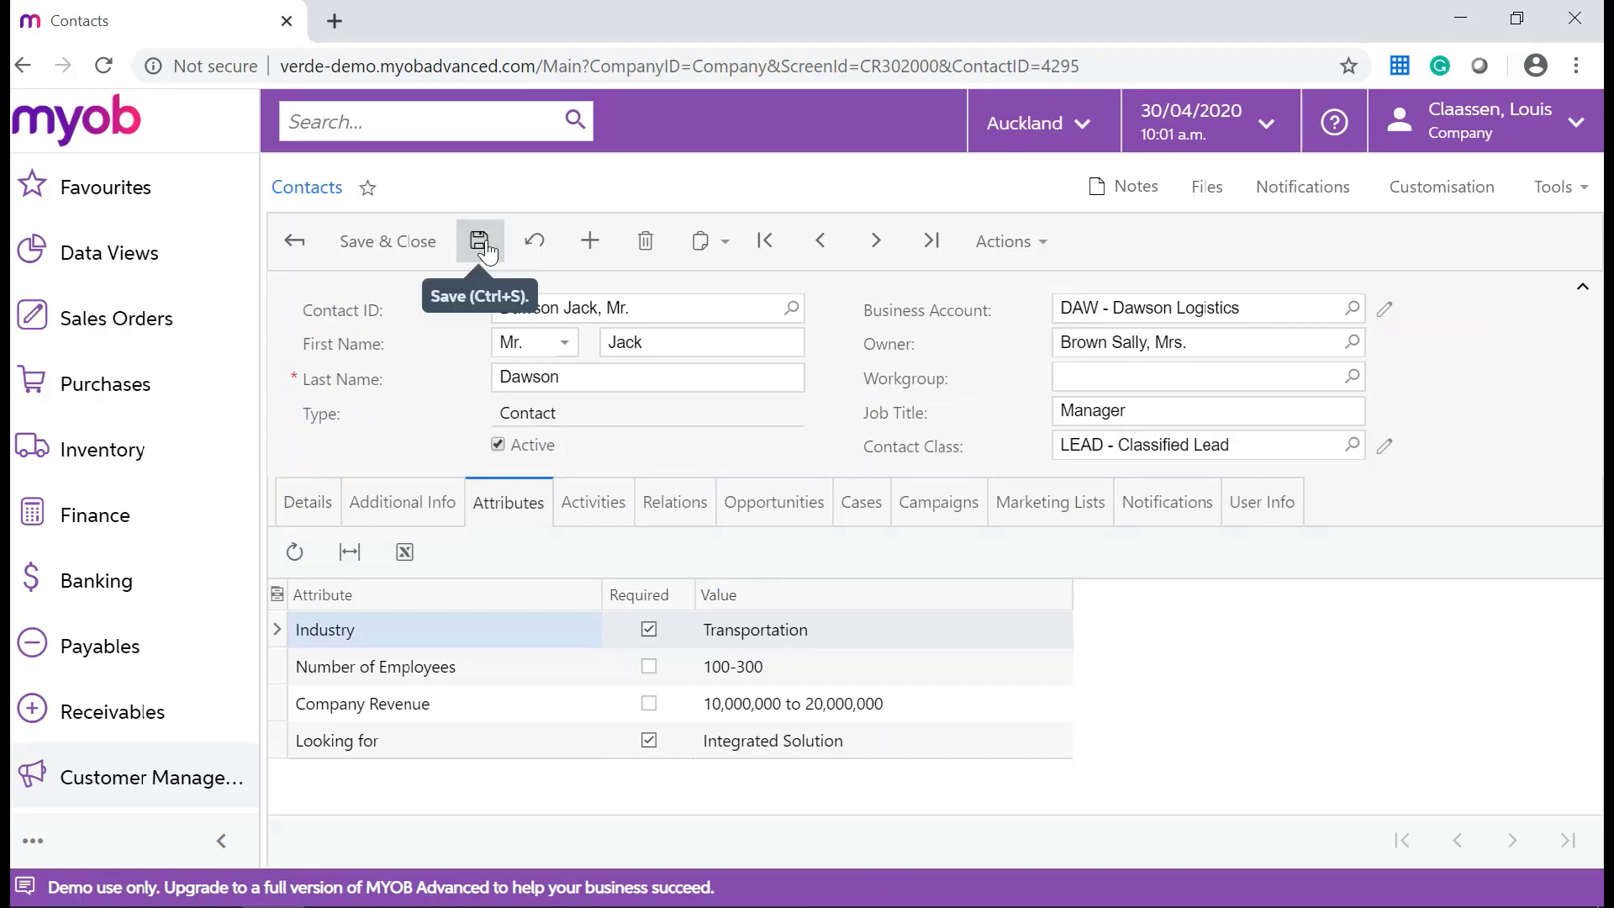